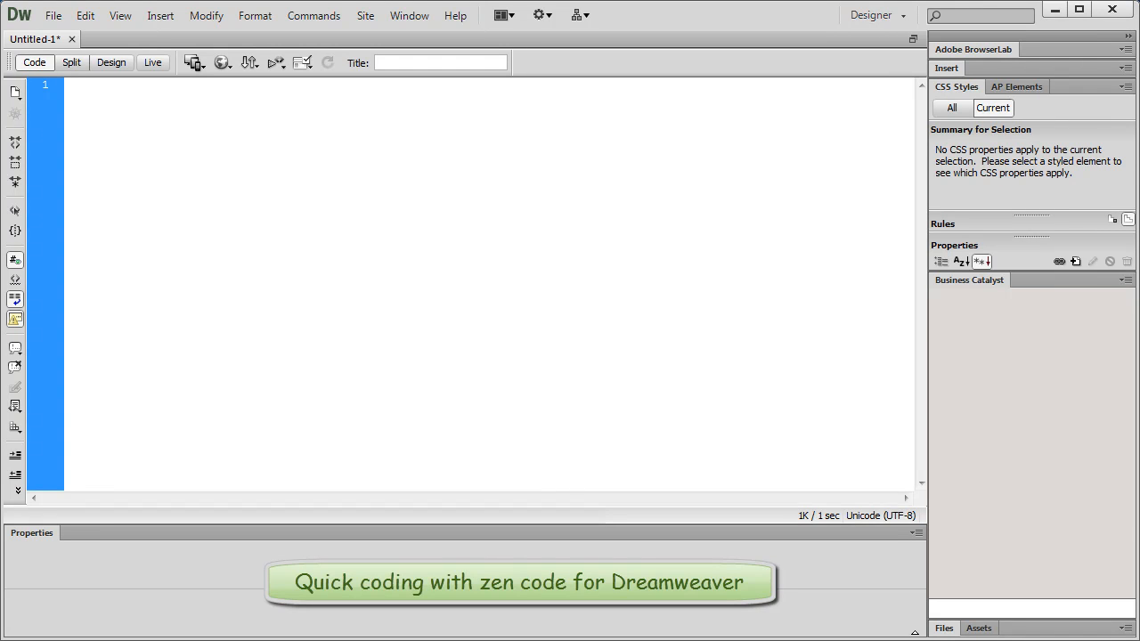
Browse the Downloads folder to the Zen Coding v.0.7.5 package and ZenCodingCheatSheet PDF.
click(89, 102)
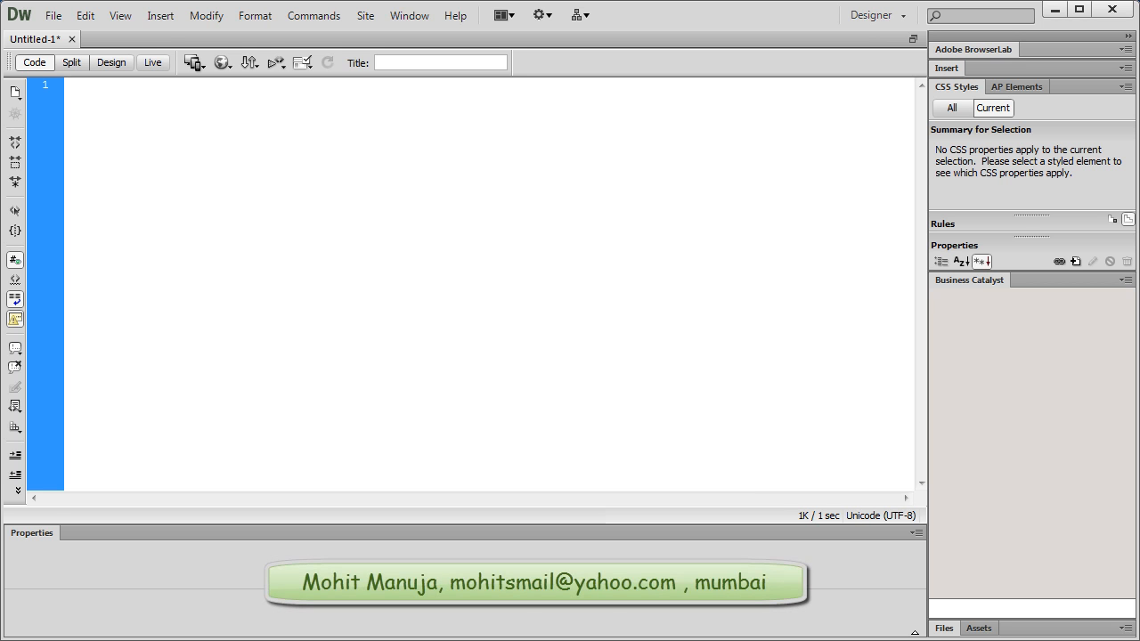
click(71, 87)
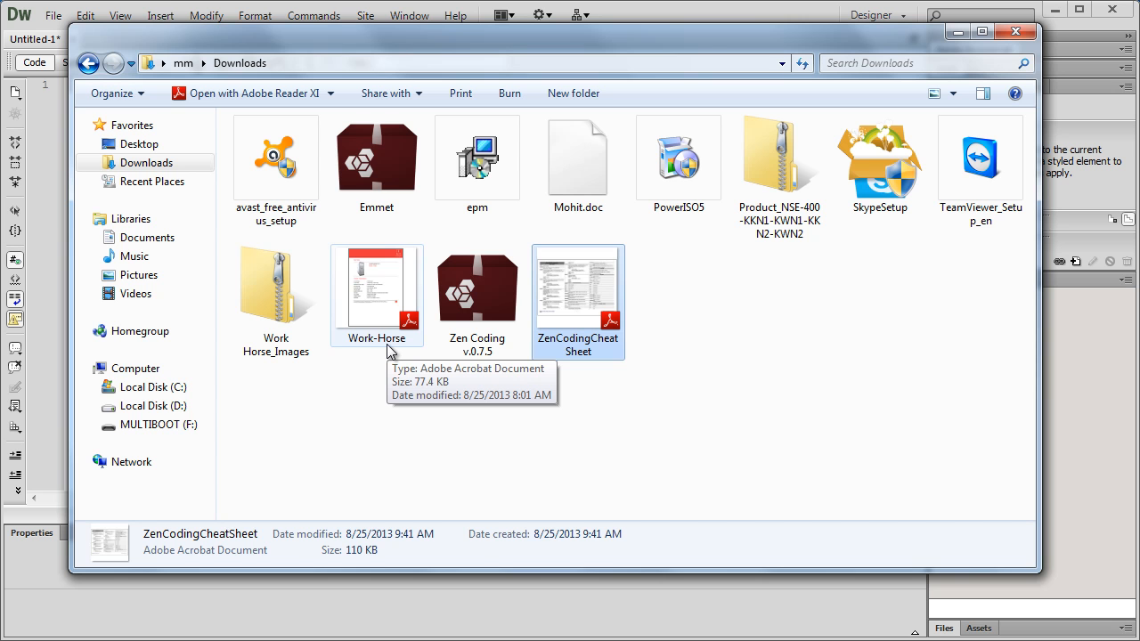
click(478, 287)
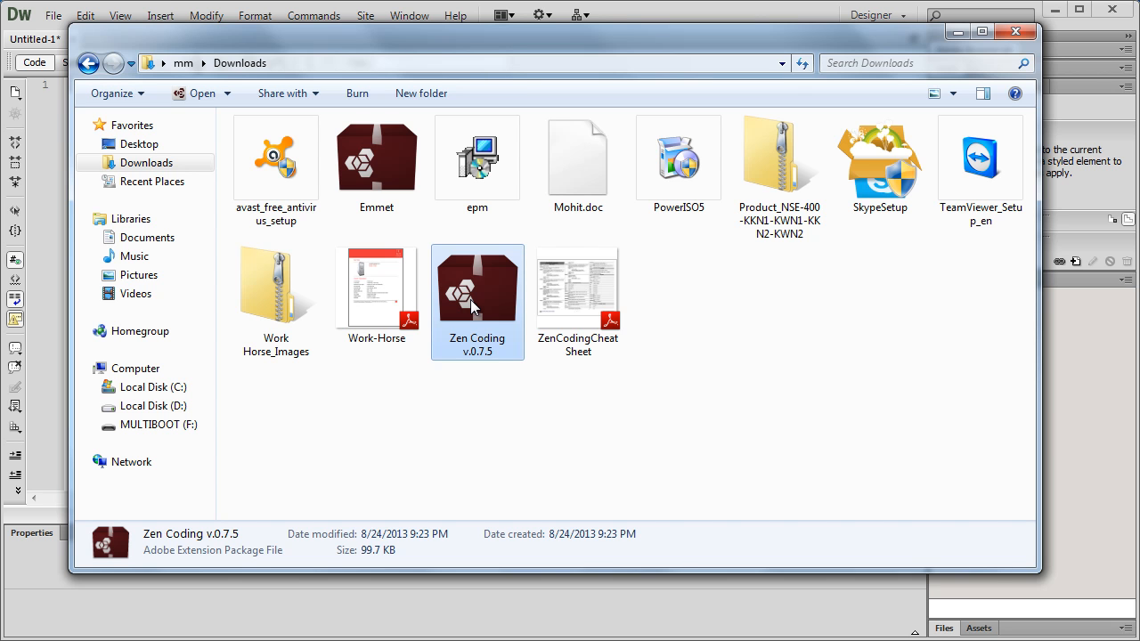
click(578, 303)
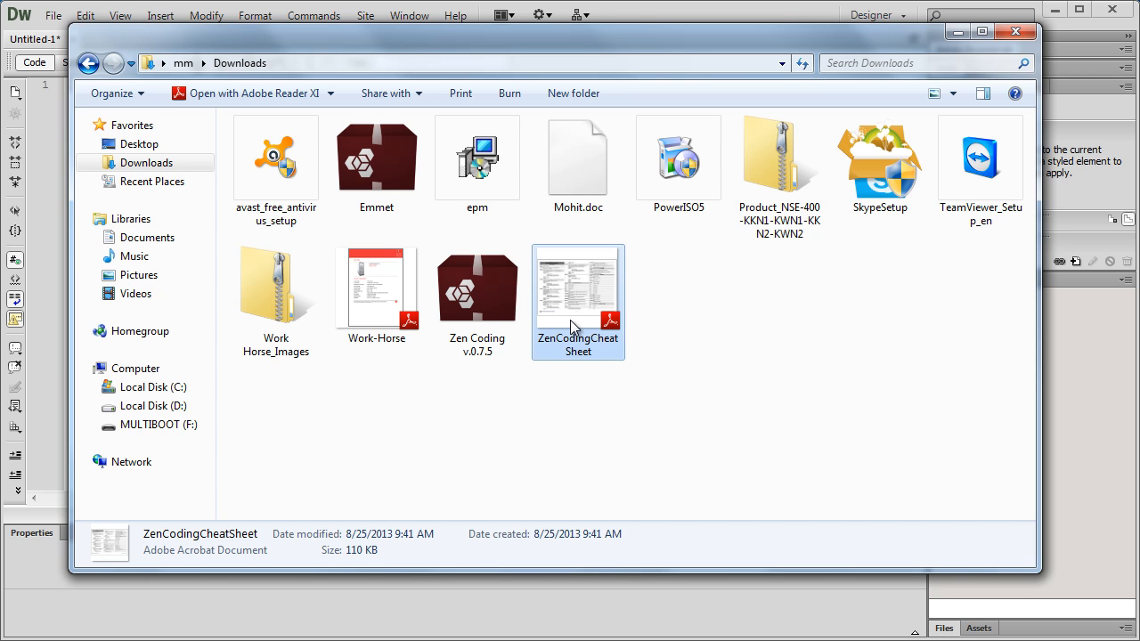
click(711, 303)
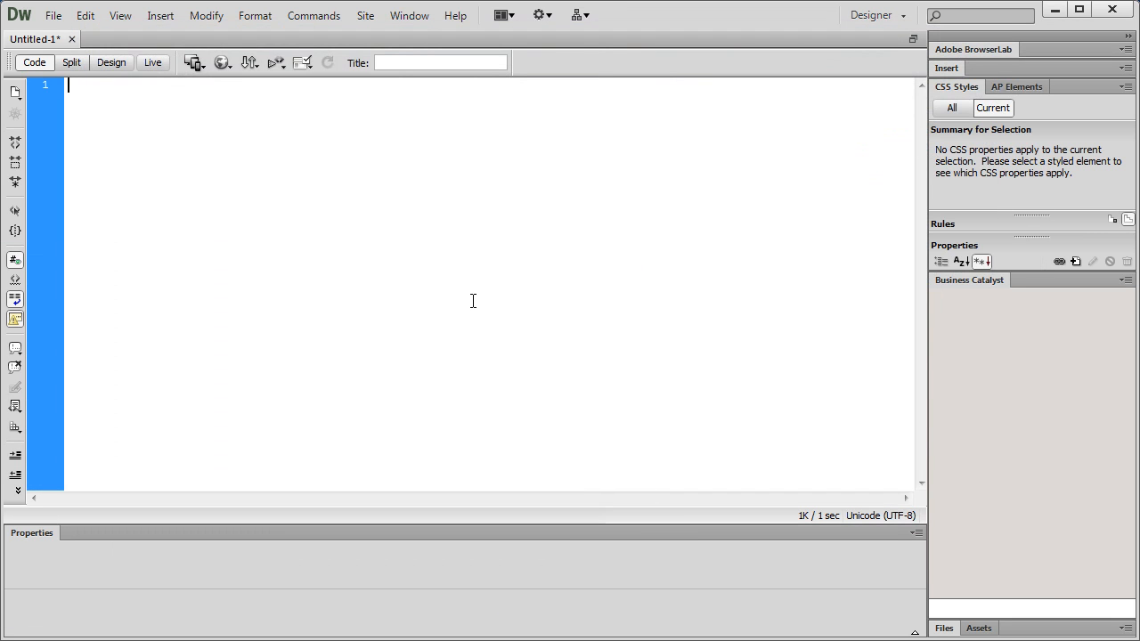
mouse_move(306, 168)
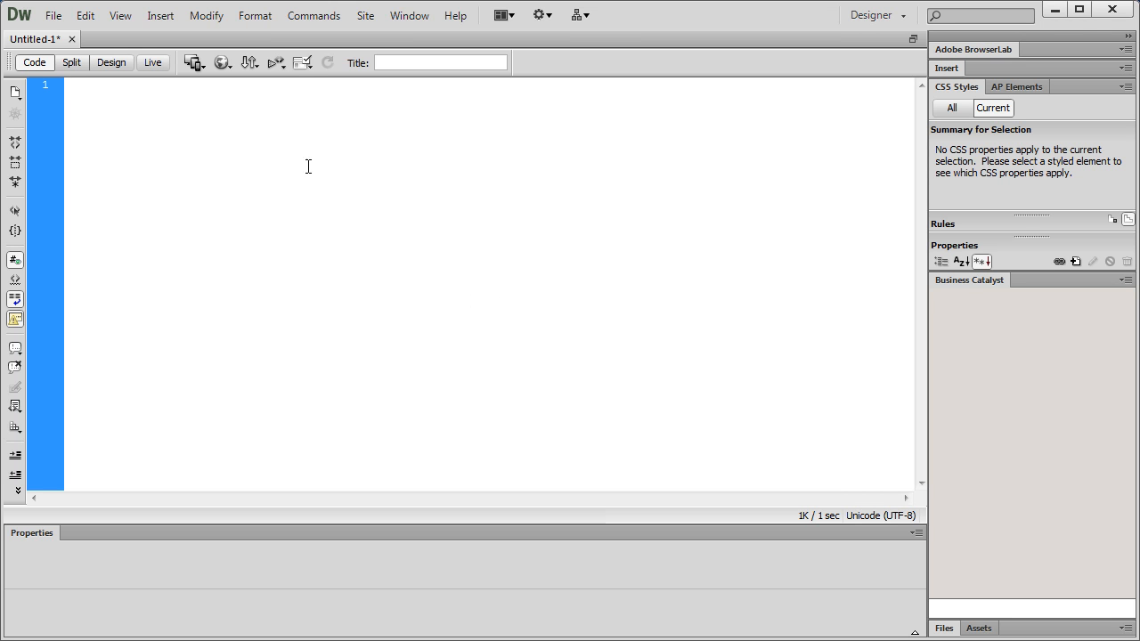
click(314, 15)
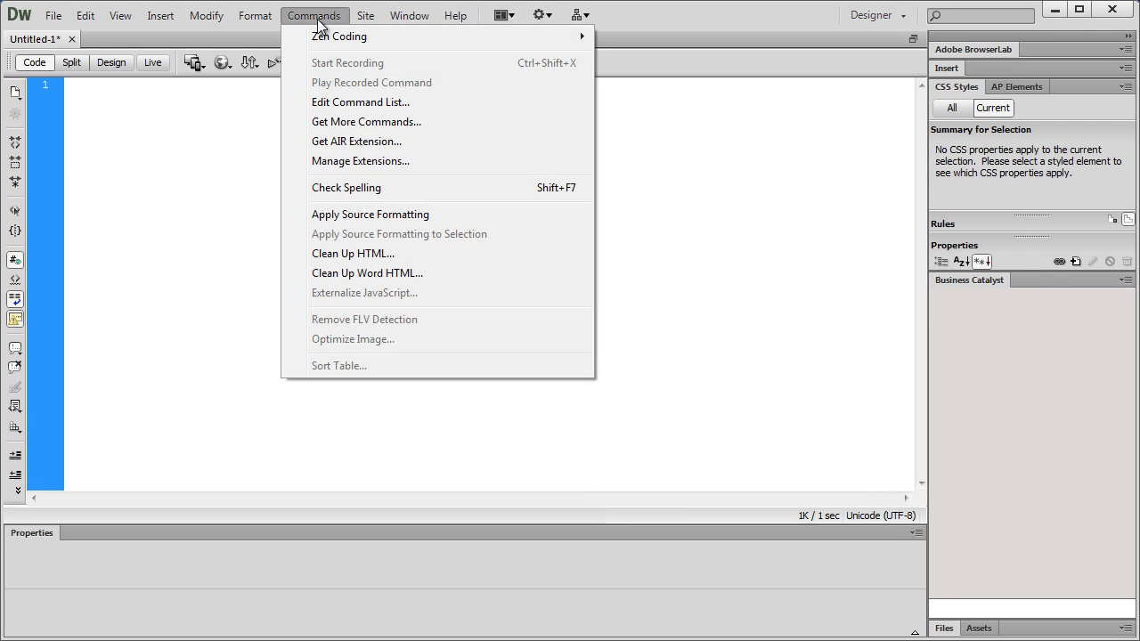
mouse_move(348, 36)
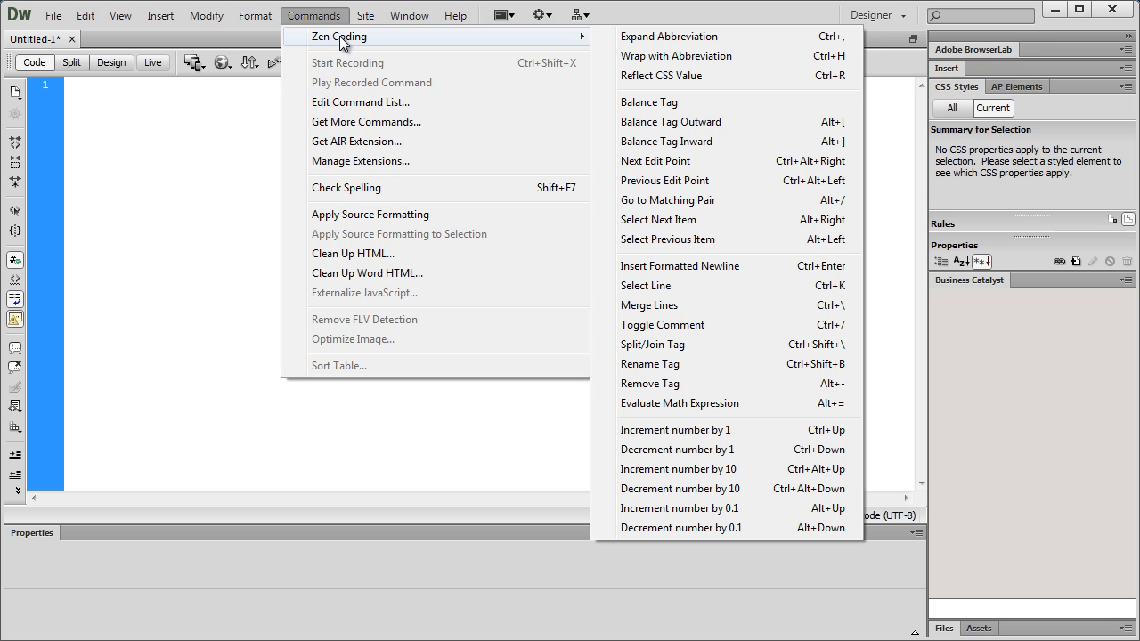
mouse_move(682, 429)
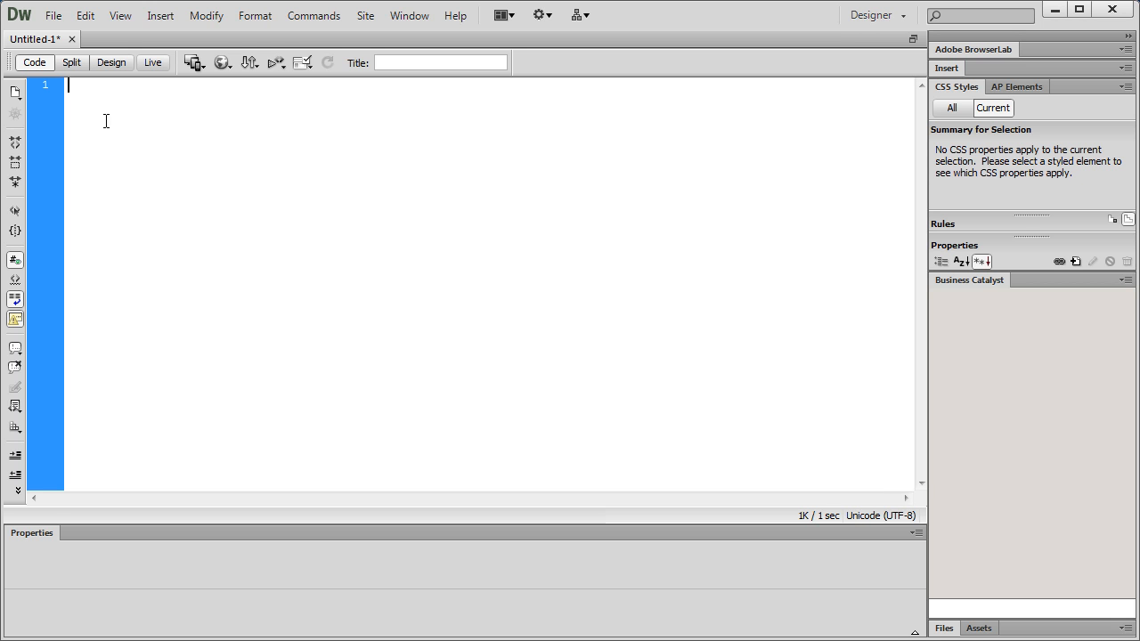
Expand html:5 on line 1 into an HTML5 skeleton with doctype, head, meta charset, title and body.
text(html)
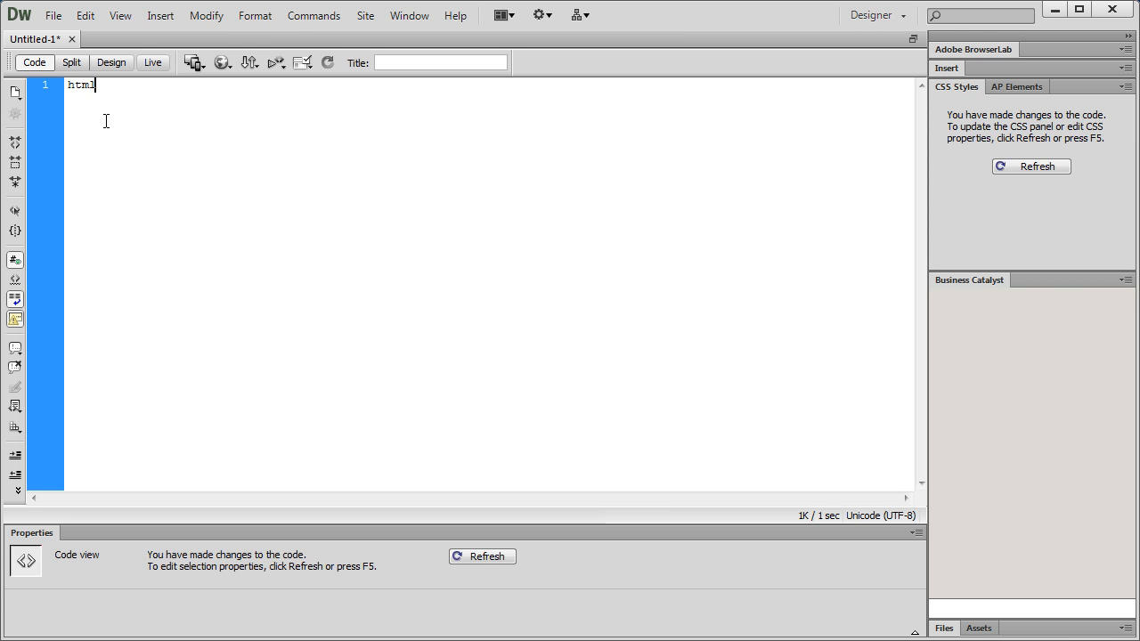
text(:)
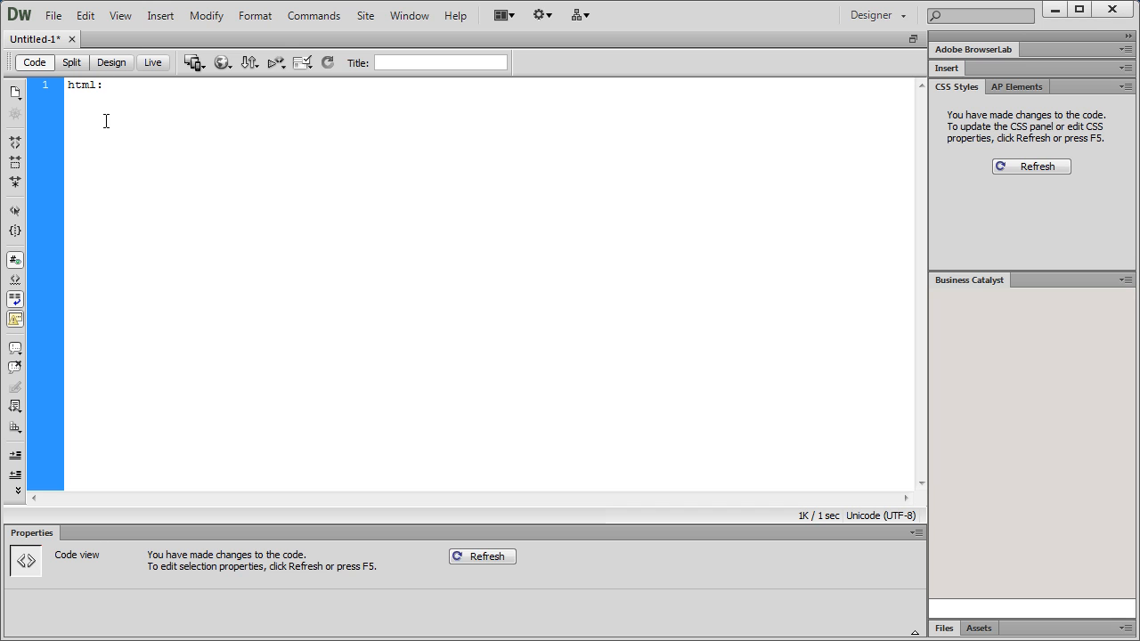
text(5)
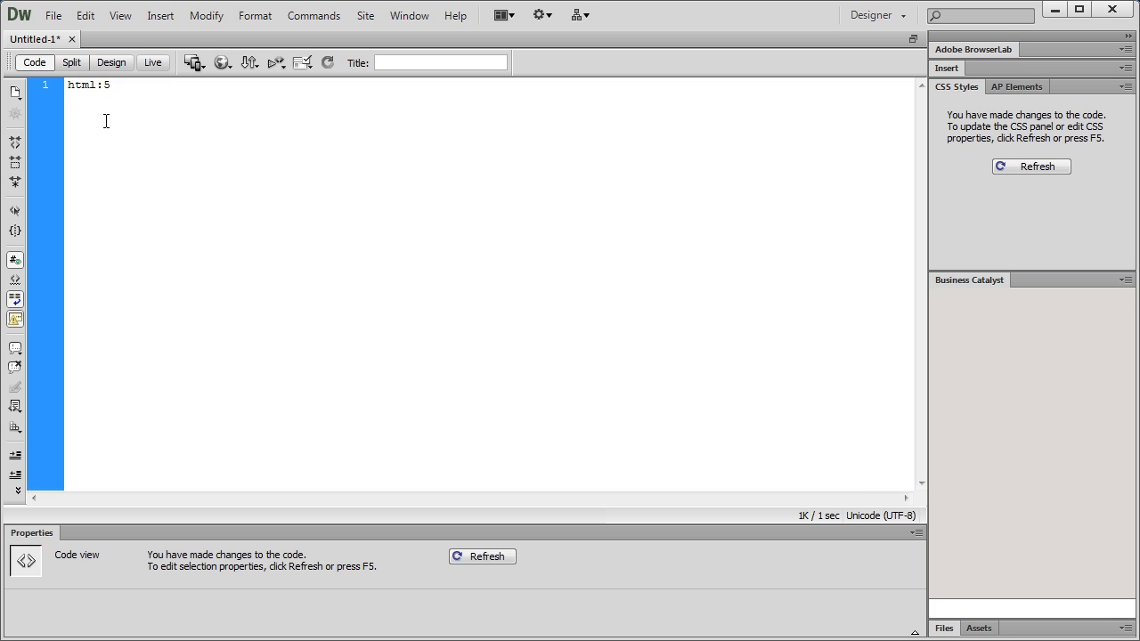
click(106, 89)
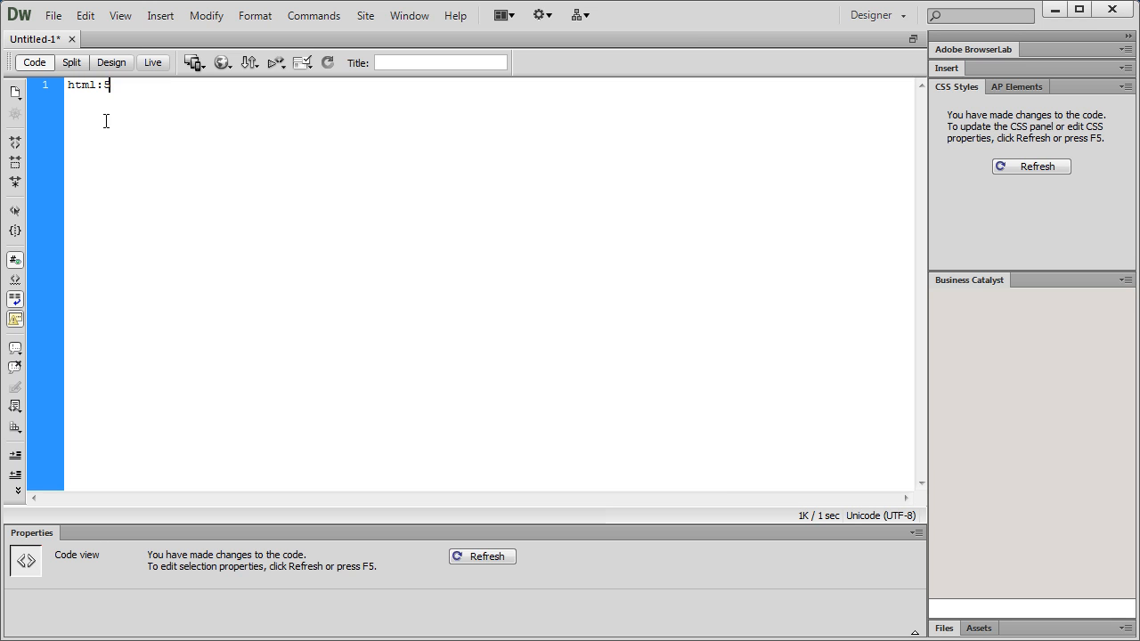
key(Tab)
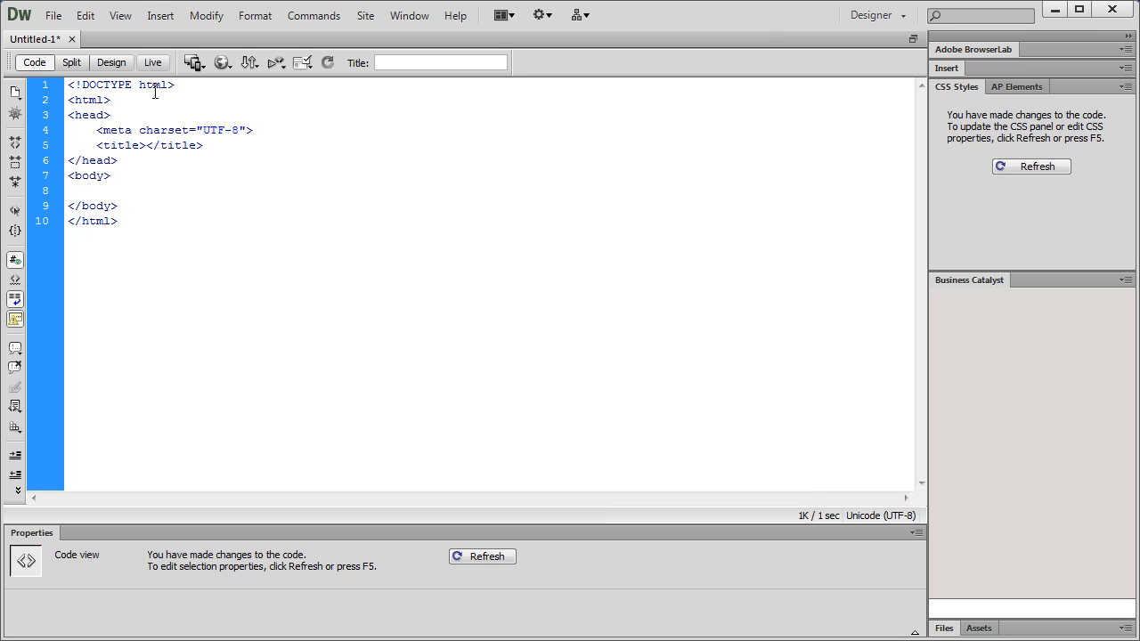
double_click(117, 130)
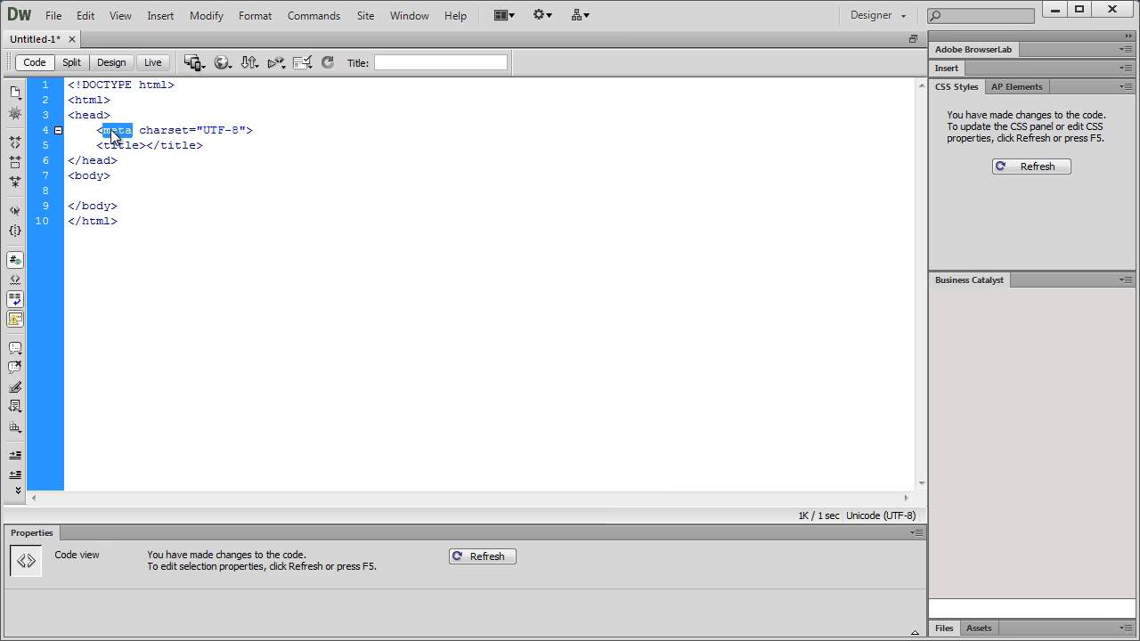
double_click(163, 130)
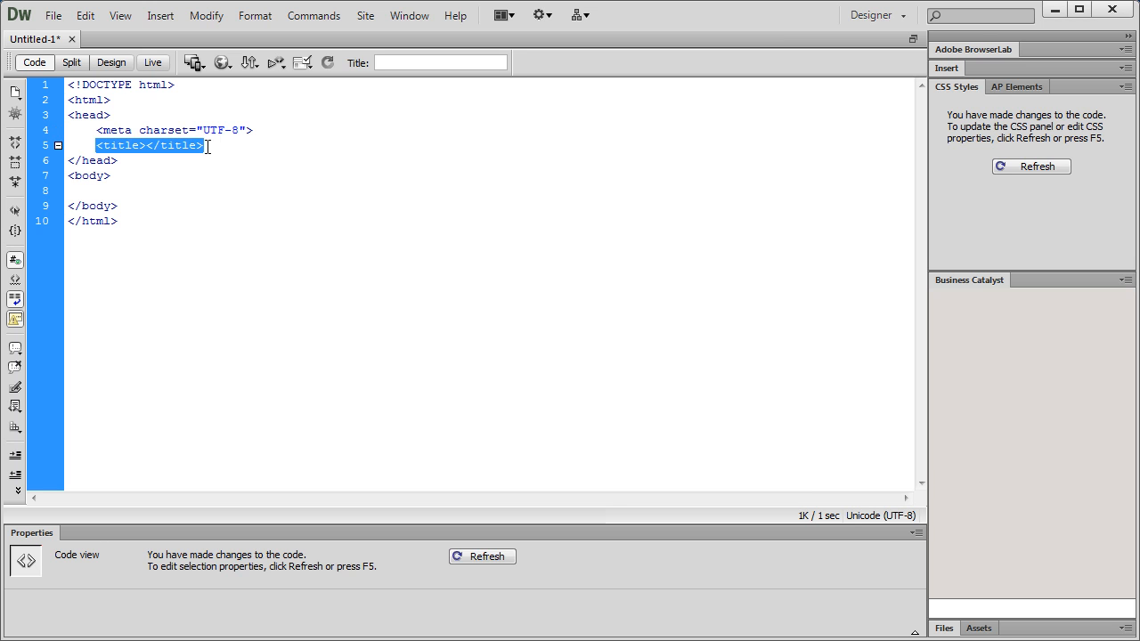
Replace the empty title line with a title element reading my website.
key(Delete)
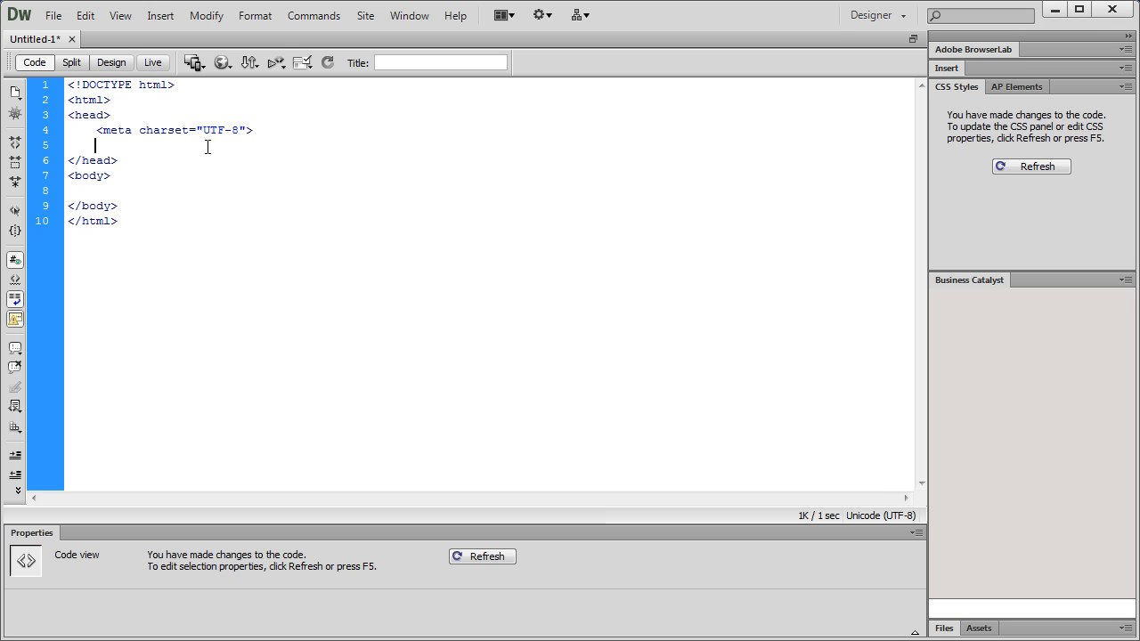
text(tit)
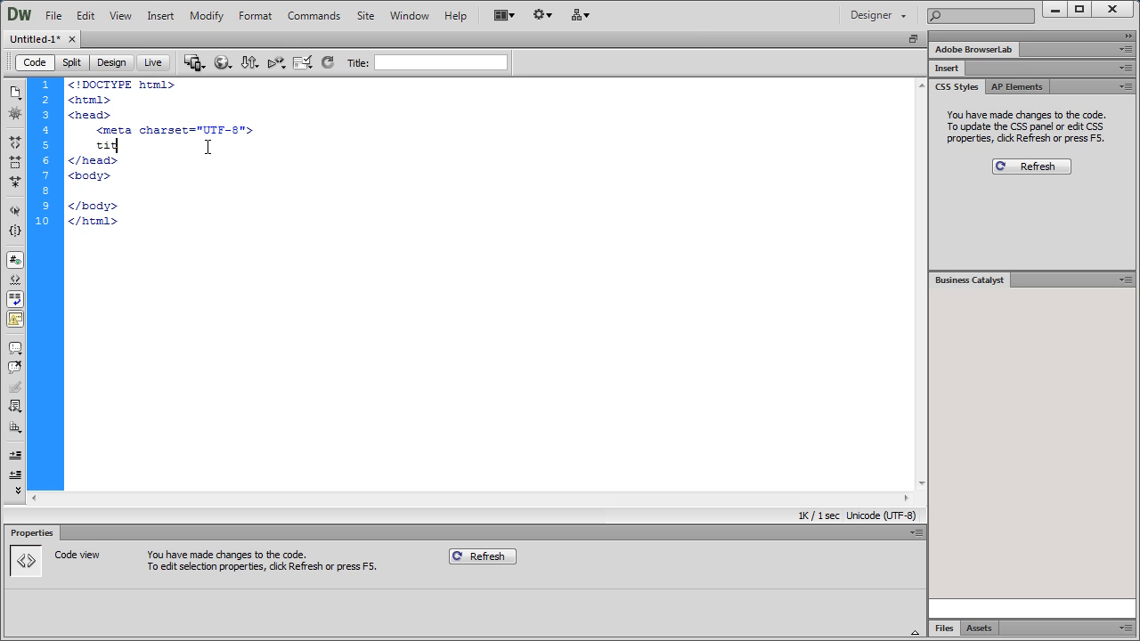
text(le{)
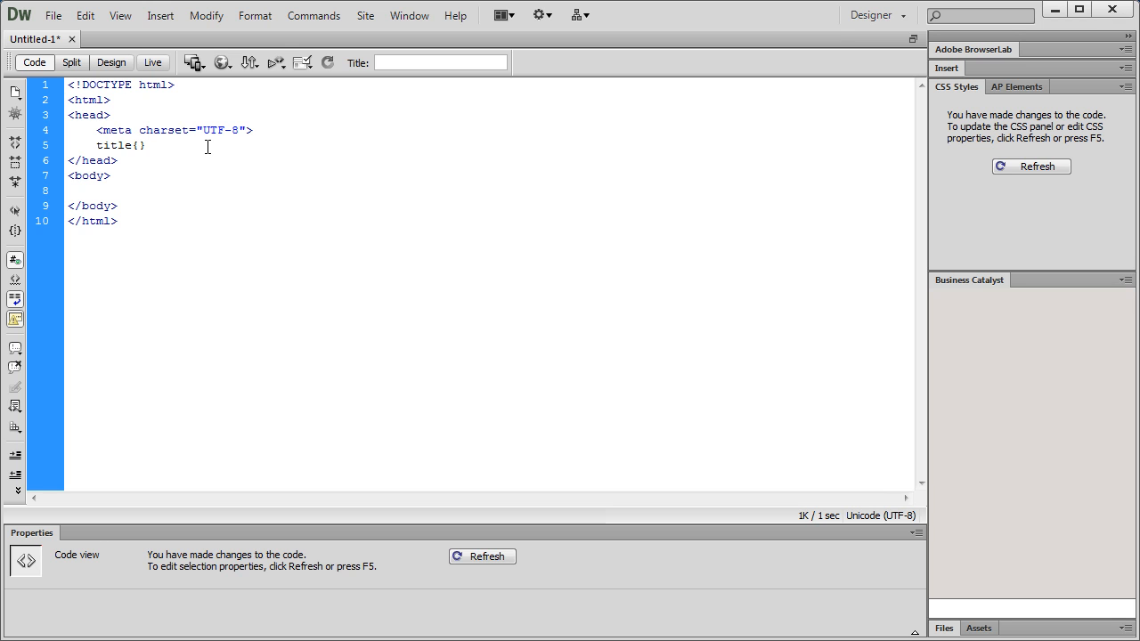
text(my website </title>)
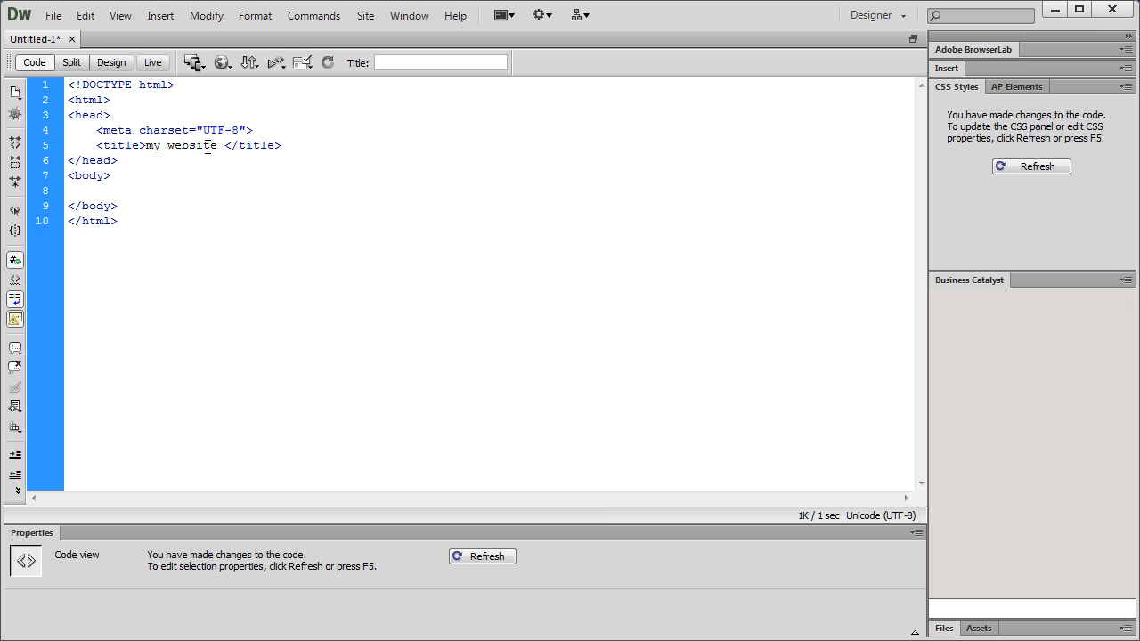
Place the insertion point at the start of the title line in the head.
click(144, 146)
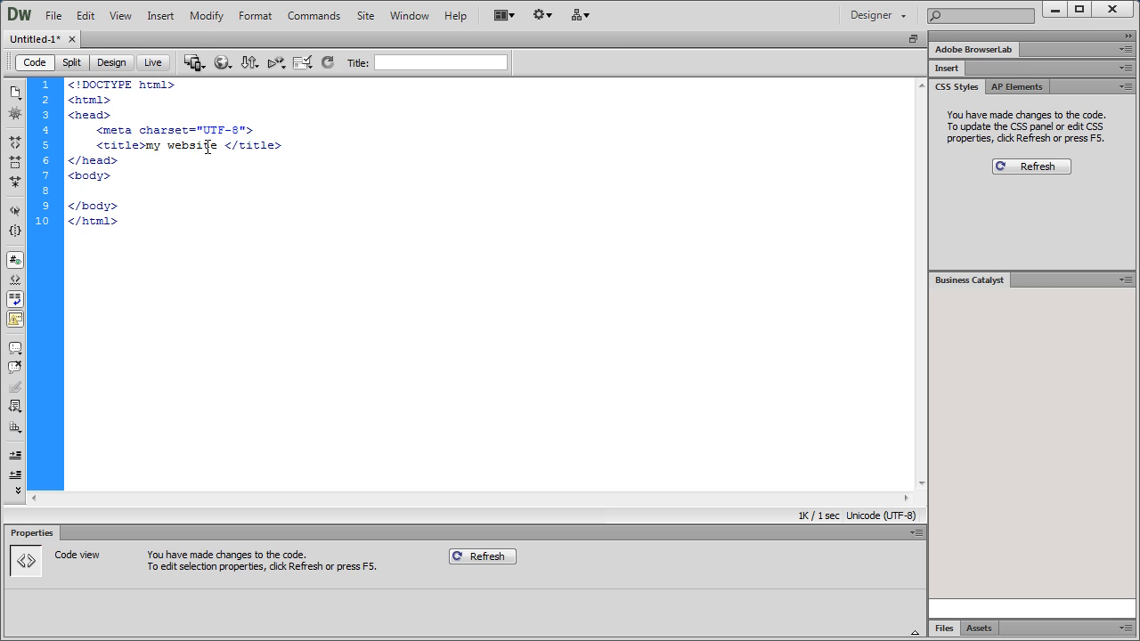
click(143, 146)
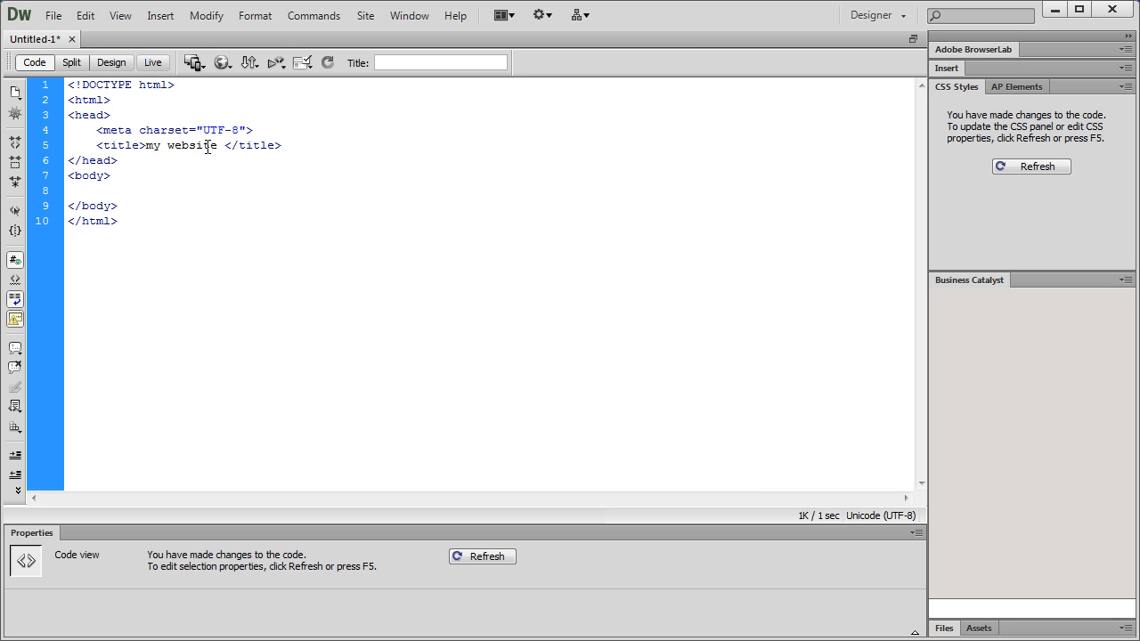
click(143, 146)
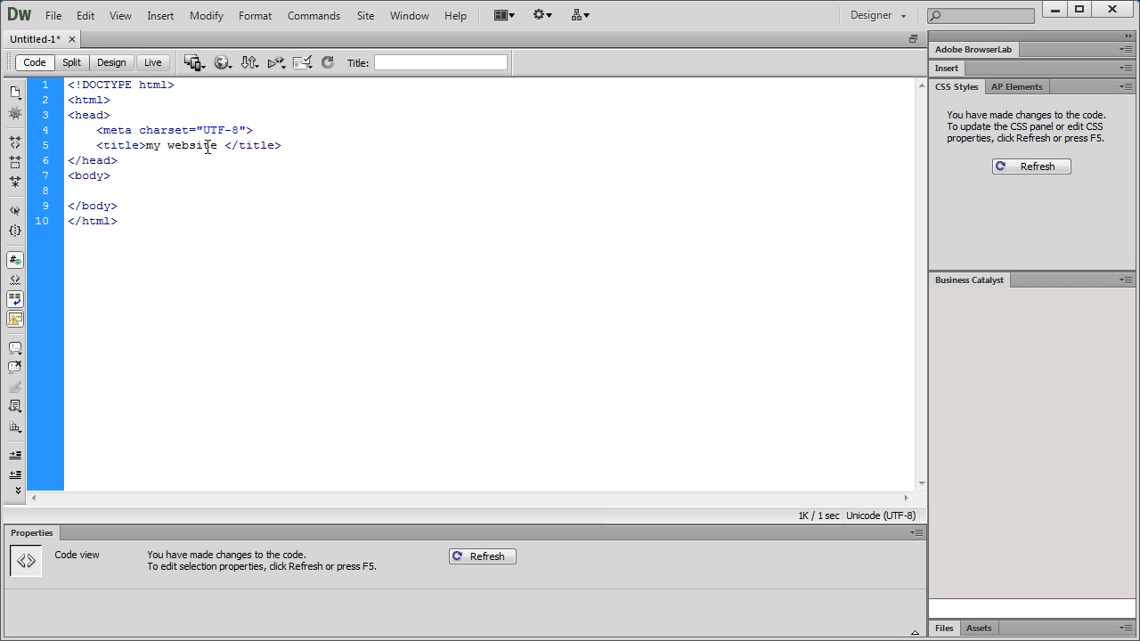
click(142, 146)
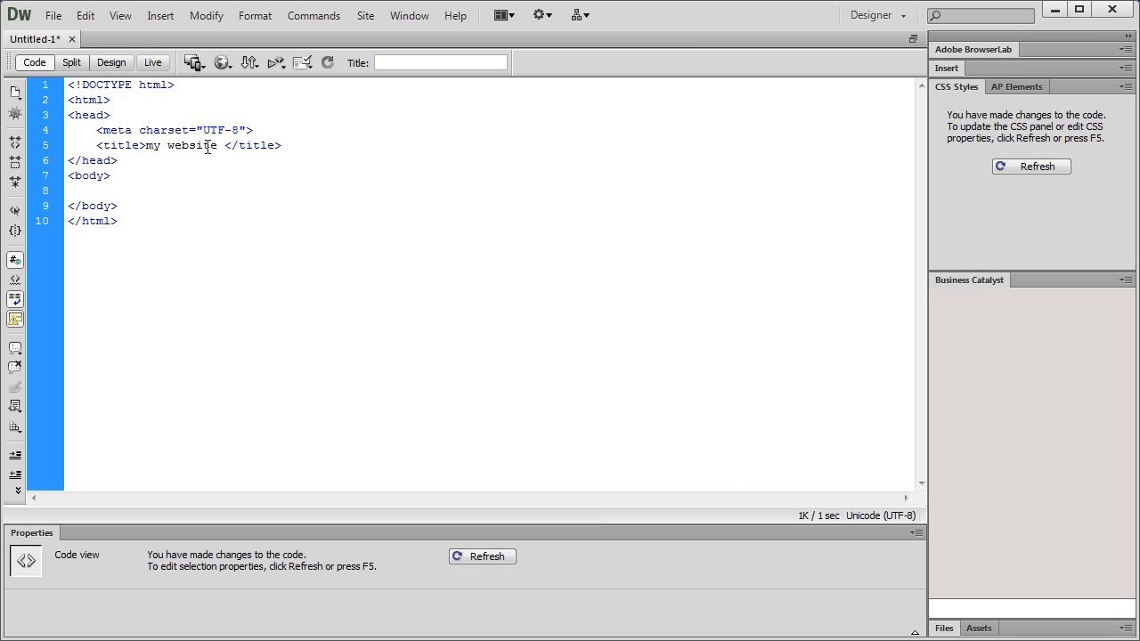
click(143, 146)
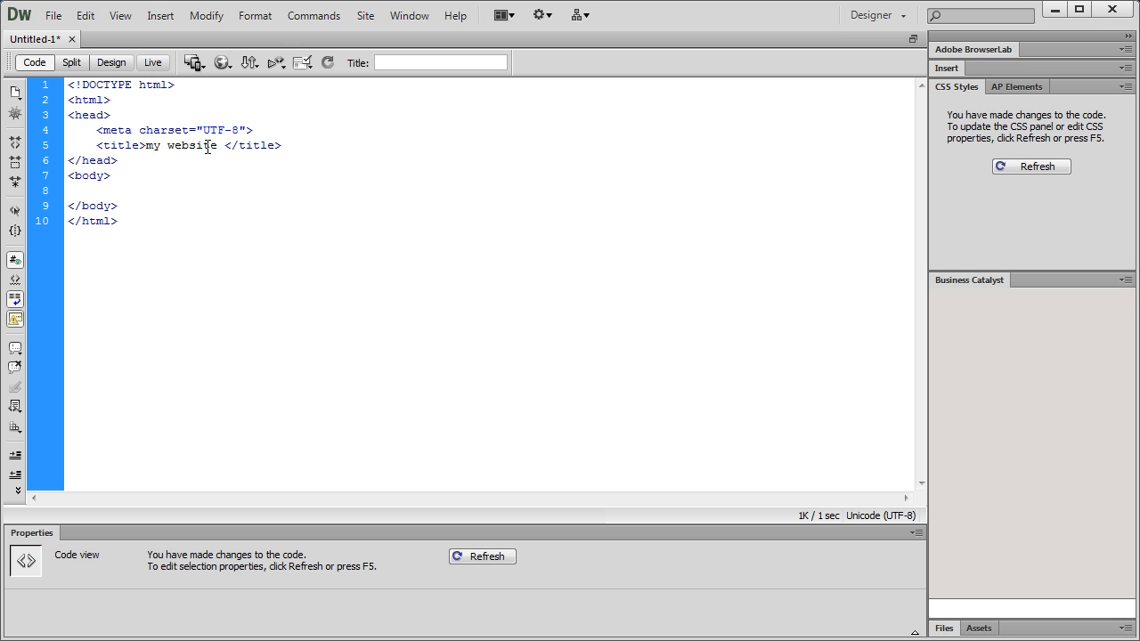
click(143, 146)
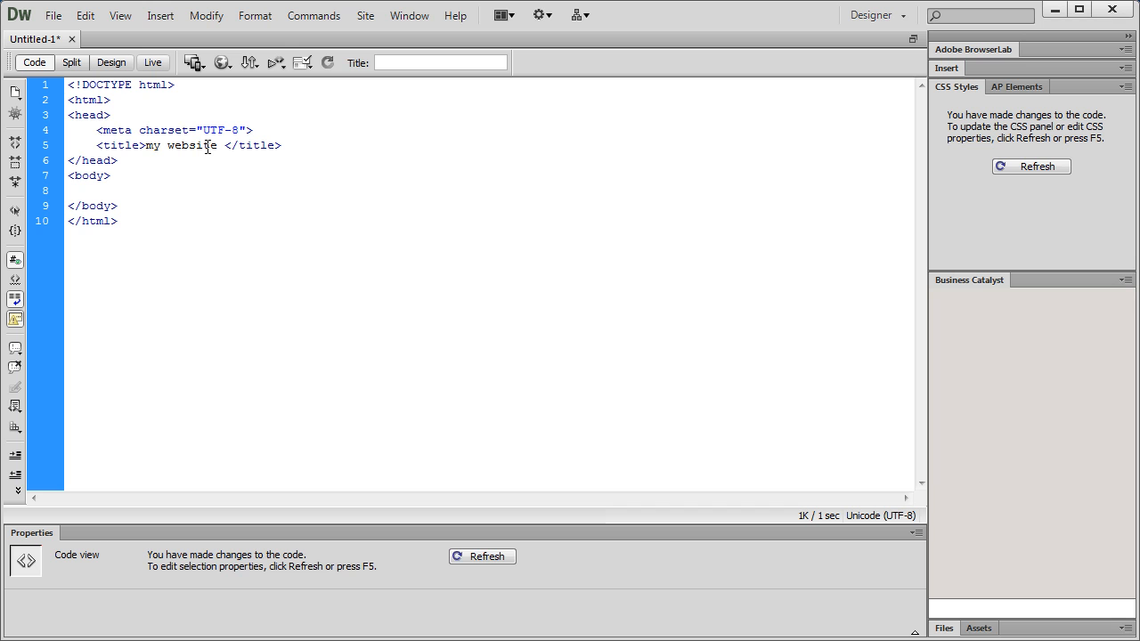
click(143, 146)
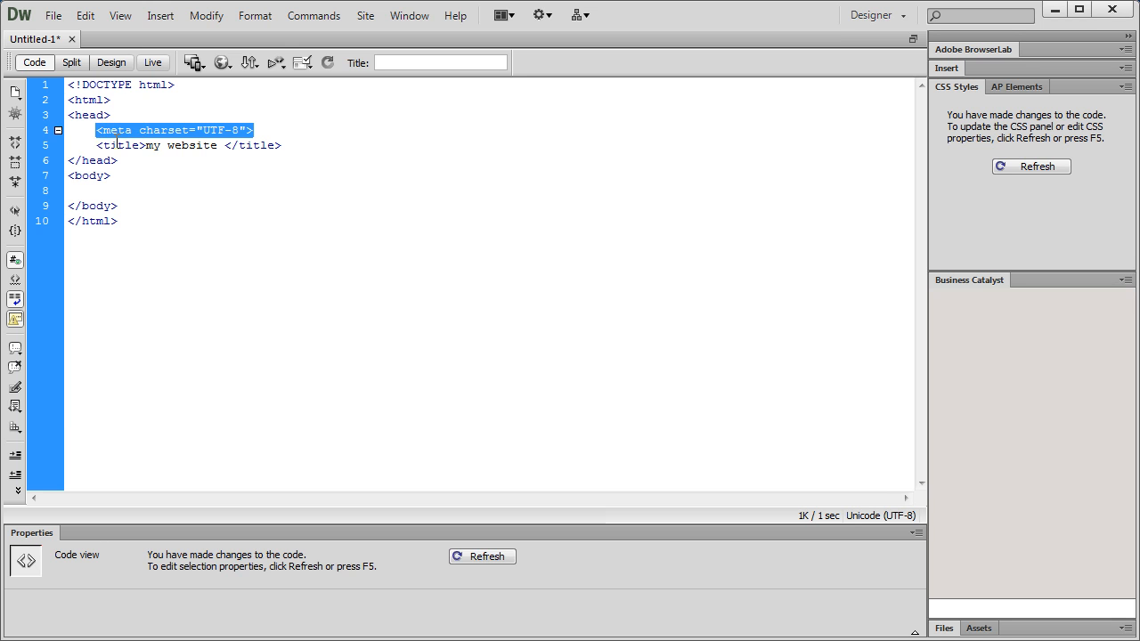
Expand meta:utf above the title into a Content-Type meta line with charset utf-8.
key(Delete)
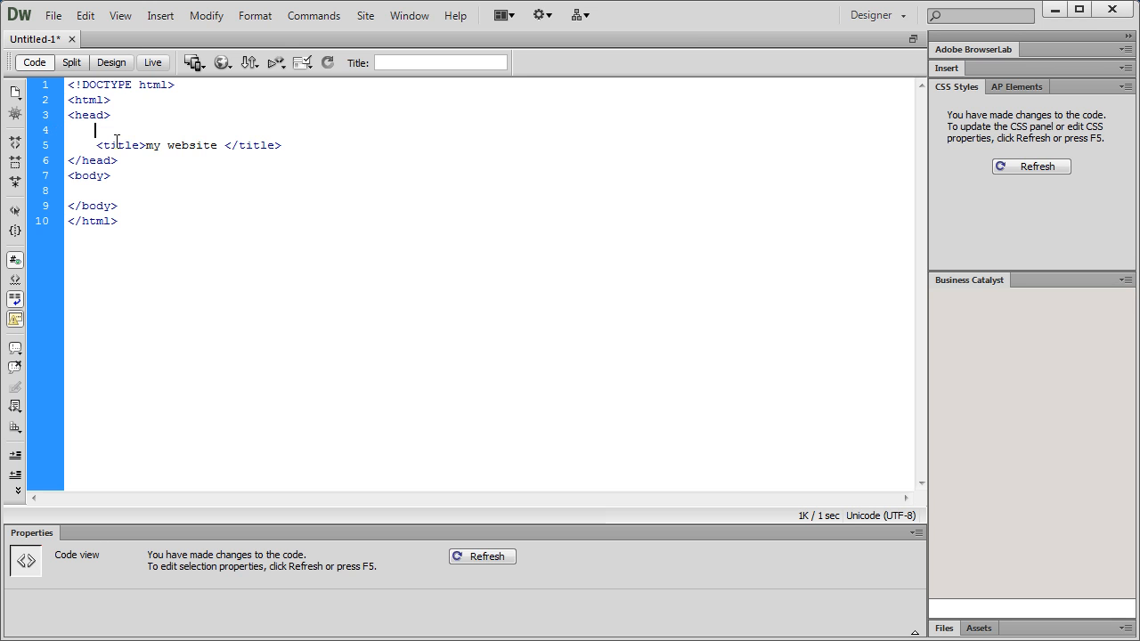
text(me)
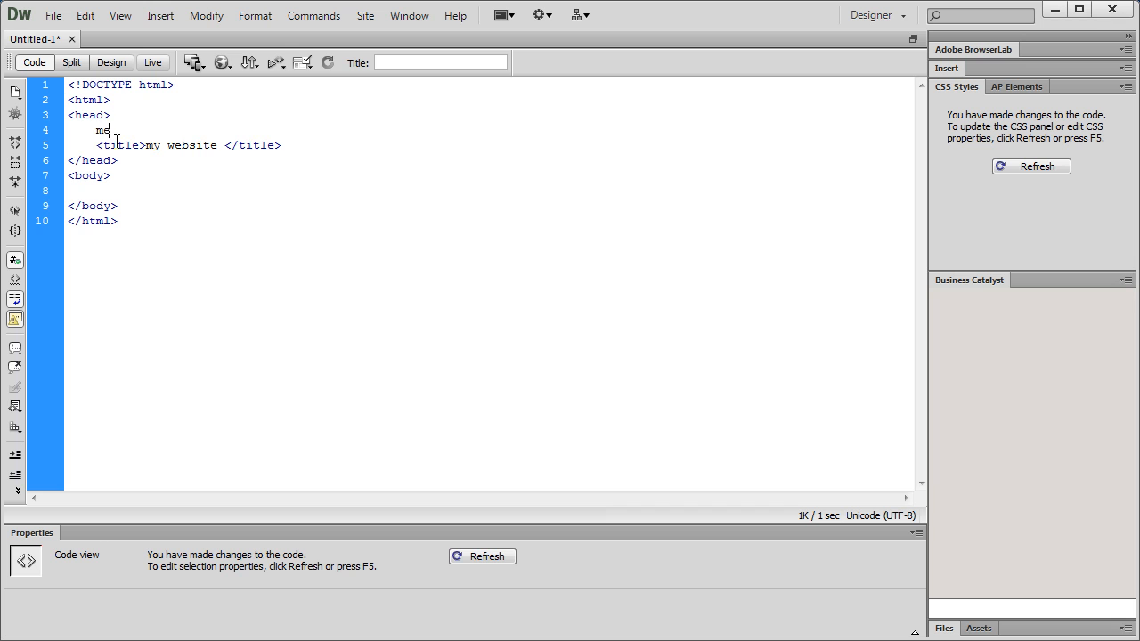
text(ta)
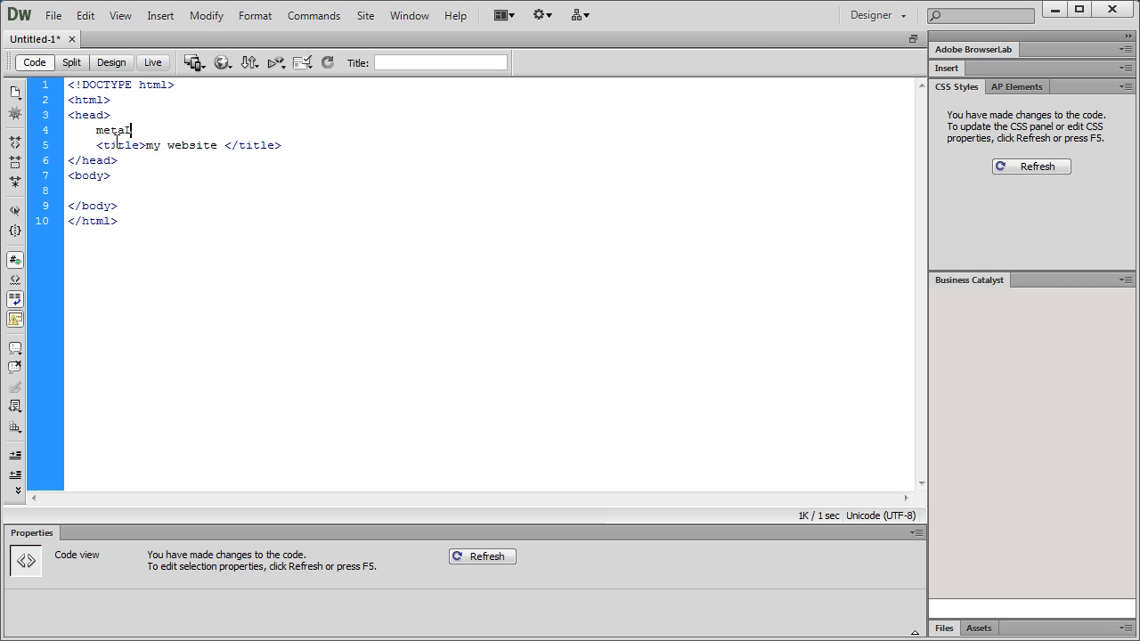
text(:)
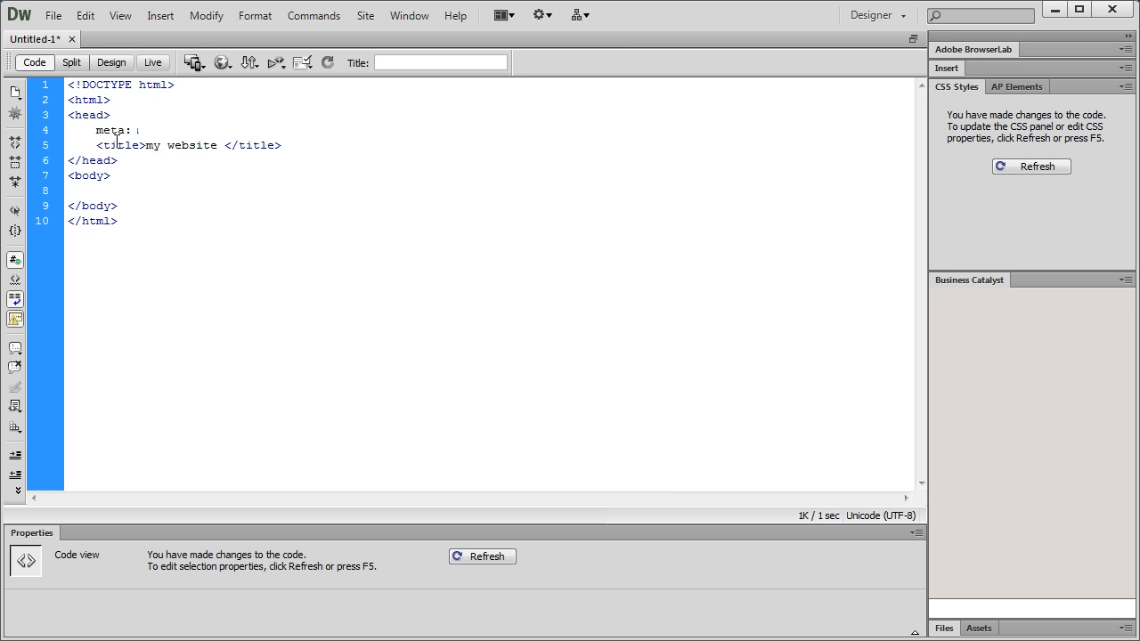
text(utf-8">)
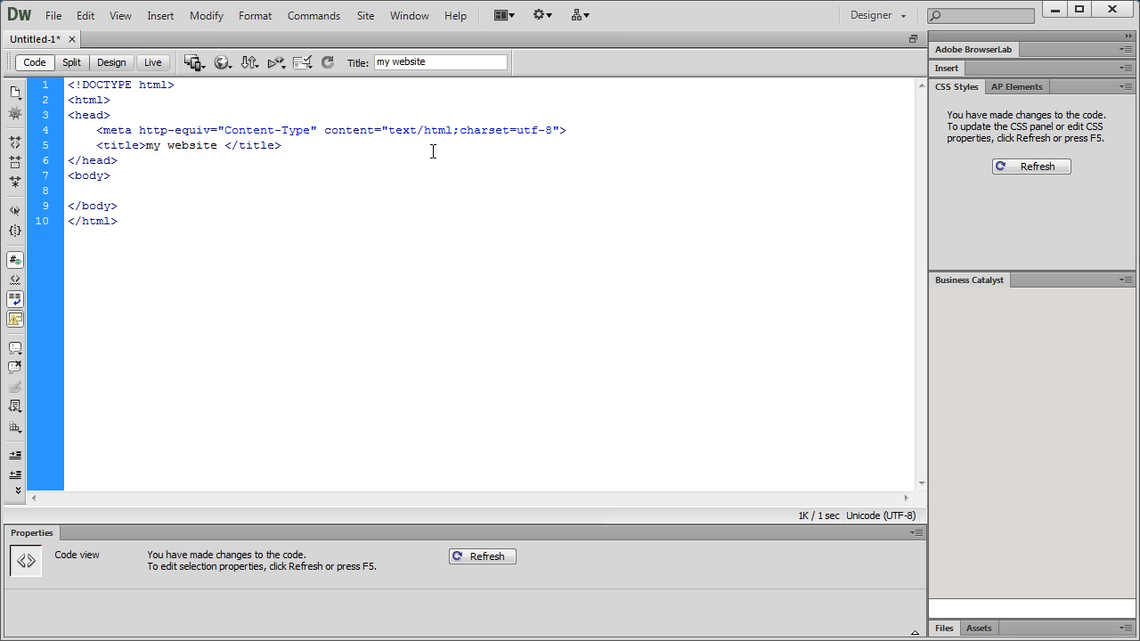
double_click(347, 130)
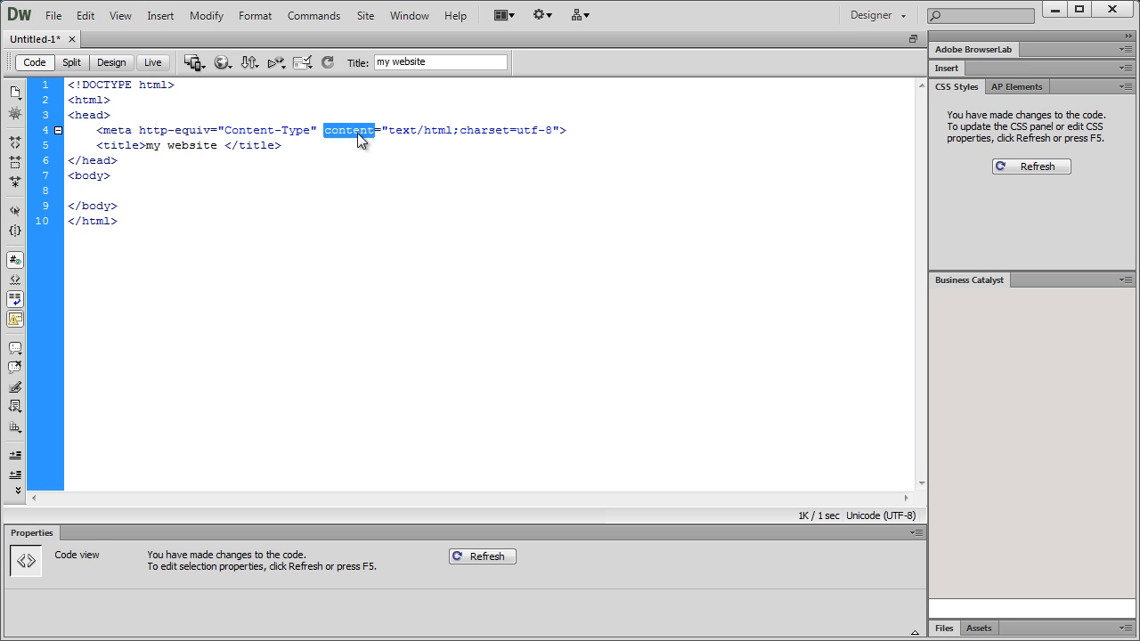
double_click(193, 130)
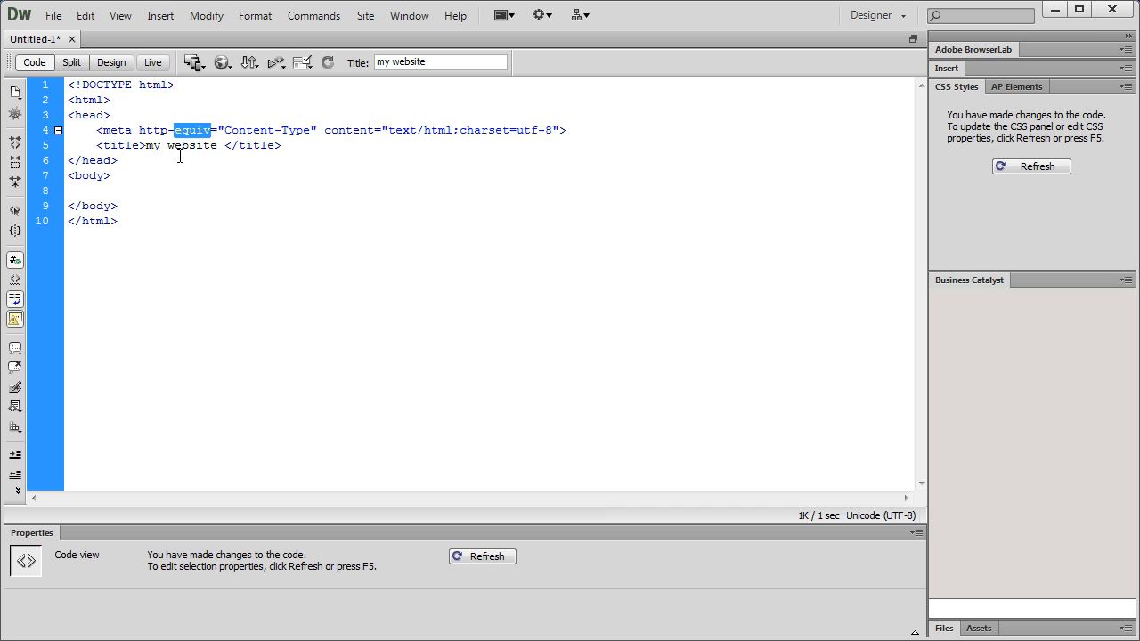
click(289, 146)
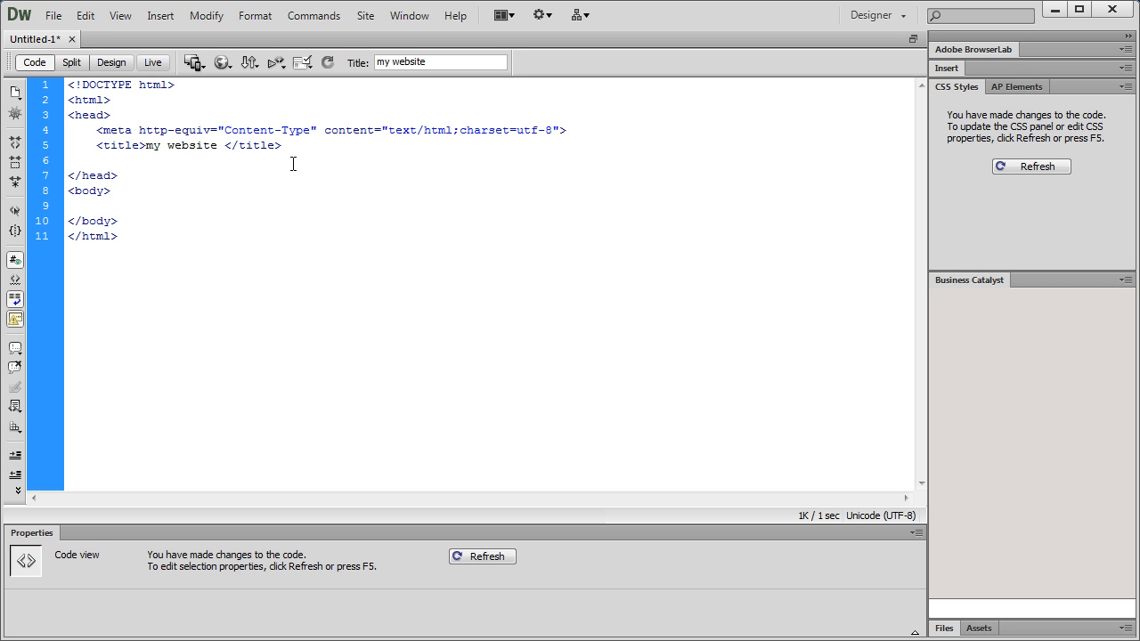
Expand link:css below the title and point its href at ext.css.
text(link)
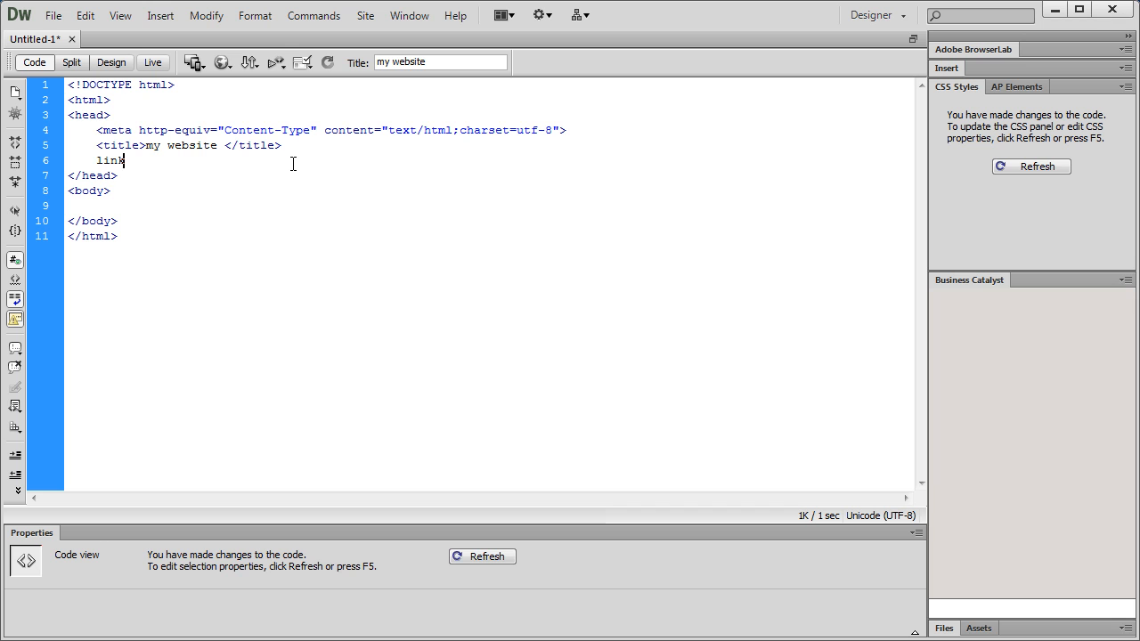
text(:)
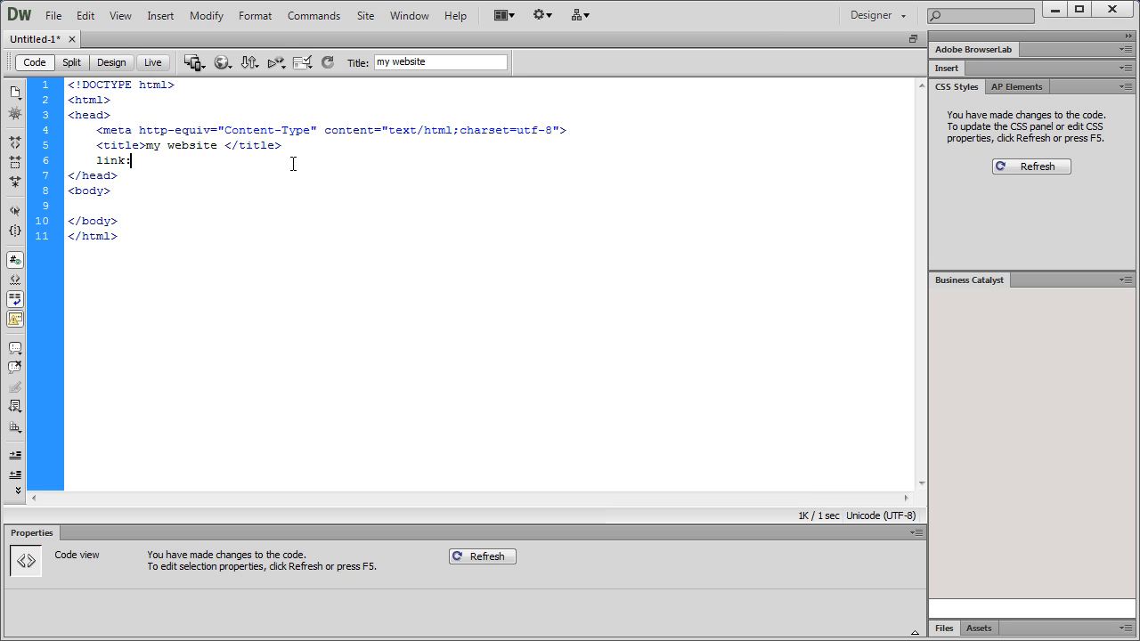
text(css" href="${1)
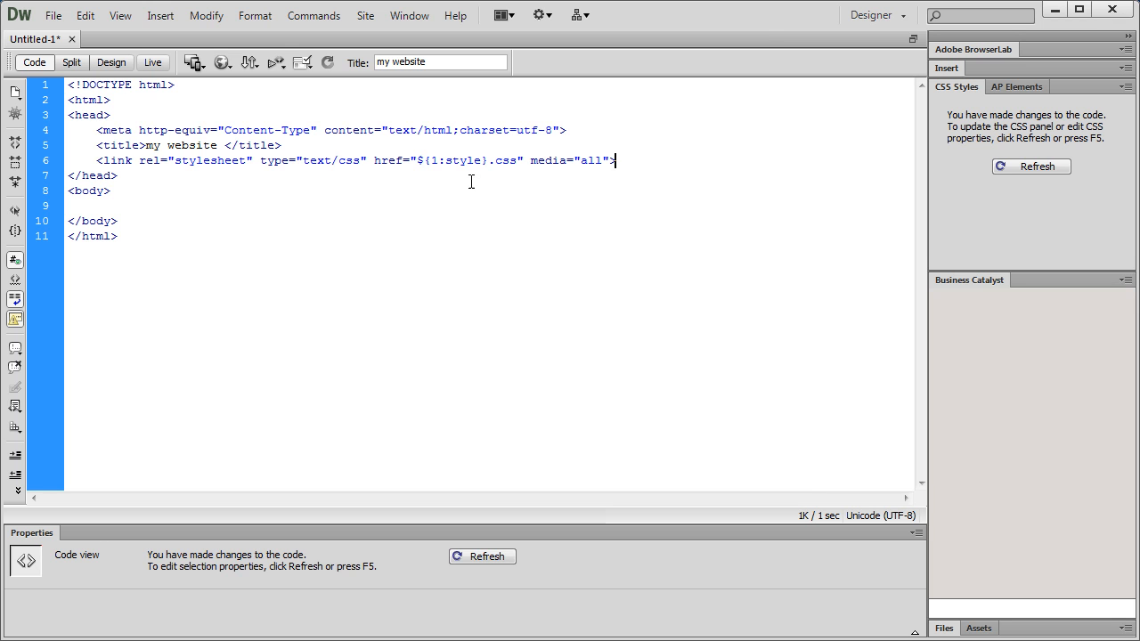
double_click(449, 160)
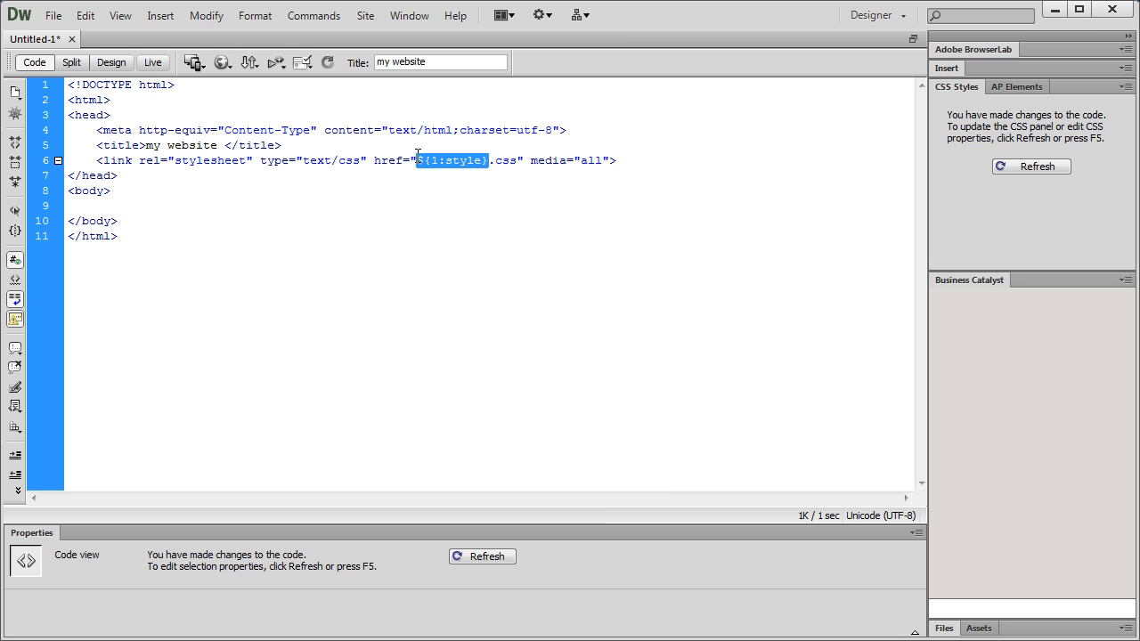
key(Delete)
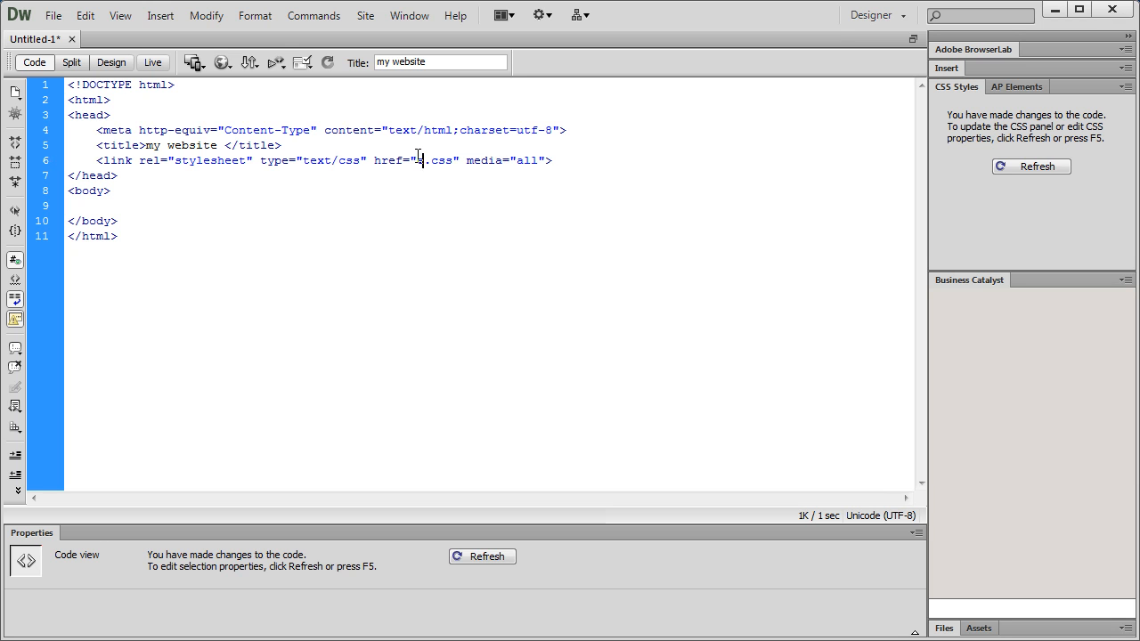
text(ext)
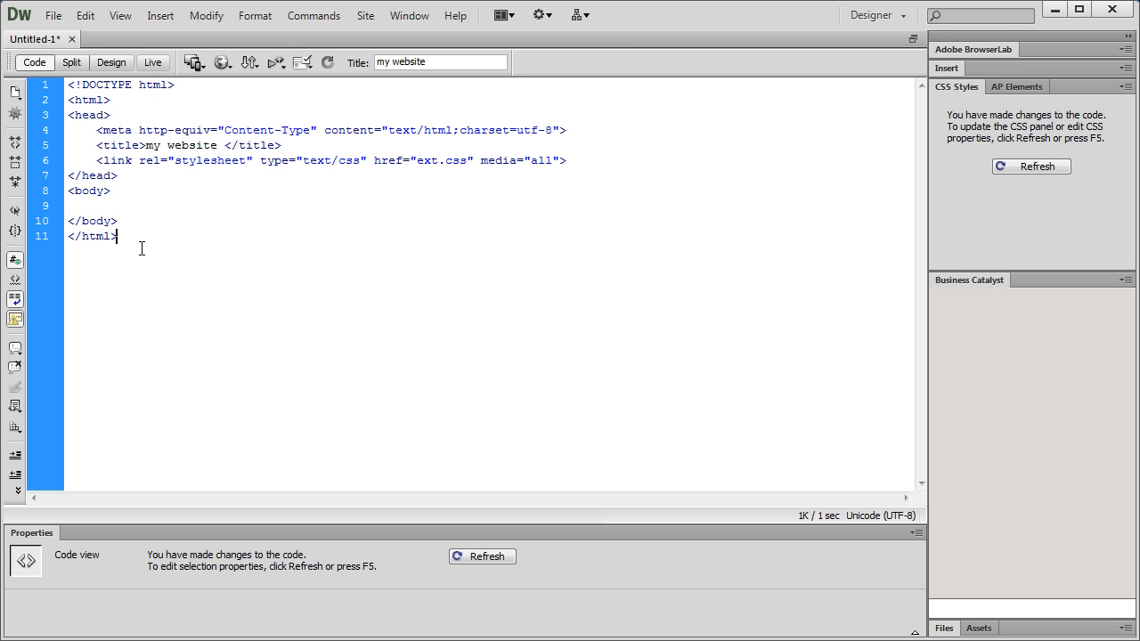
text(htm)
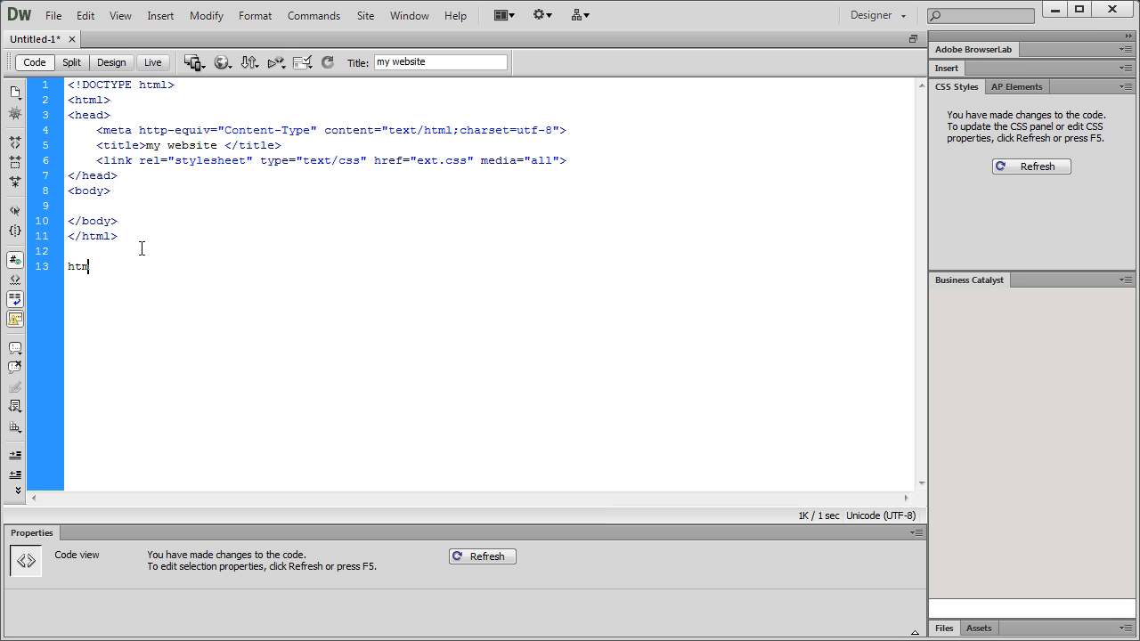
text(l:5)
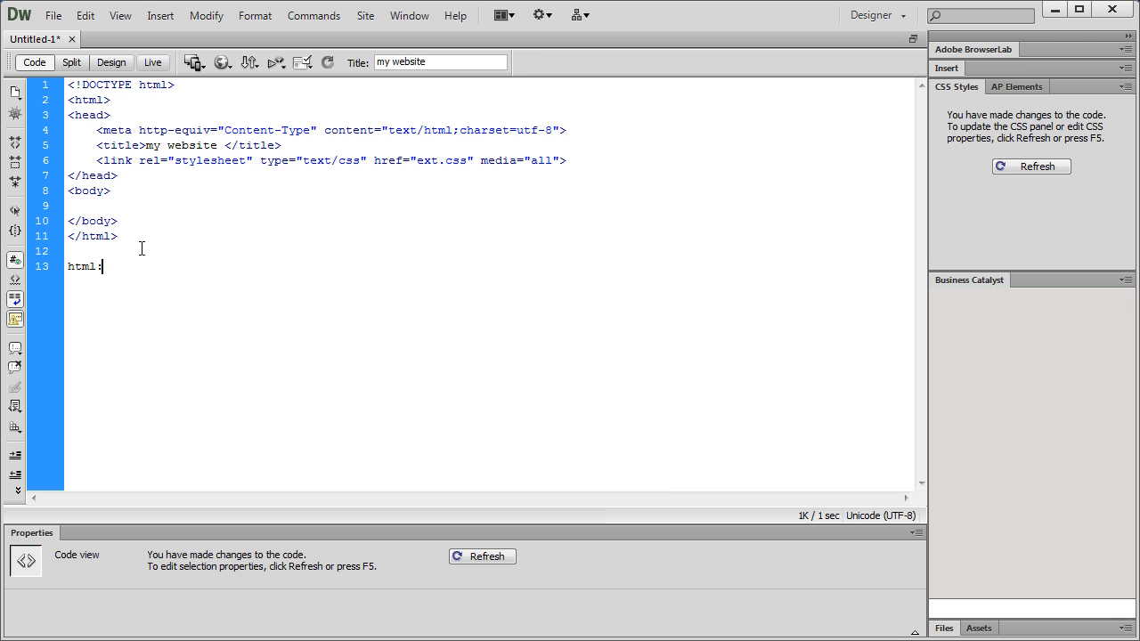
text(4t)
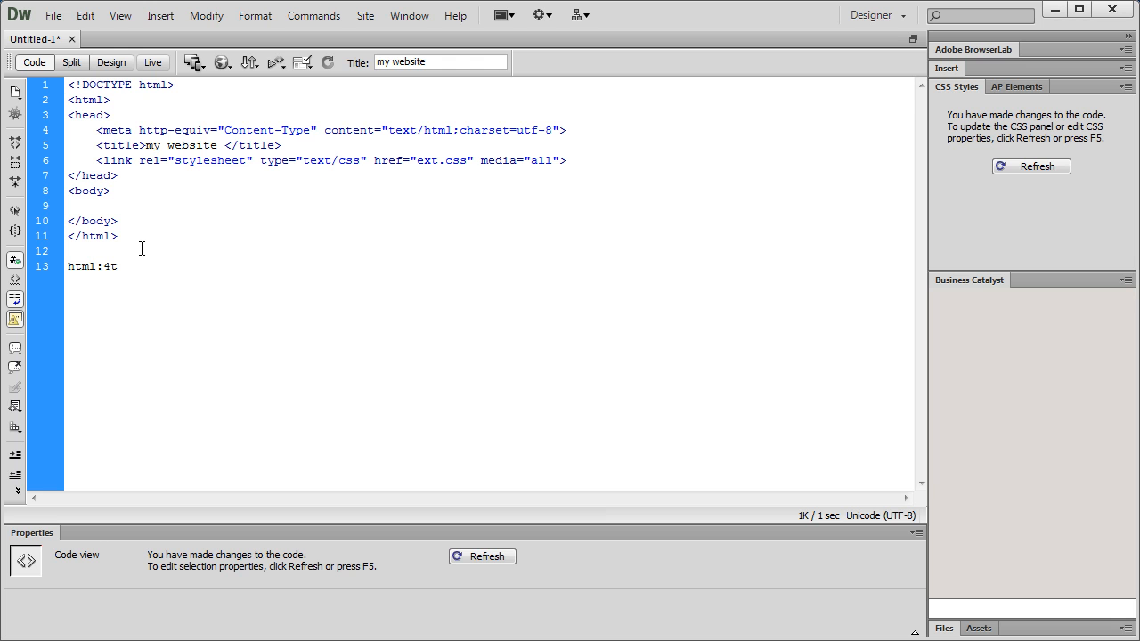
key(Tab)
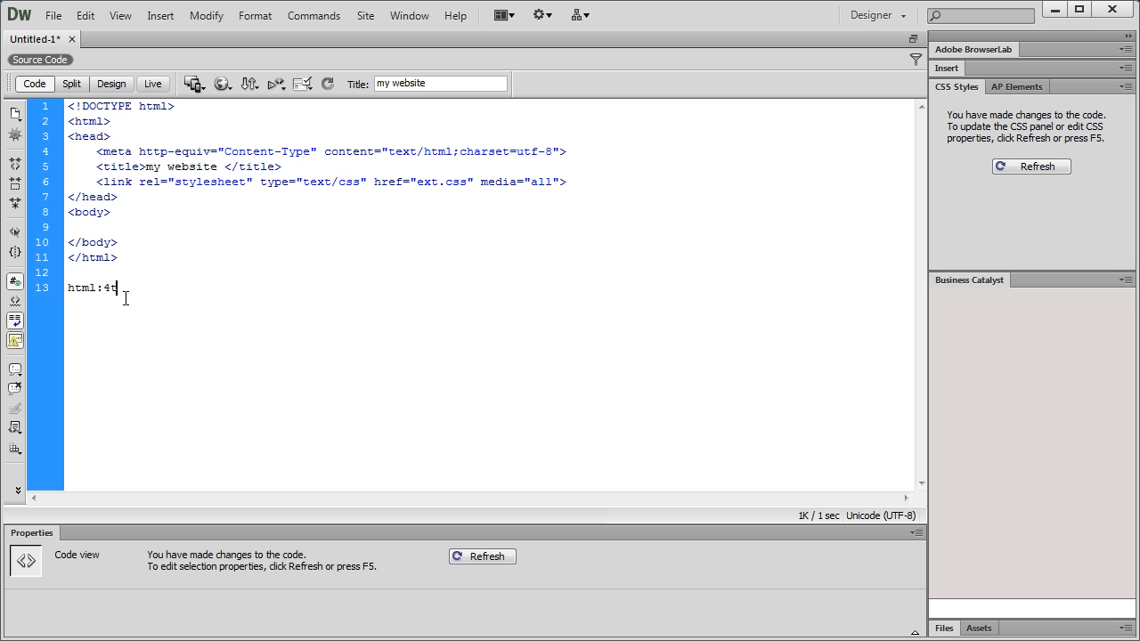
text(s)
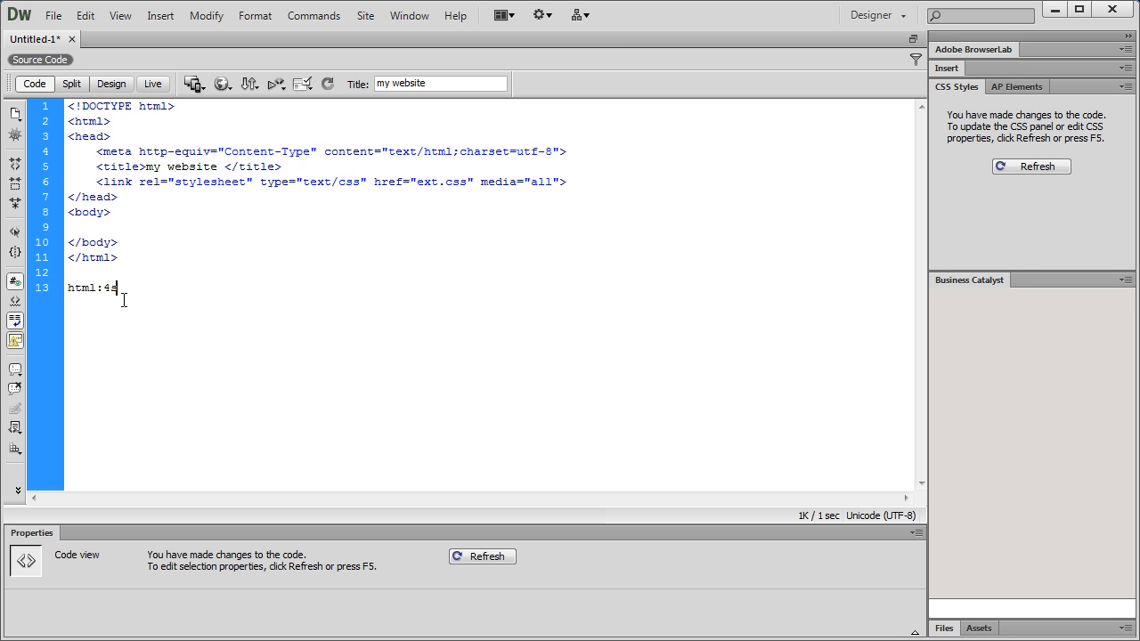
key(Tab)
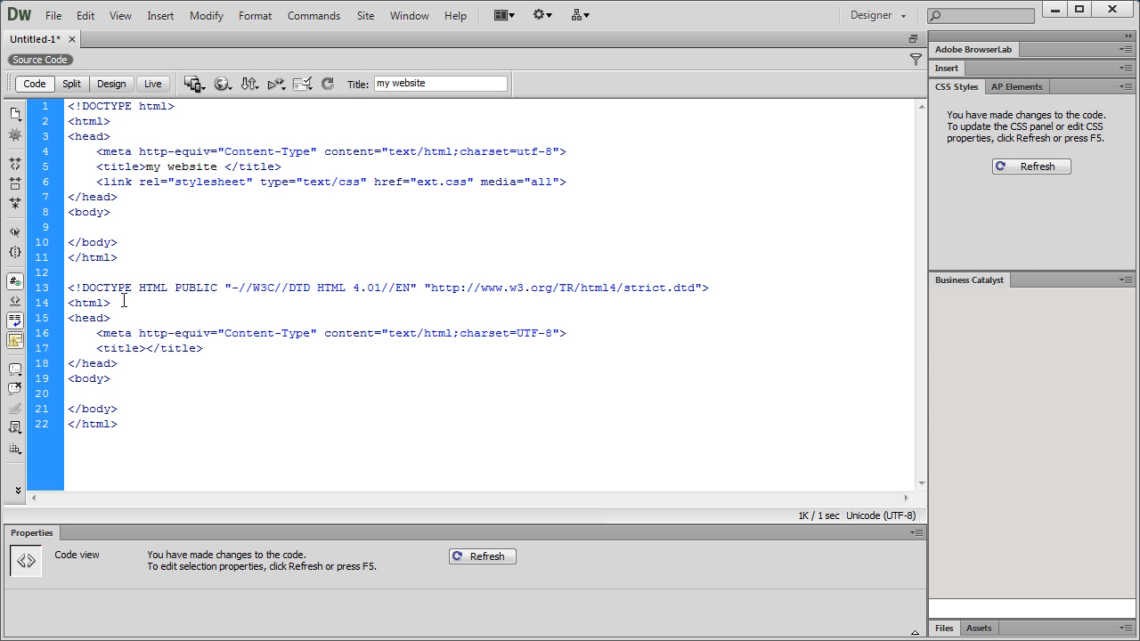
drag(125, 287, 125, 424)
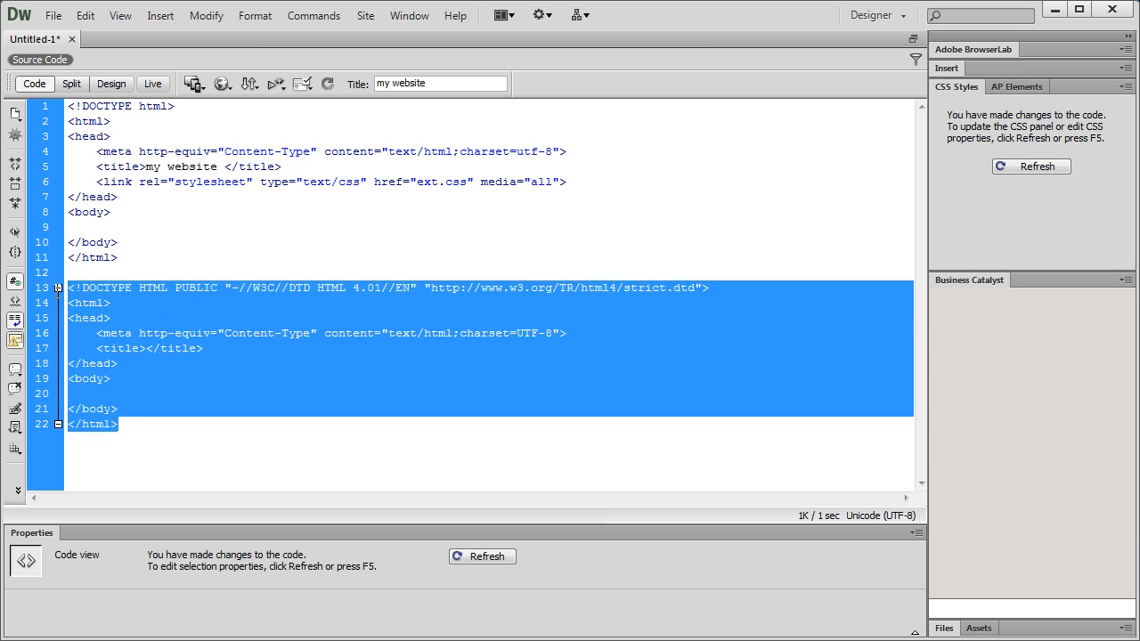
key(Delete)
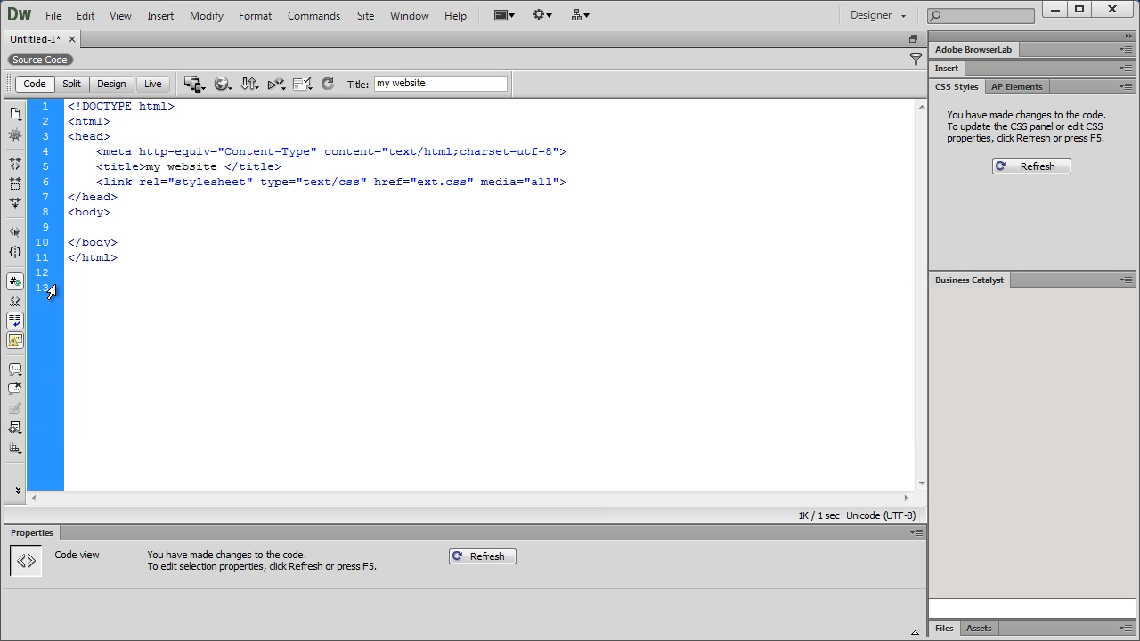
click(82, 289)
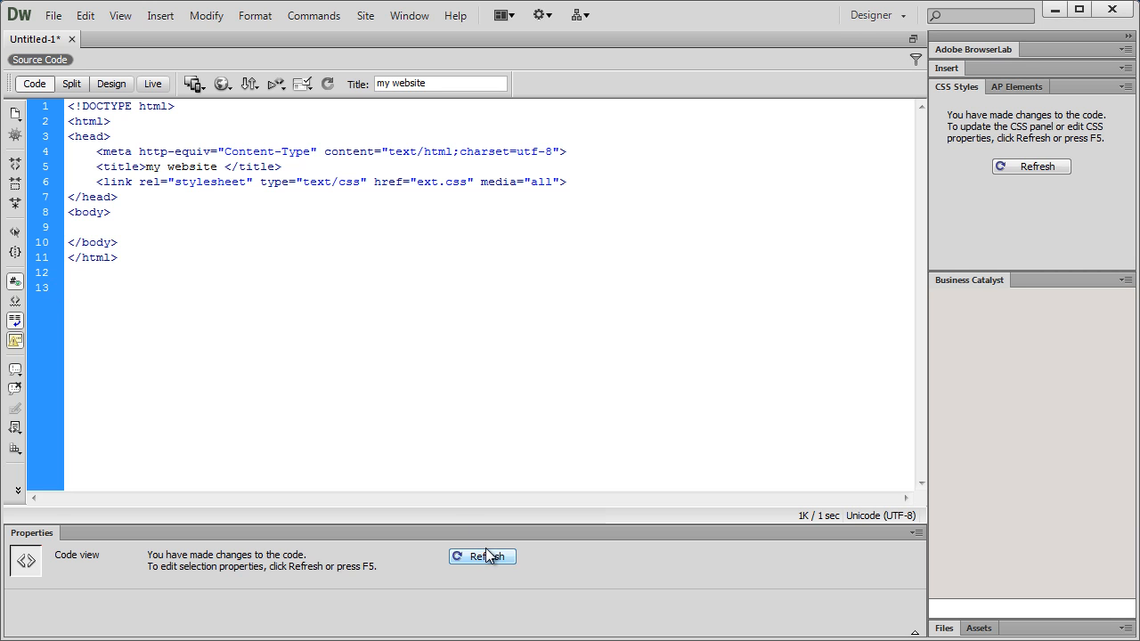
Add an empty <style type="text/css"></style> block after the stylesheet link.
click(485, 556)
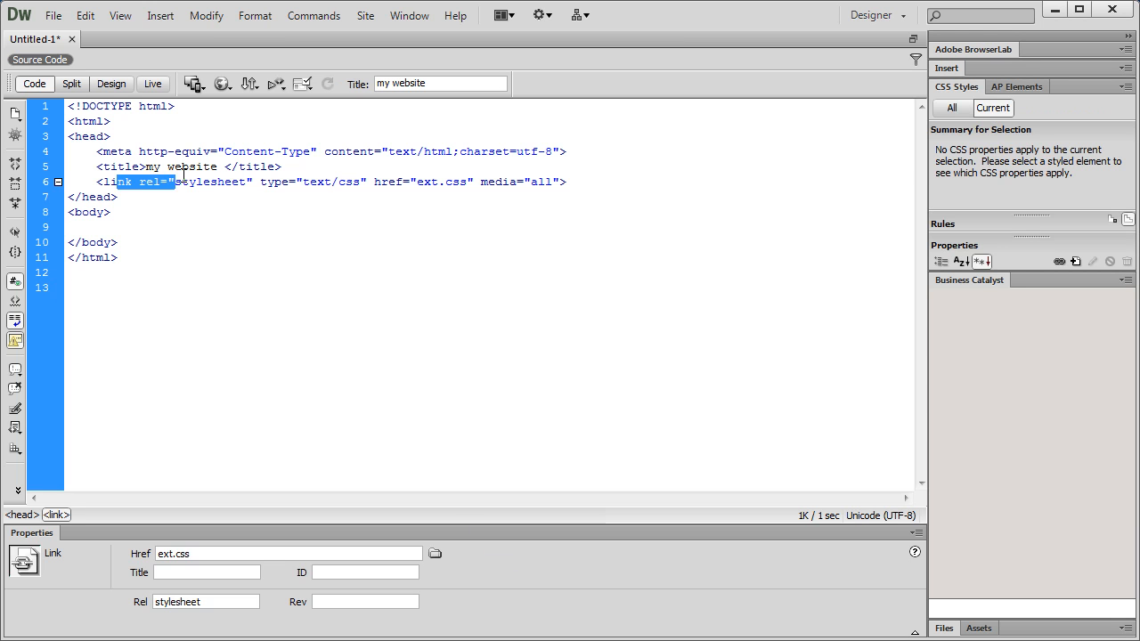
click(575, 200)
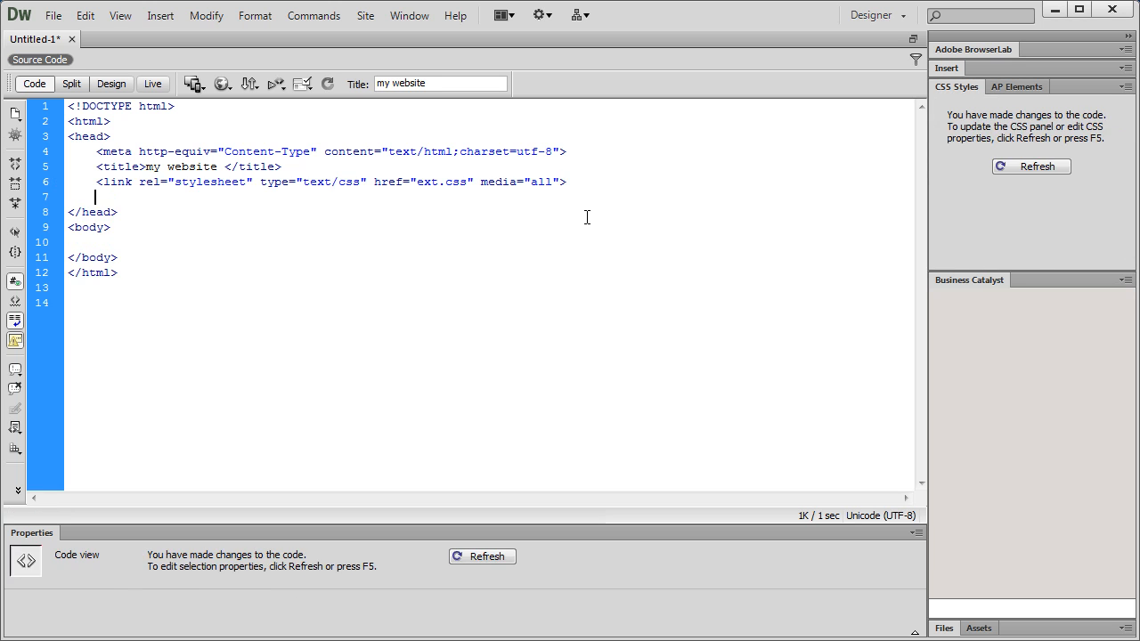
text(style)
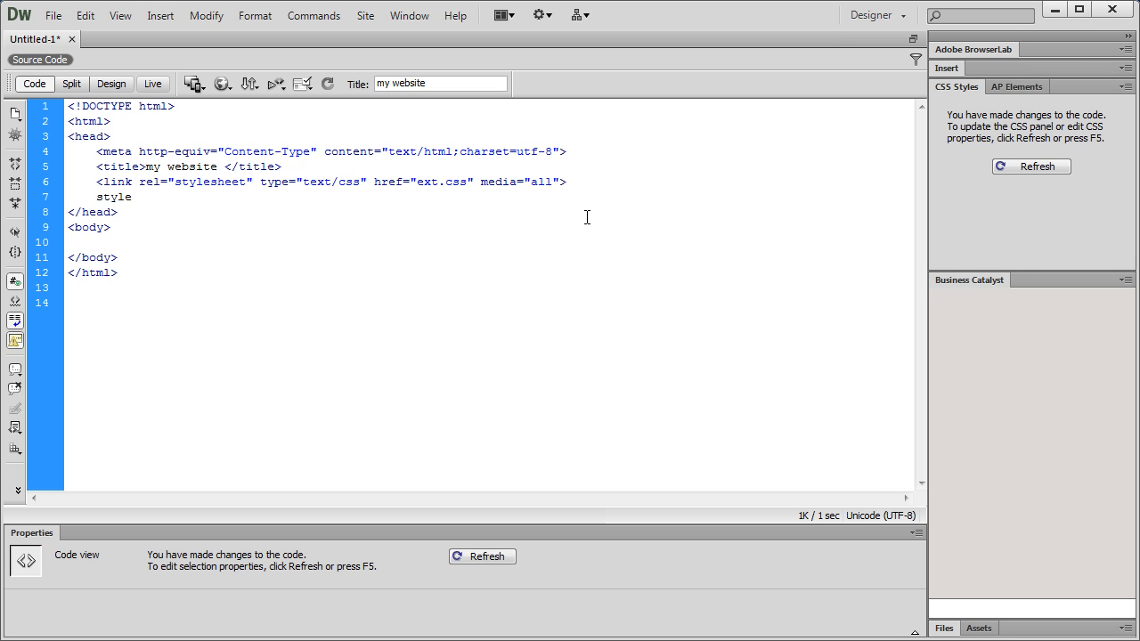
text(type="text/css"></style>)
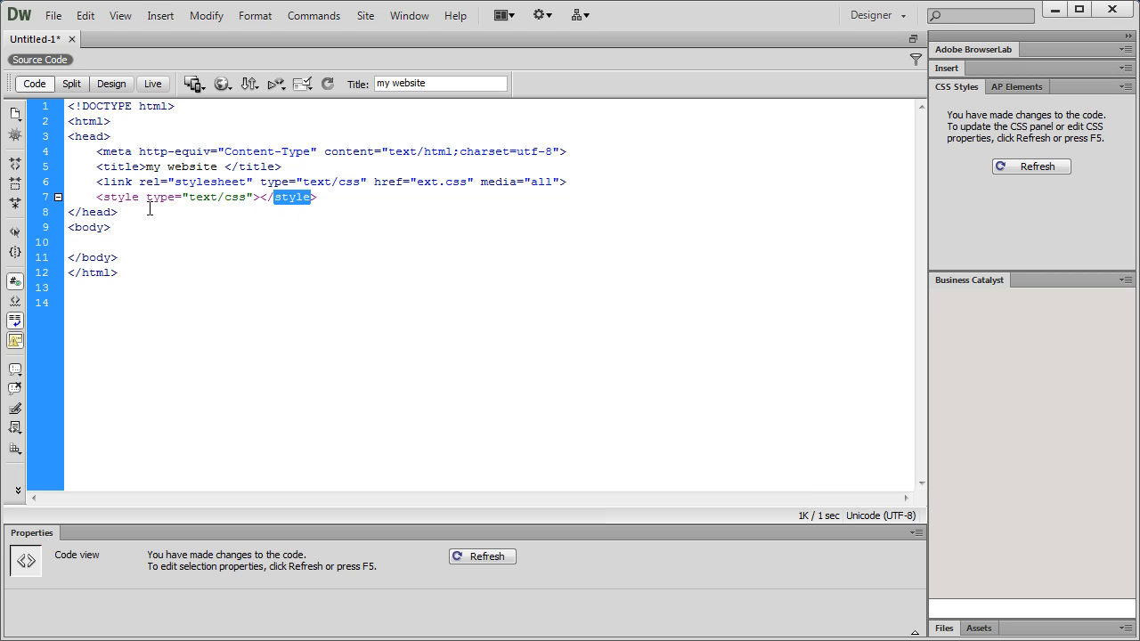
click(317, 196)
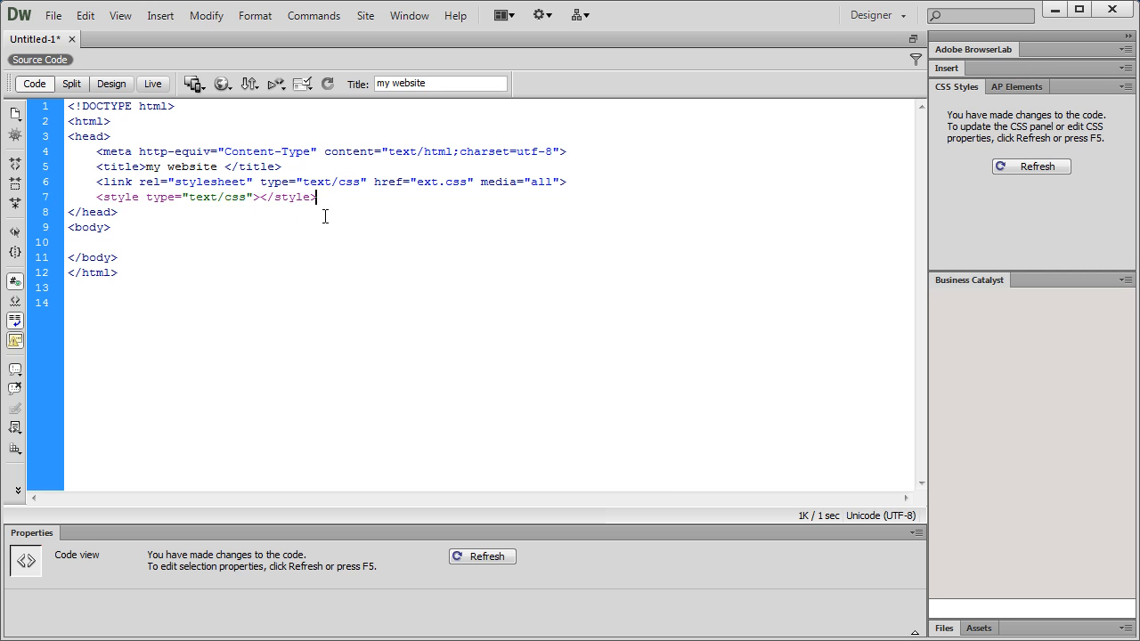
key(Enter)
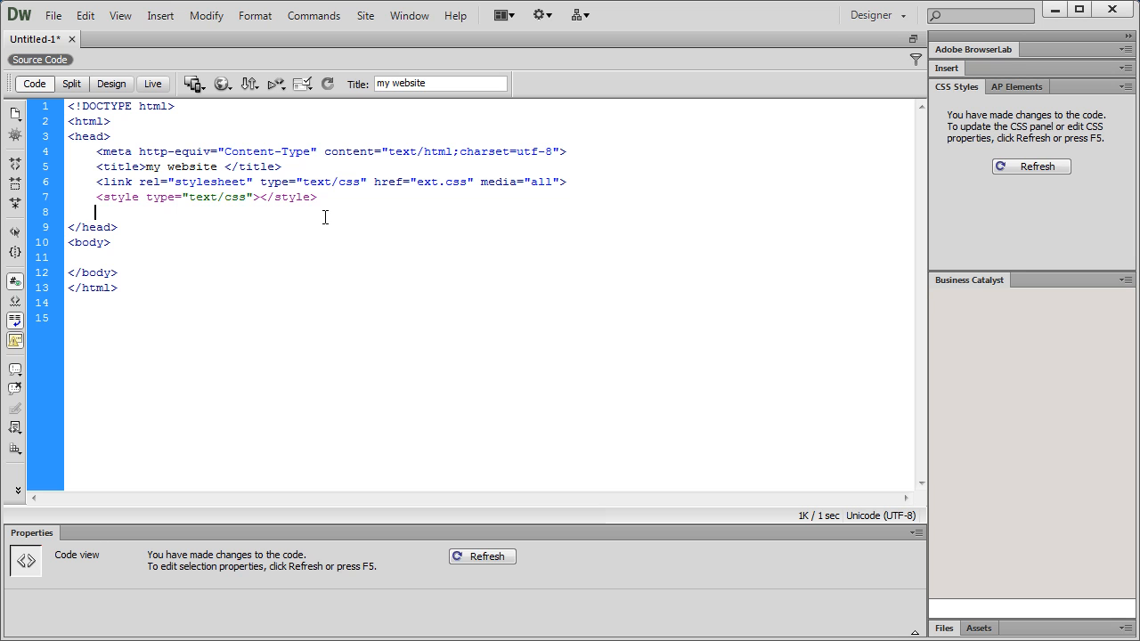
Expand link:favicon into a shortcut-icon link of type image/x-icon pointing to favicon.ico.
text(1s)
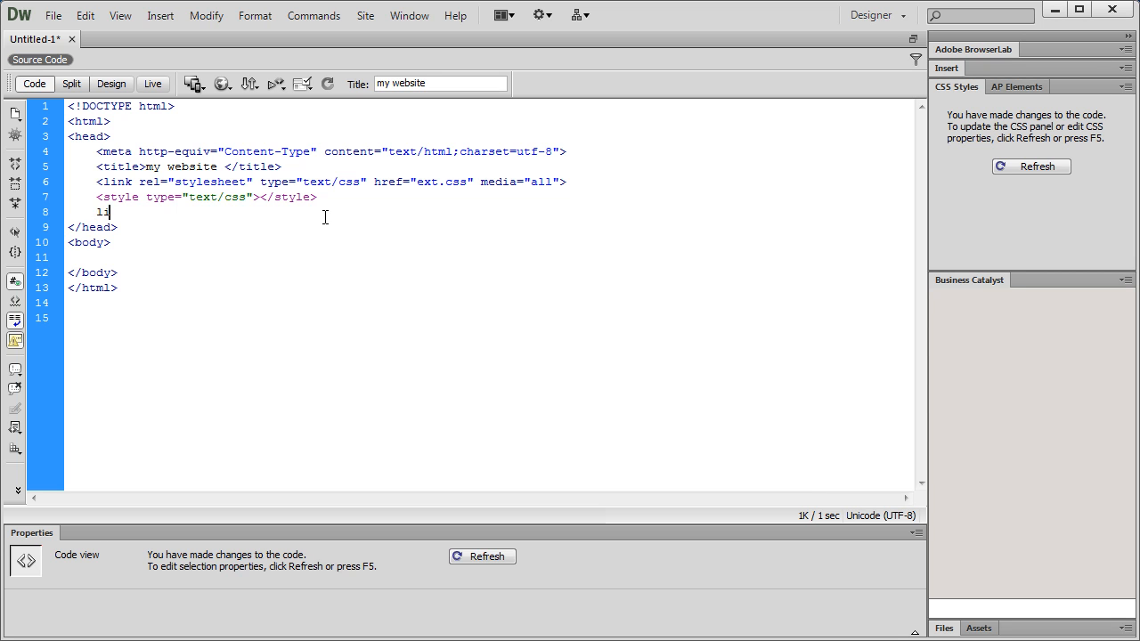
text(nk)
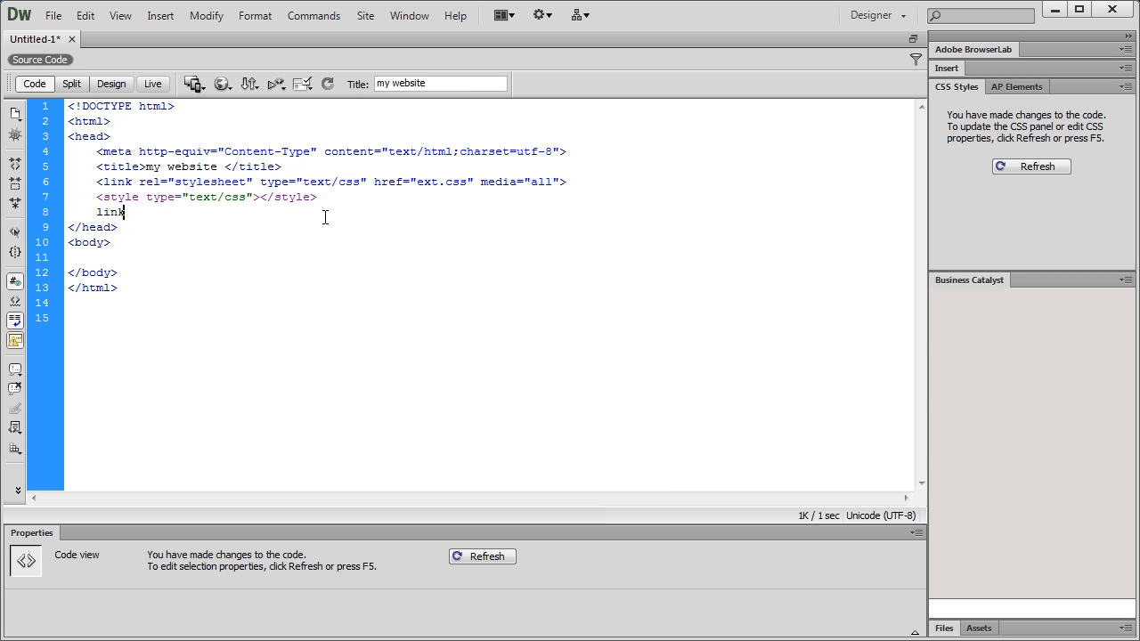
text(:fav)
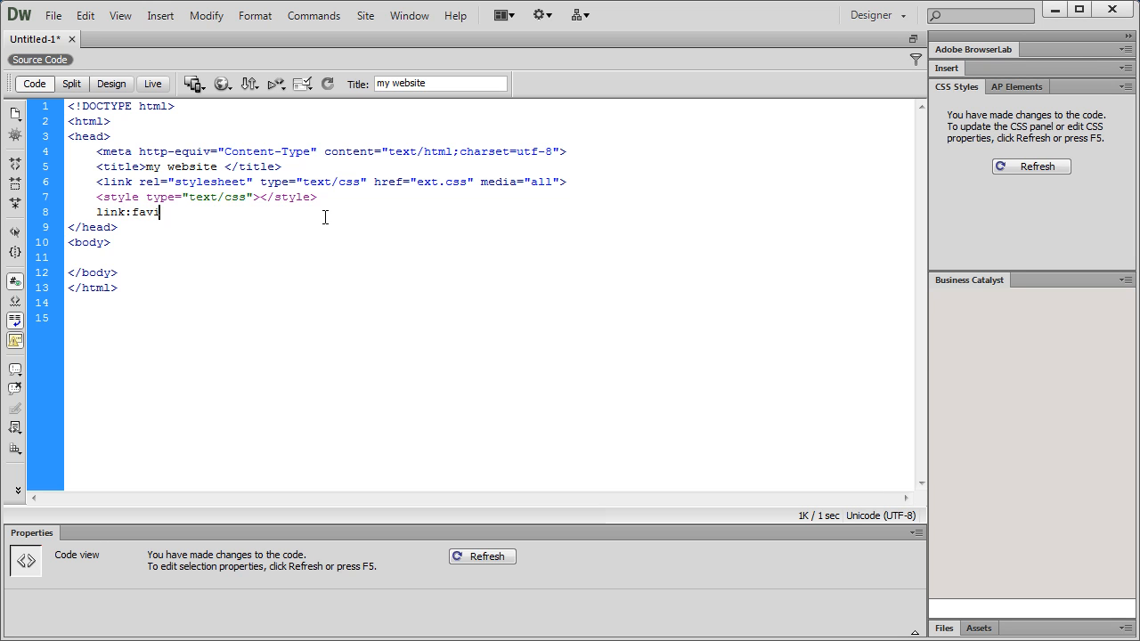
text(icon)
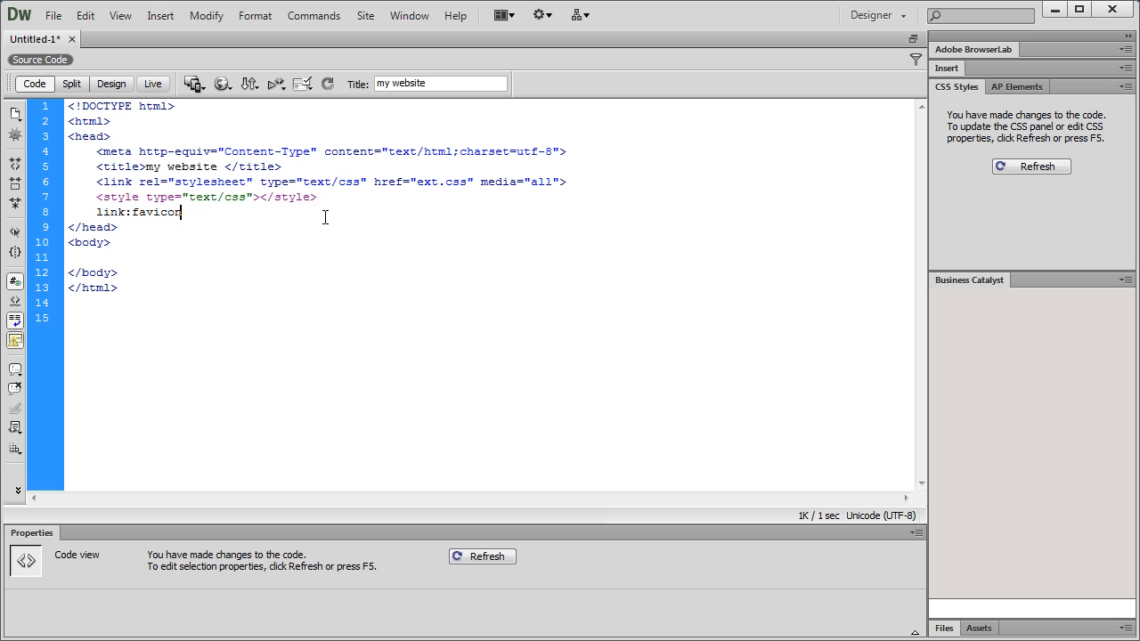
text(<link rel="shortcut icon" type="image/x-icon" href="favicon.ico">)
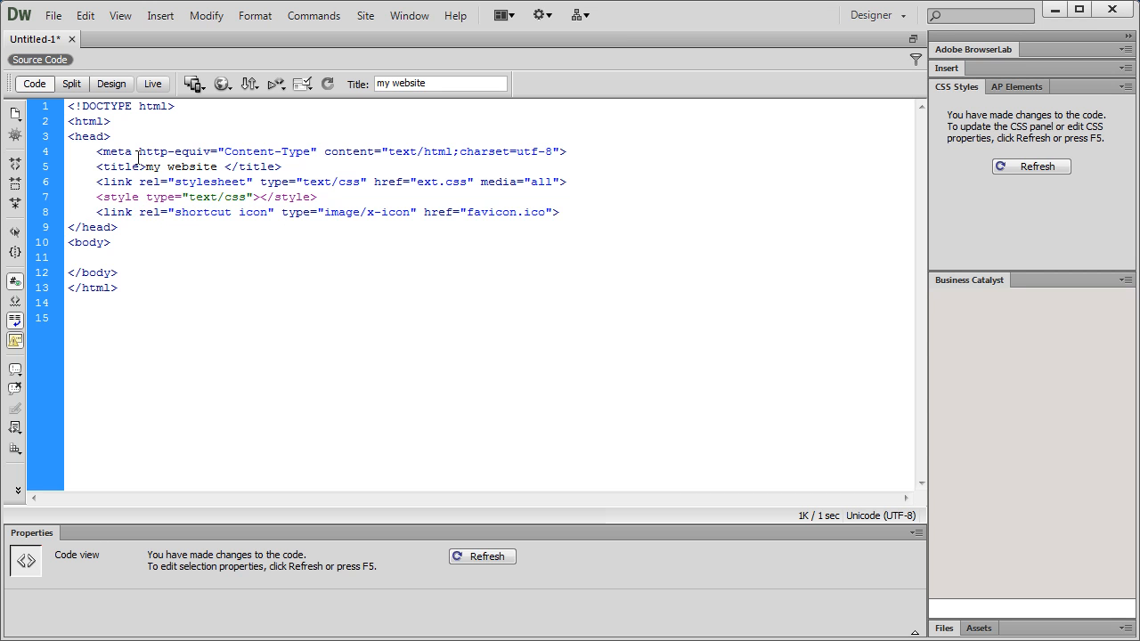
click(463, 212)
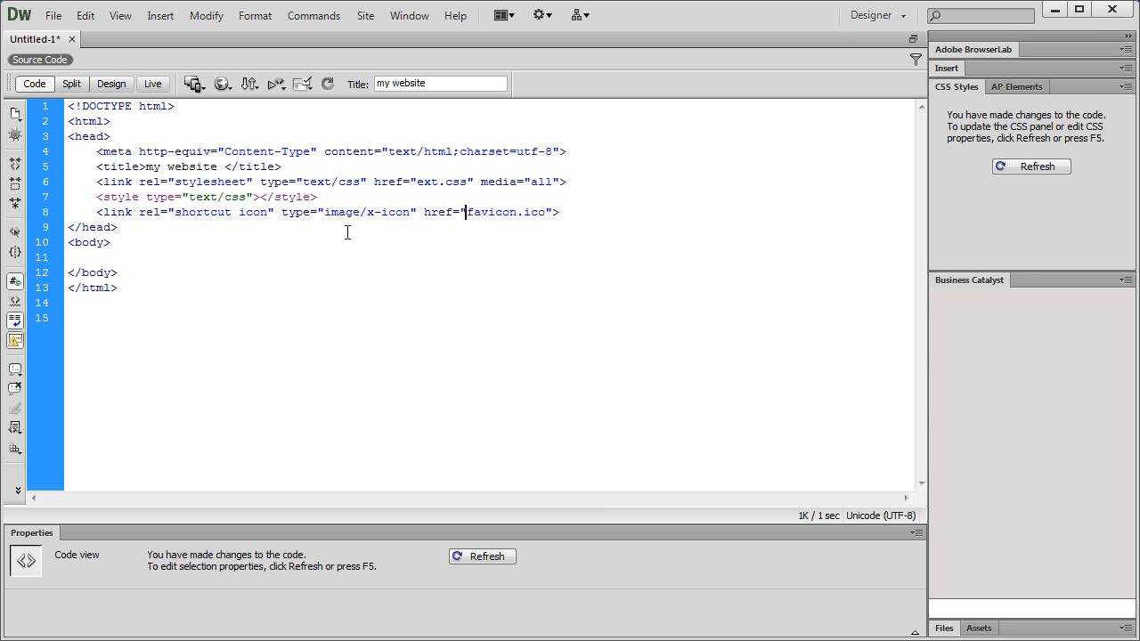
double_click(438, 212)
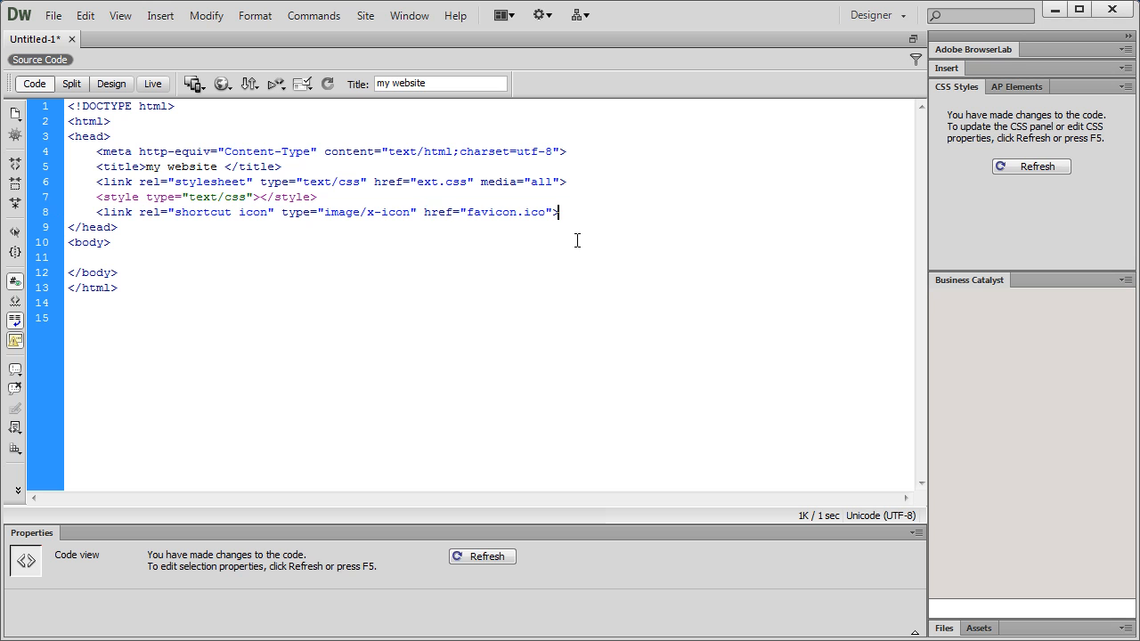
key(Enter)
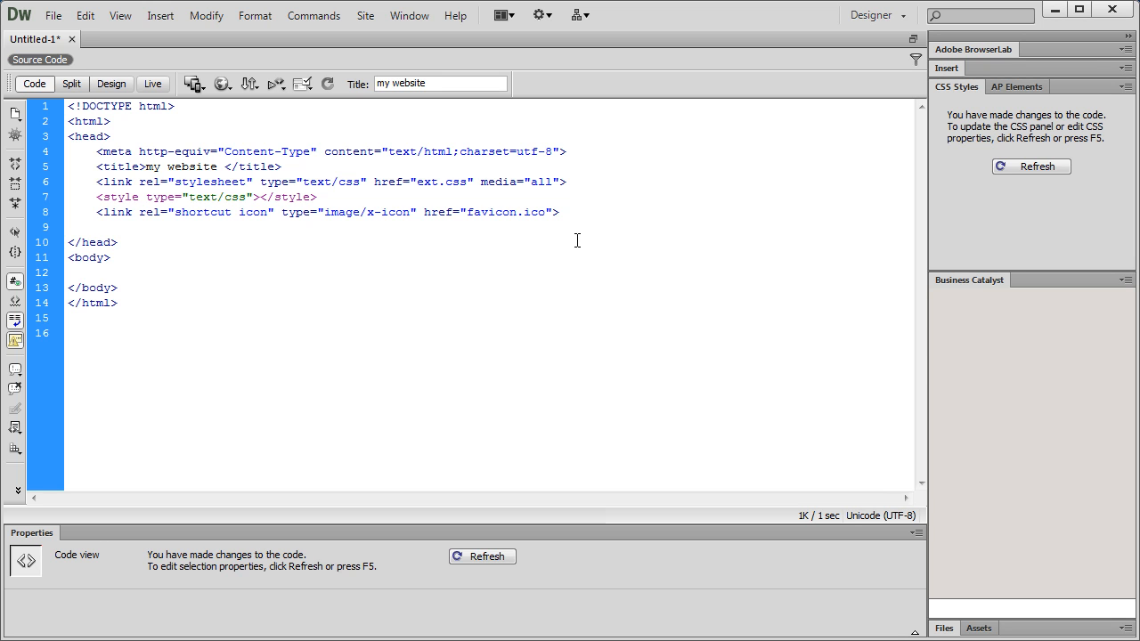
Expand script into an empty text/javascript script tag with a blank src.
text(scri)
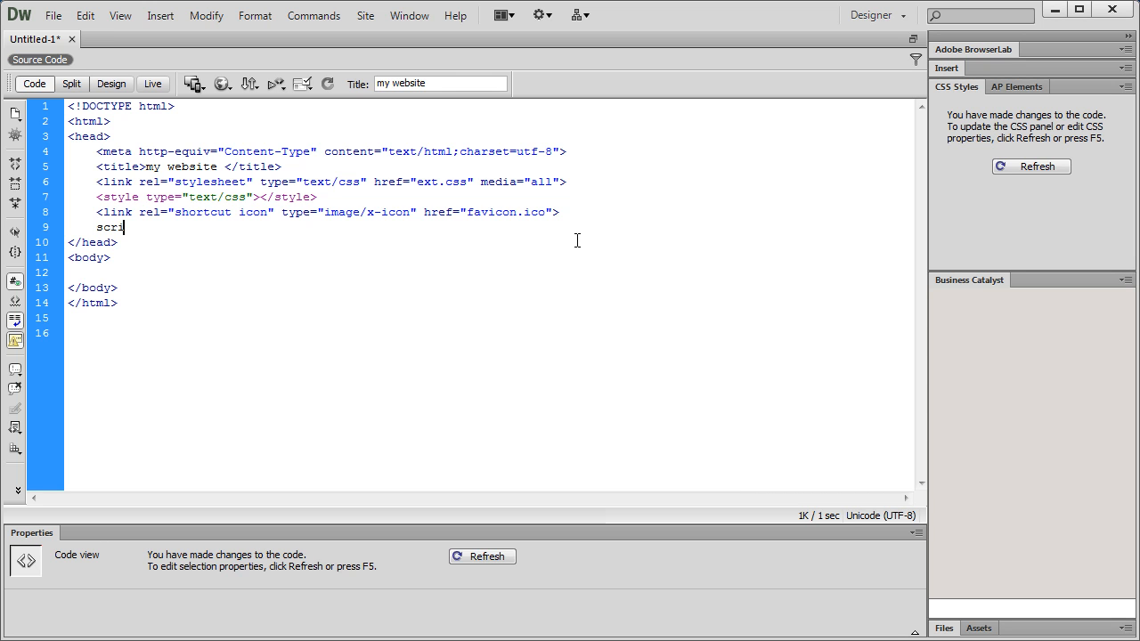
text(pt)
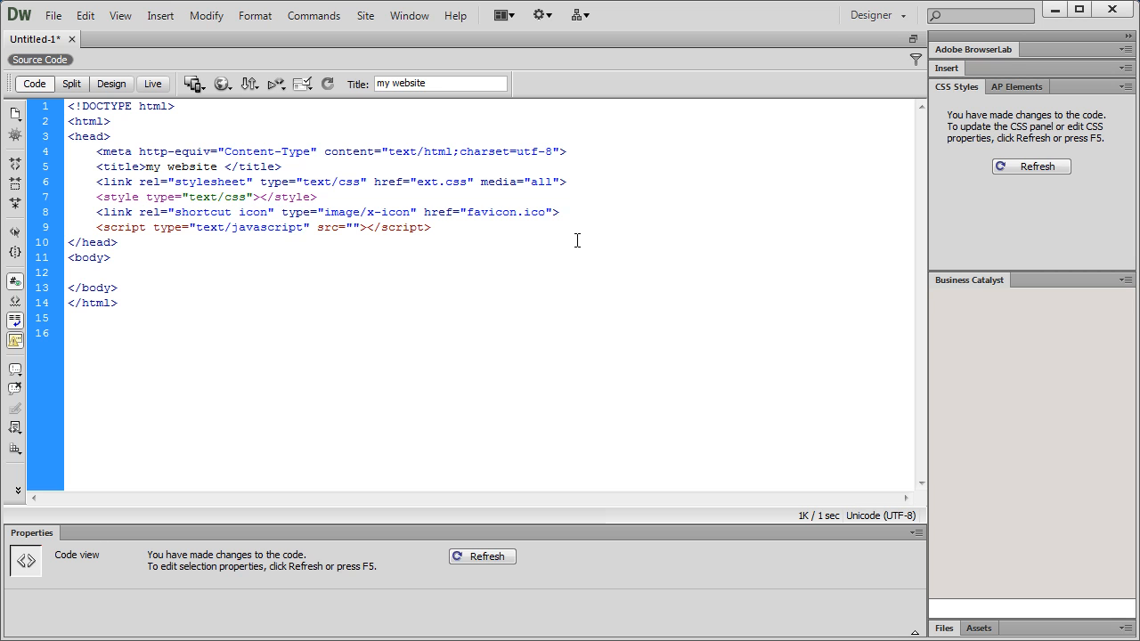
click(349, 228)
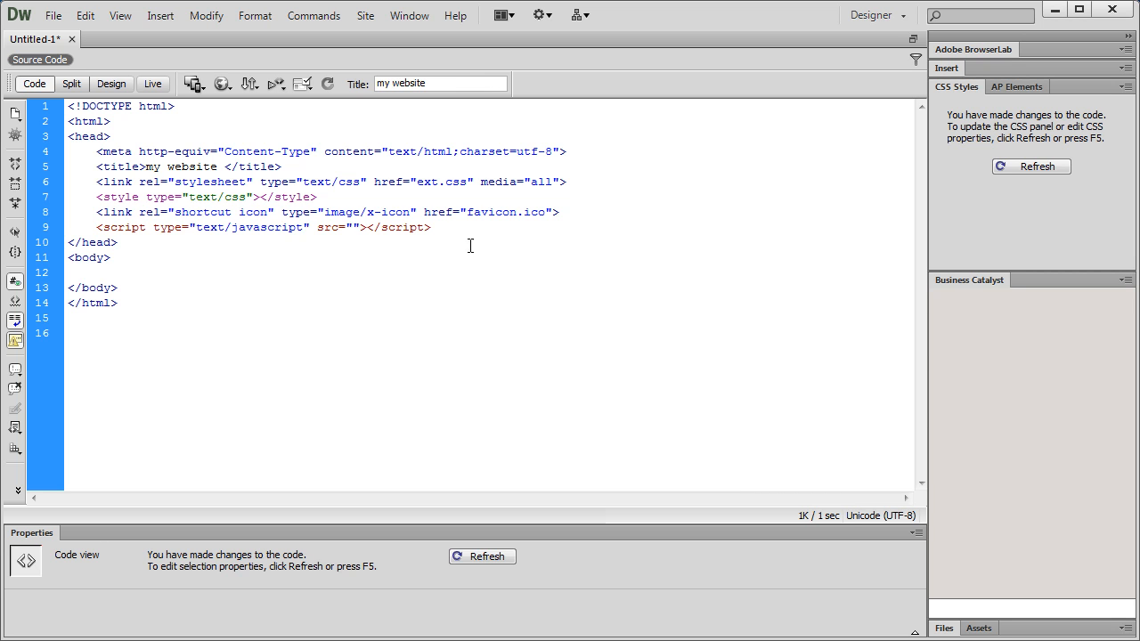
mouse_move(447, 245)
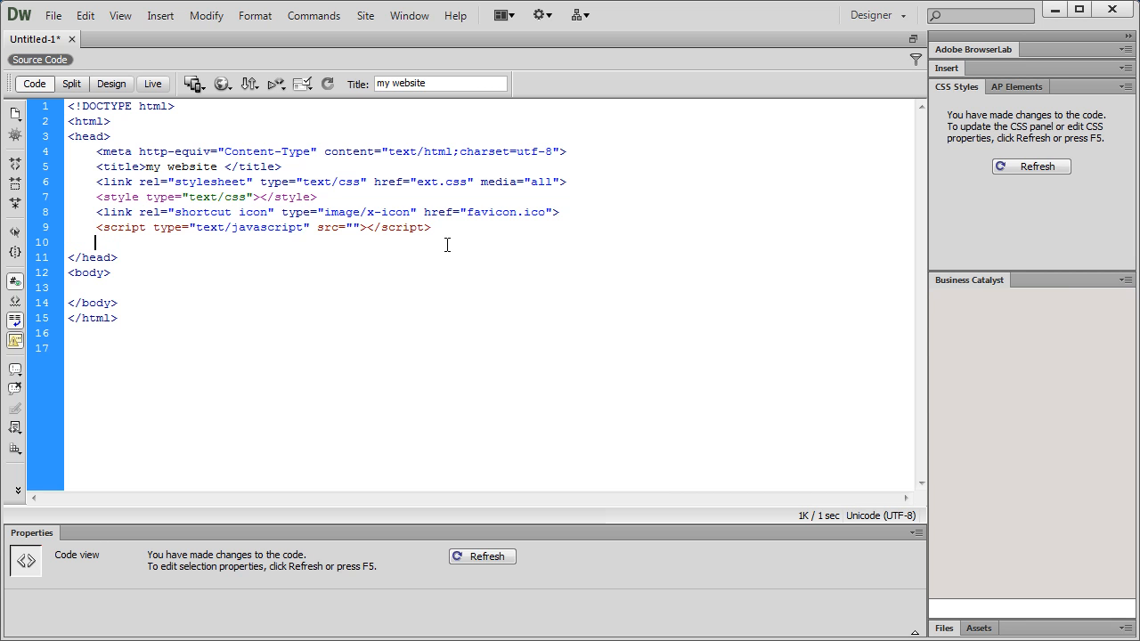
Expand cc:ie into an <!--[if IE]> … <![endif]--> block after the script line.
text(cc:)
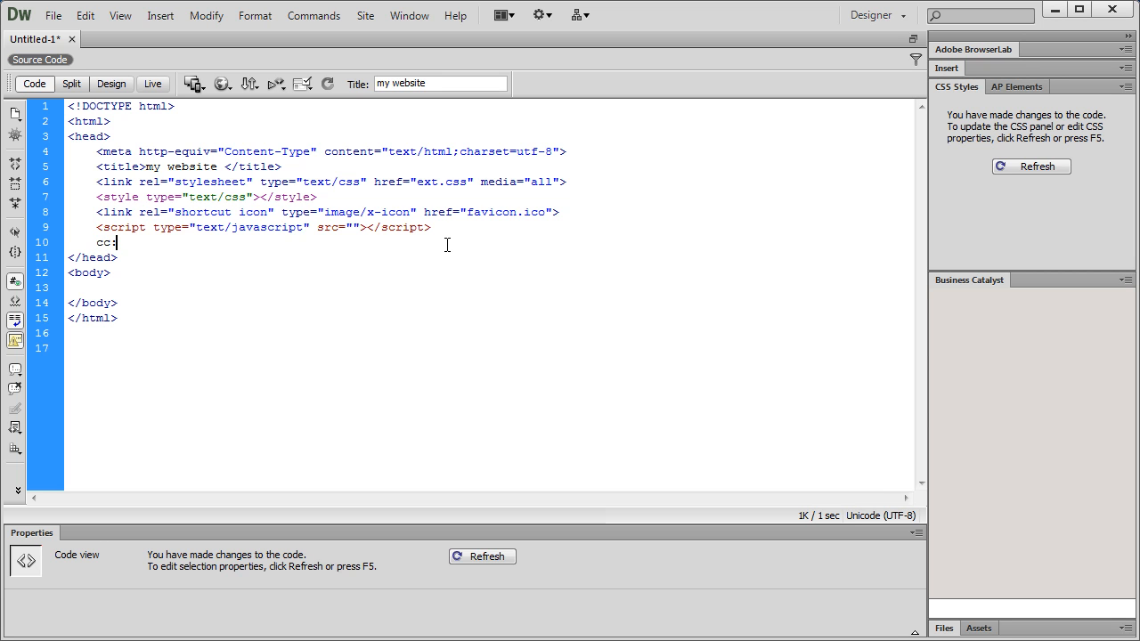
text(i)
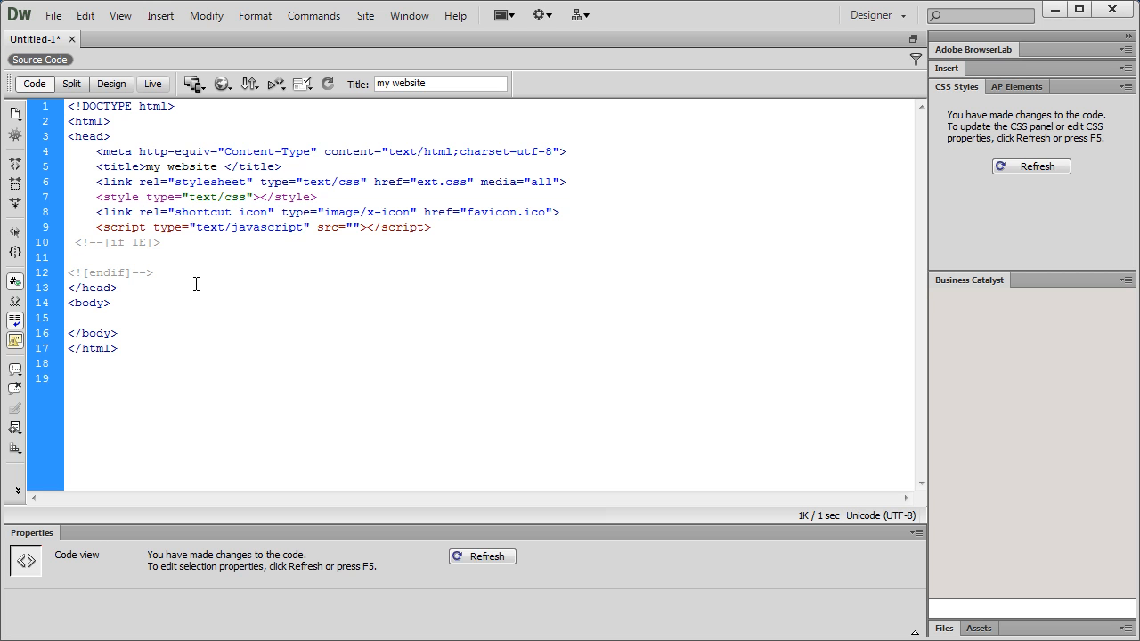
click(482, 556)
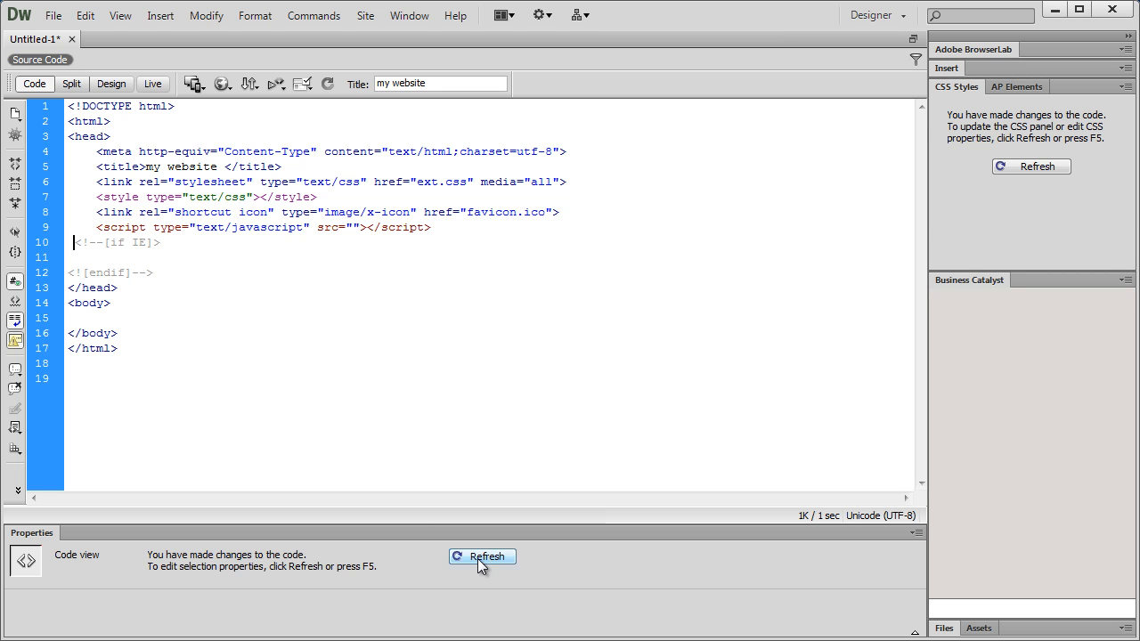
click(484, 556)
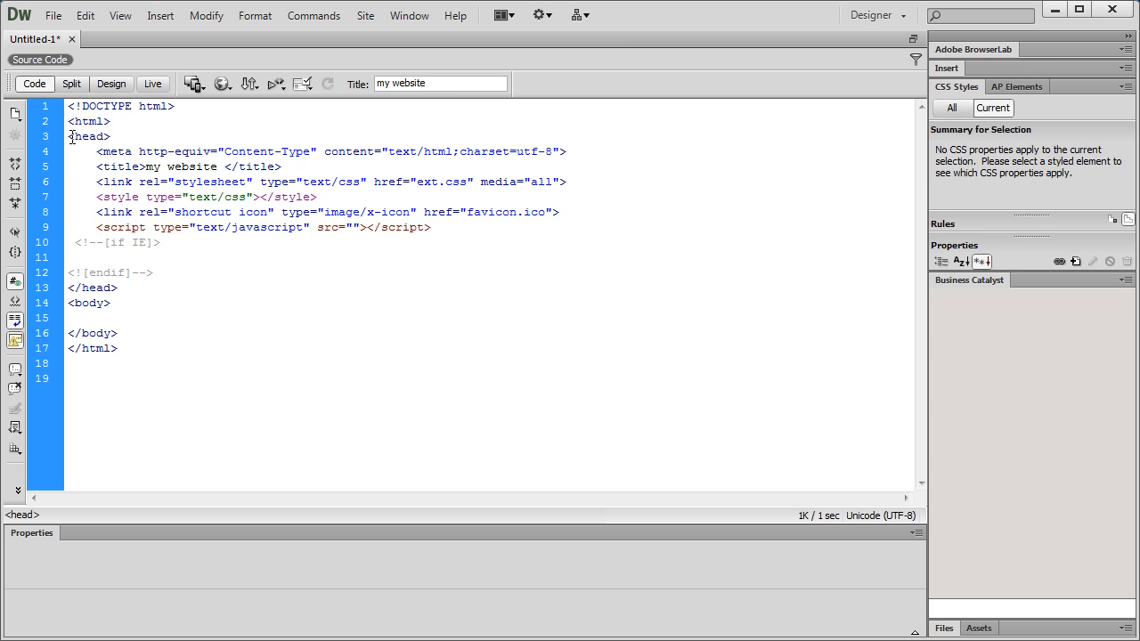
click(74, 317)
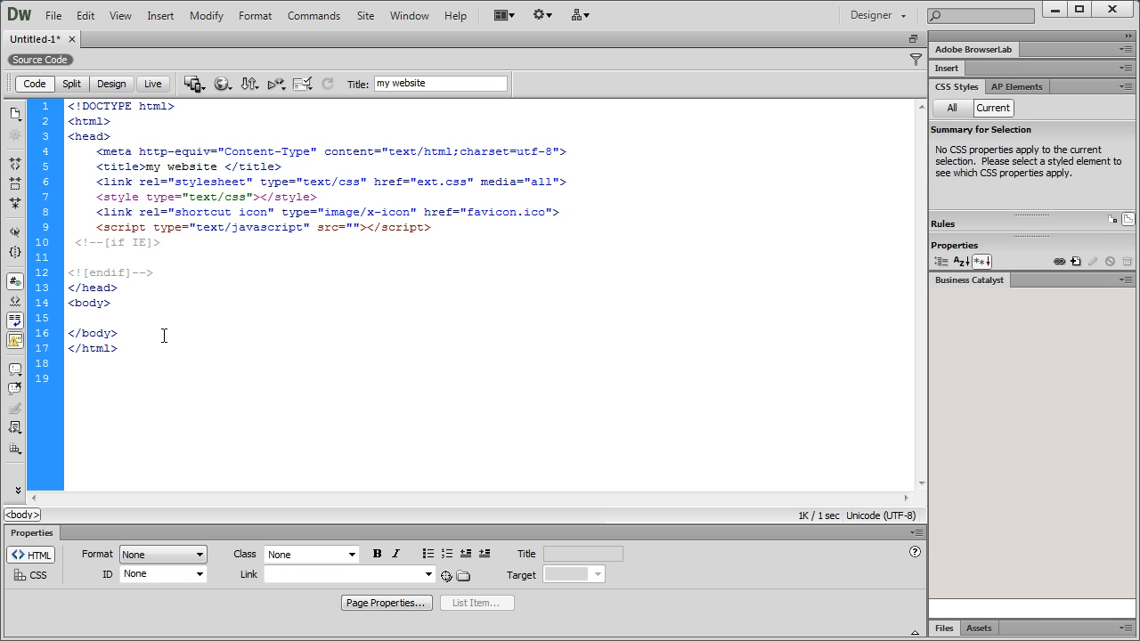
Expand #wrapper inside the body into <div id="wrapper"></div>.
click(71, 317)
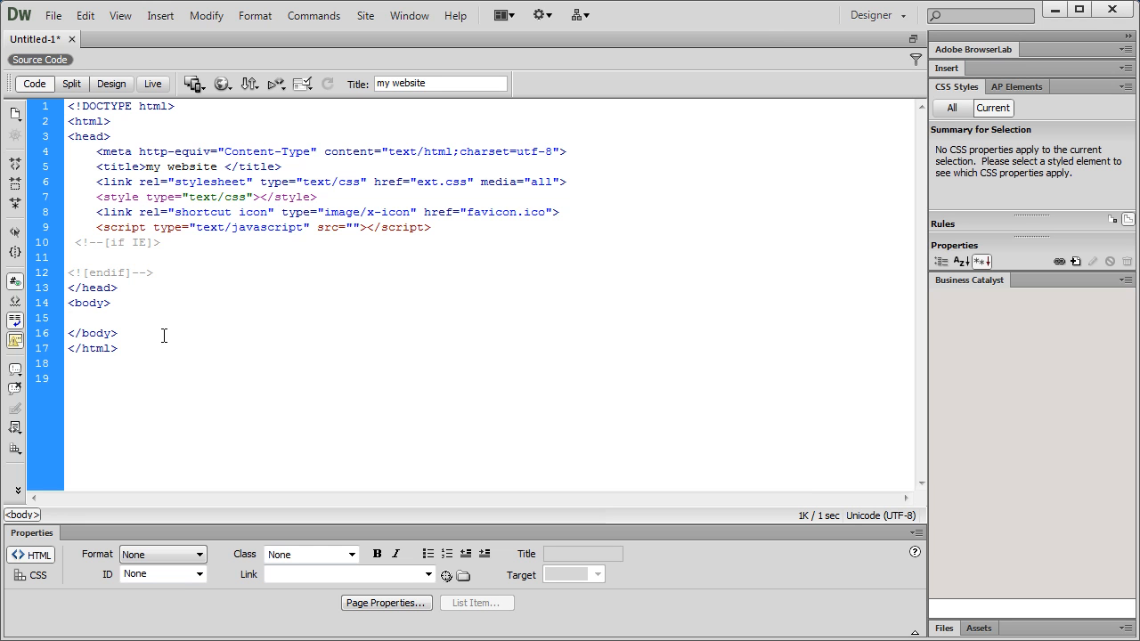
text(div)
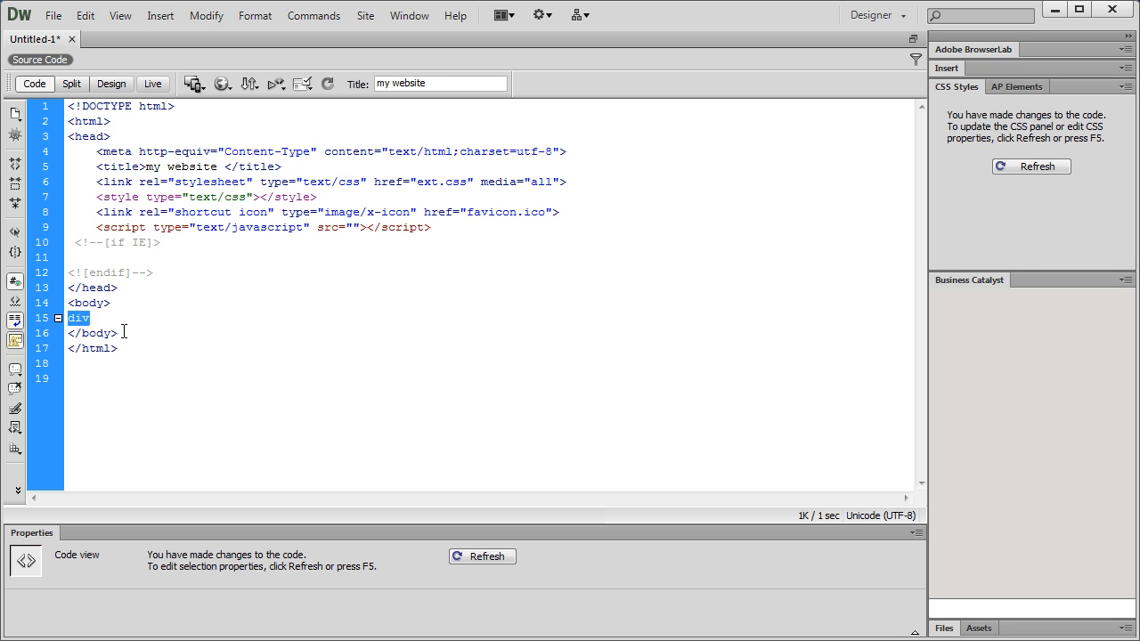
click(90, 317)
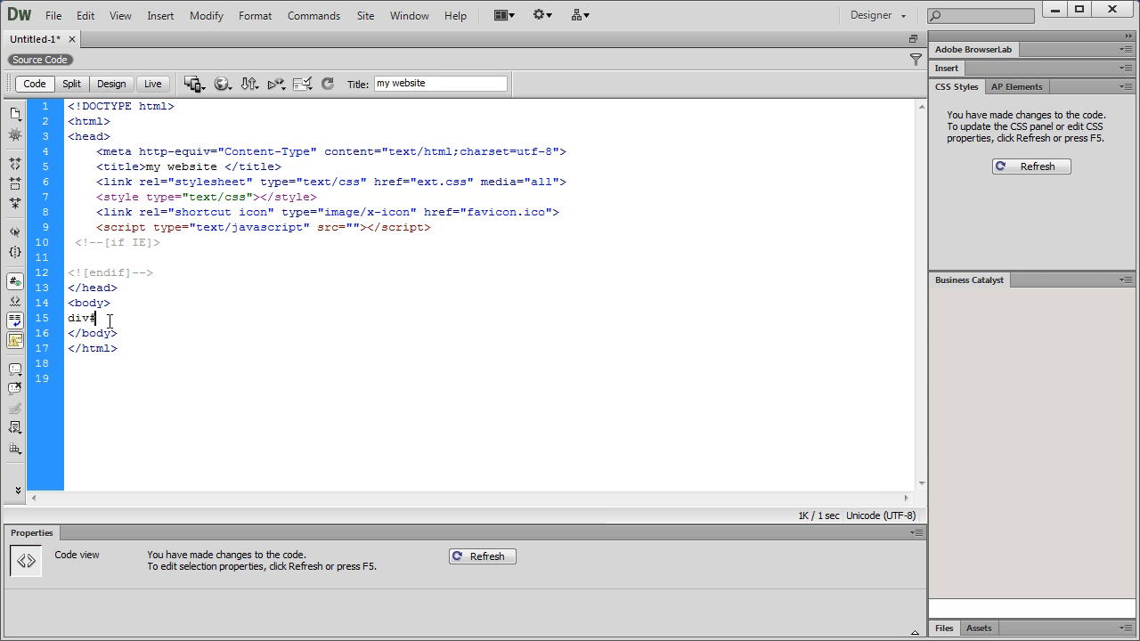
text(#wrapper"></div>)
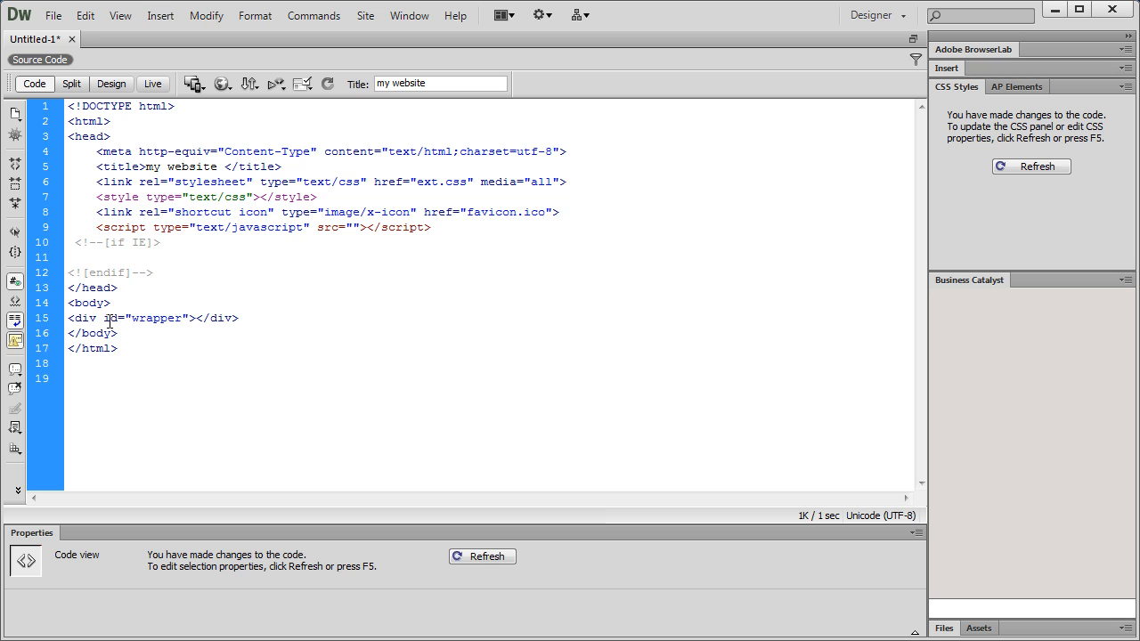
click(192, 317)
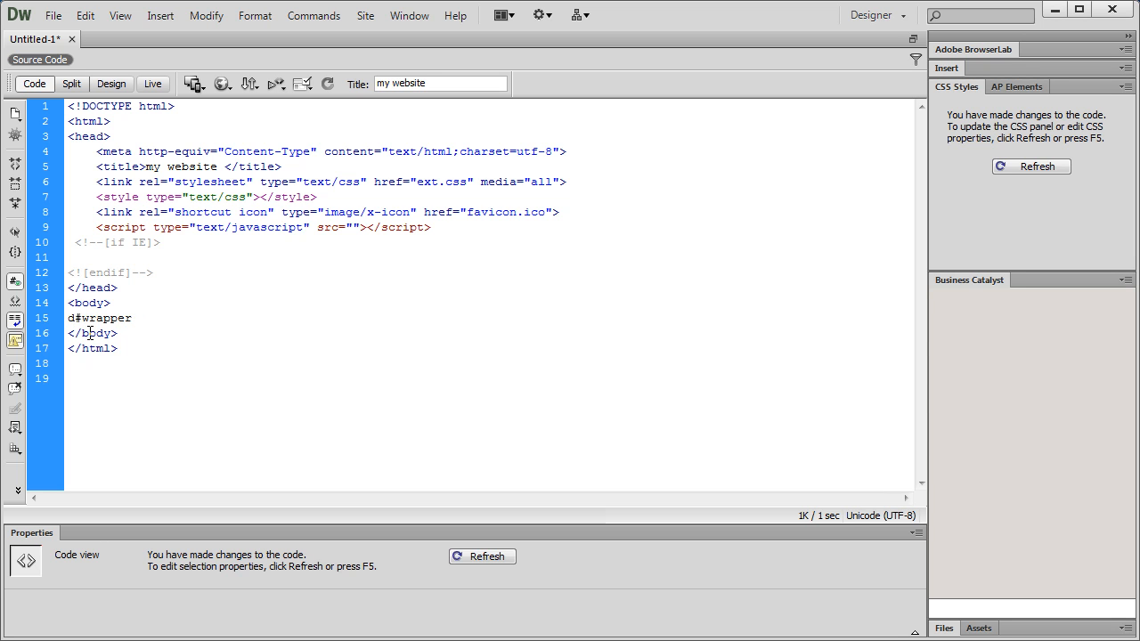
key(Backspace)
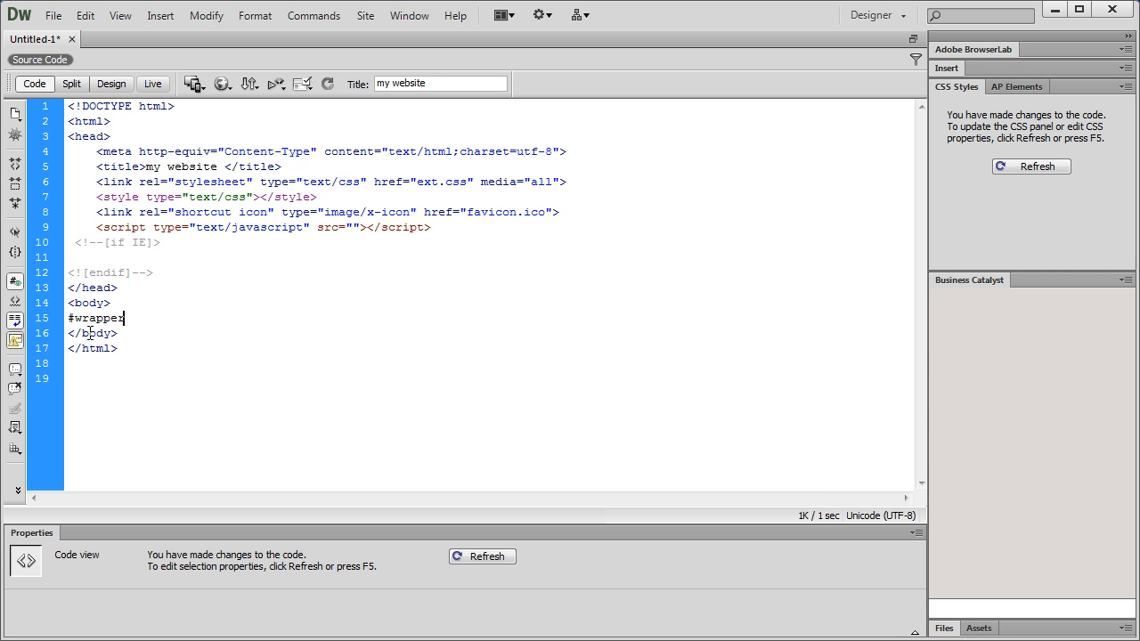
text(<div id="wrapper"></div>)
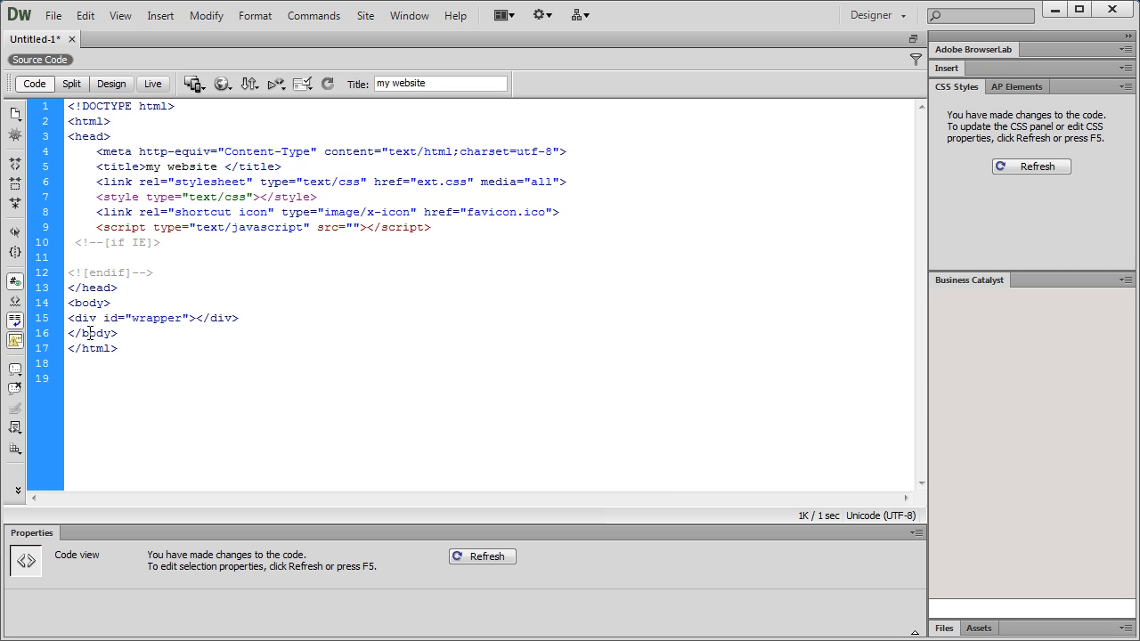
click(192, 317)
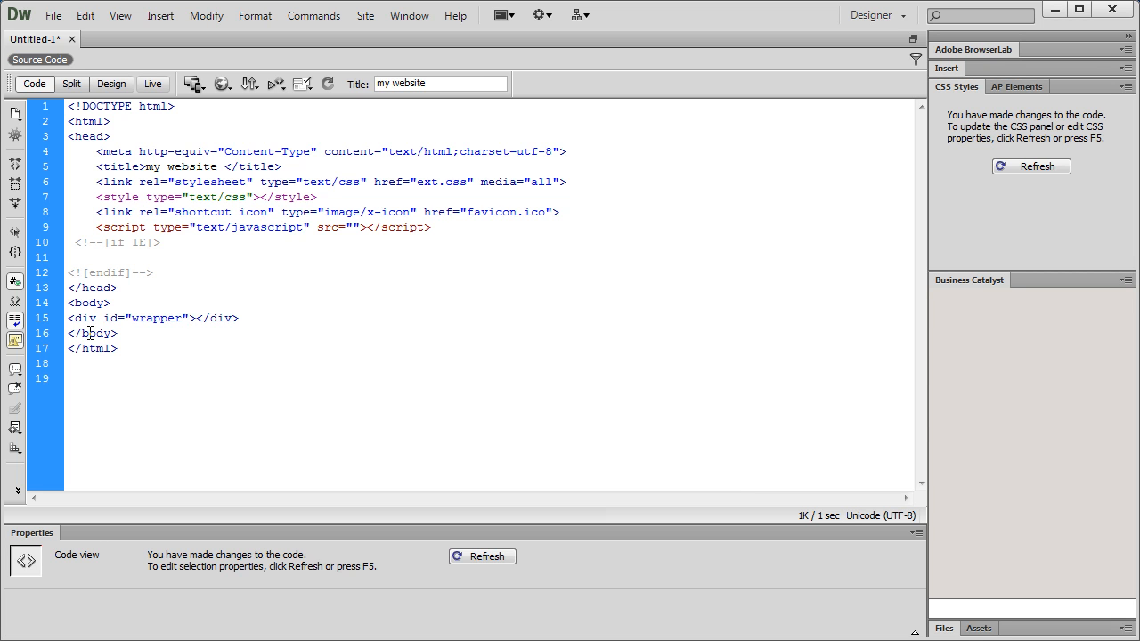
click(193, 318)
text(#wrapper)
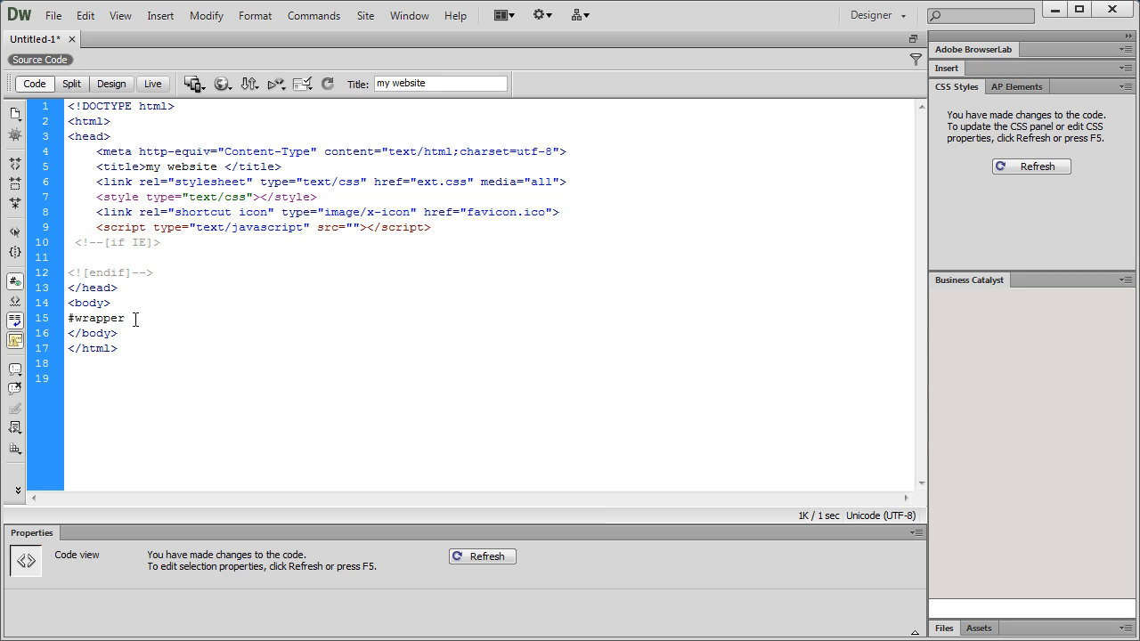
Write the wrapper shorthand's header and content divs (>div#header+div#content).
text(>)
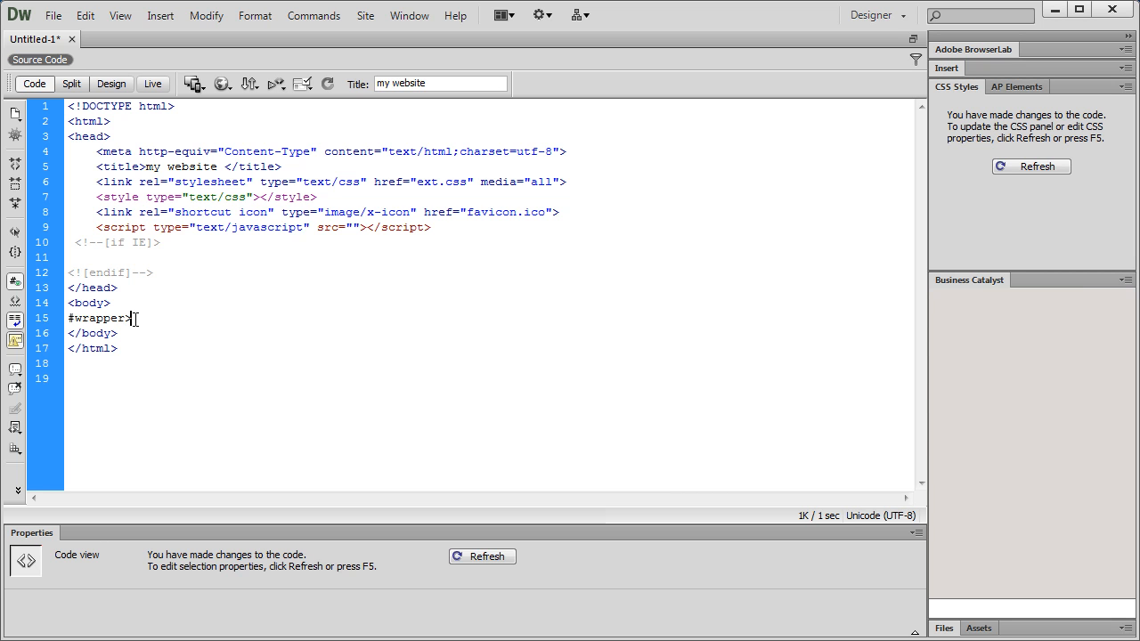
text(div)
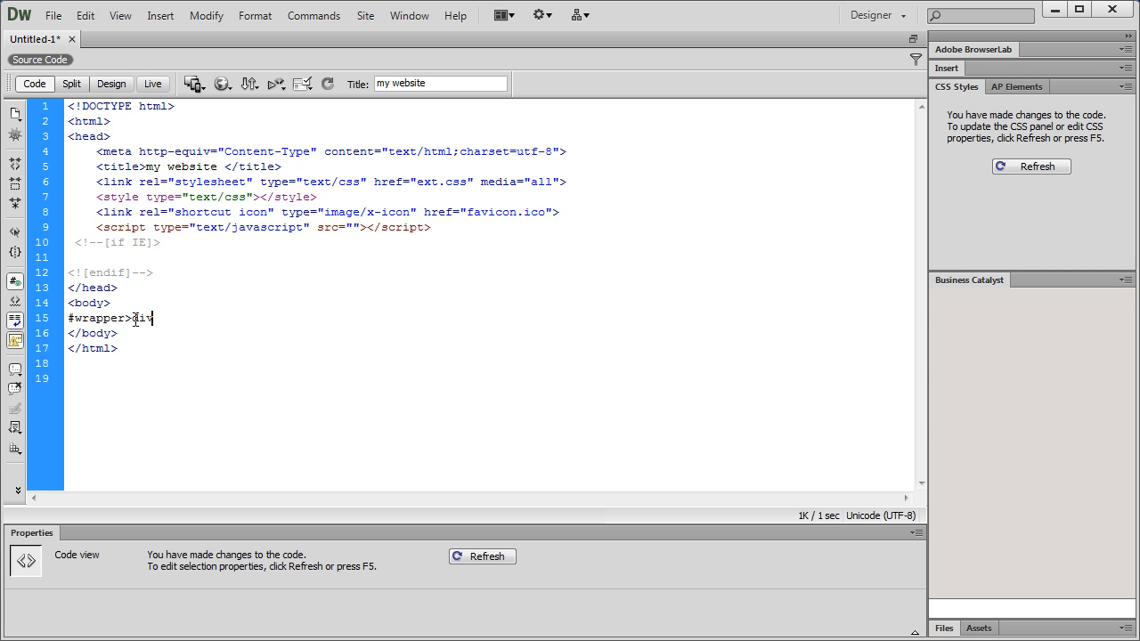
text(#)
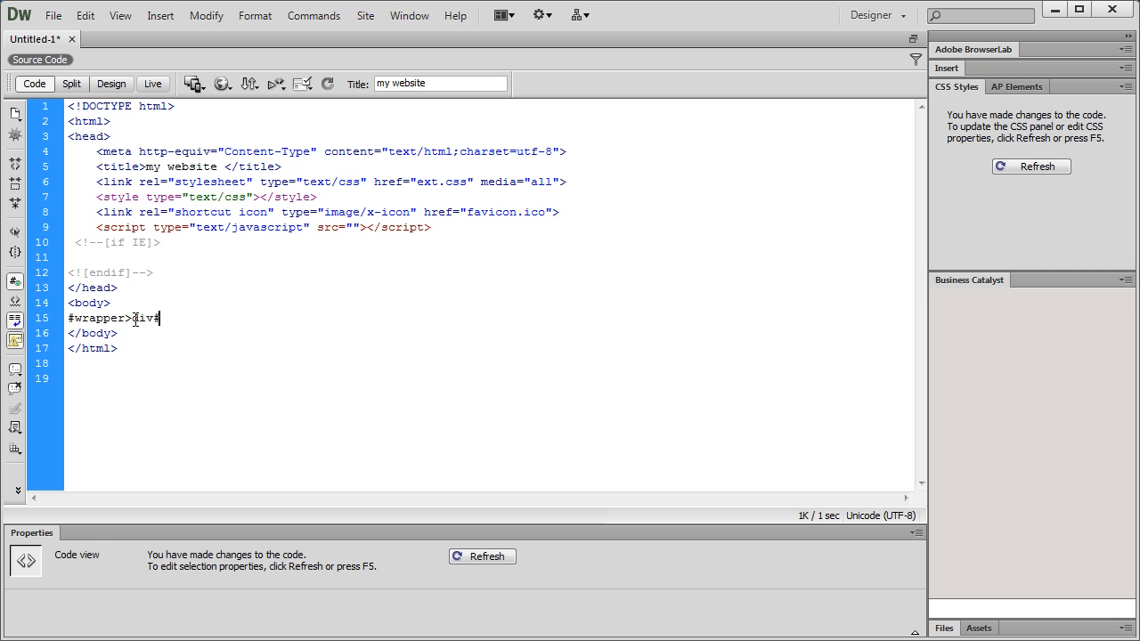
text(header+)
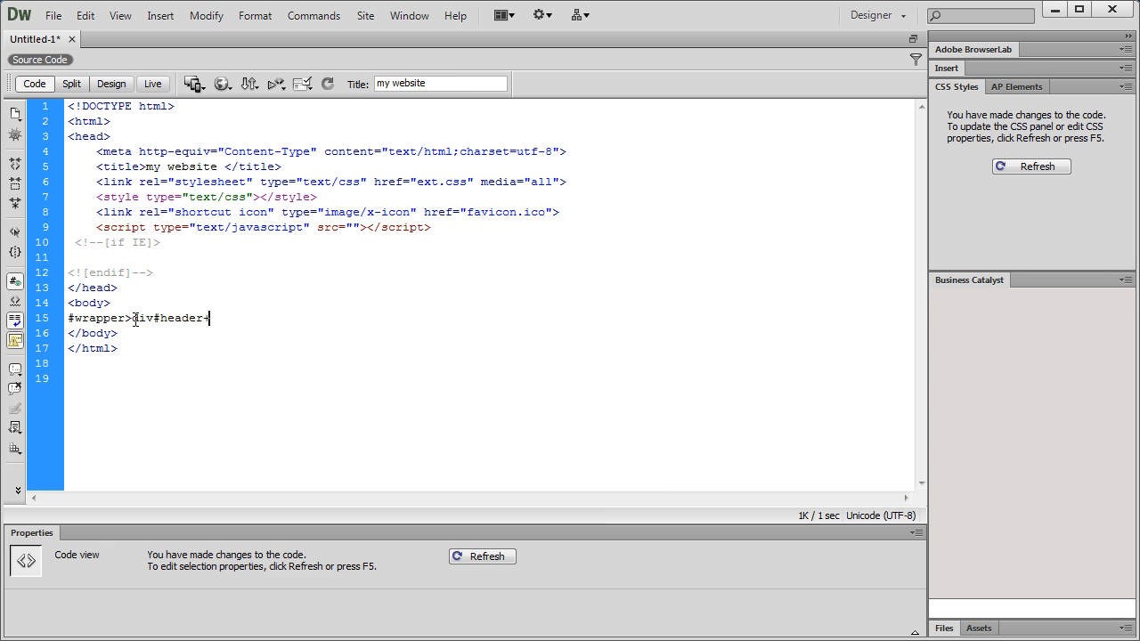
text(dic)
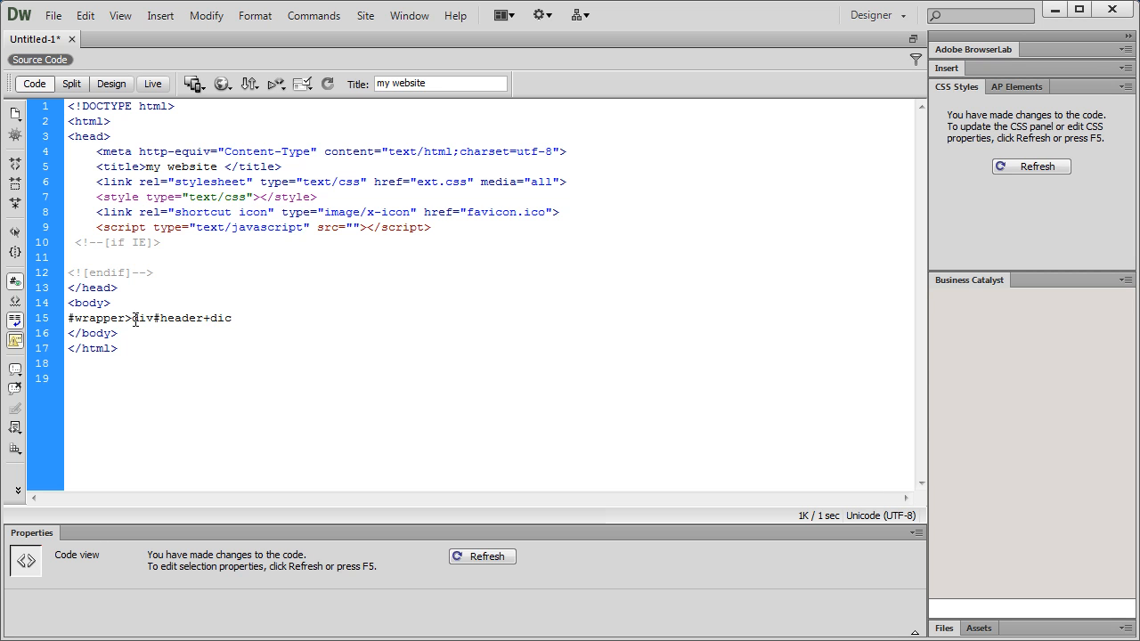
text(#)
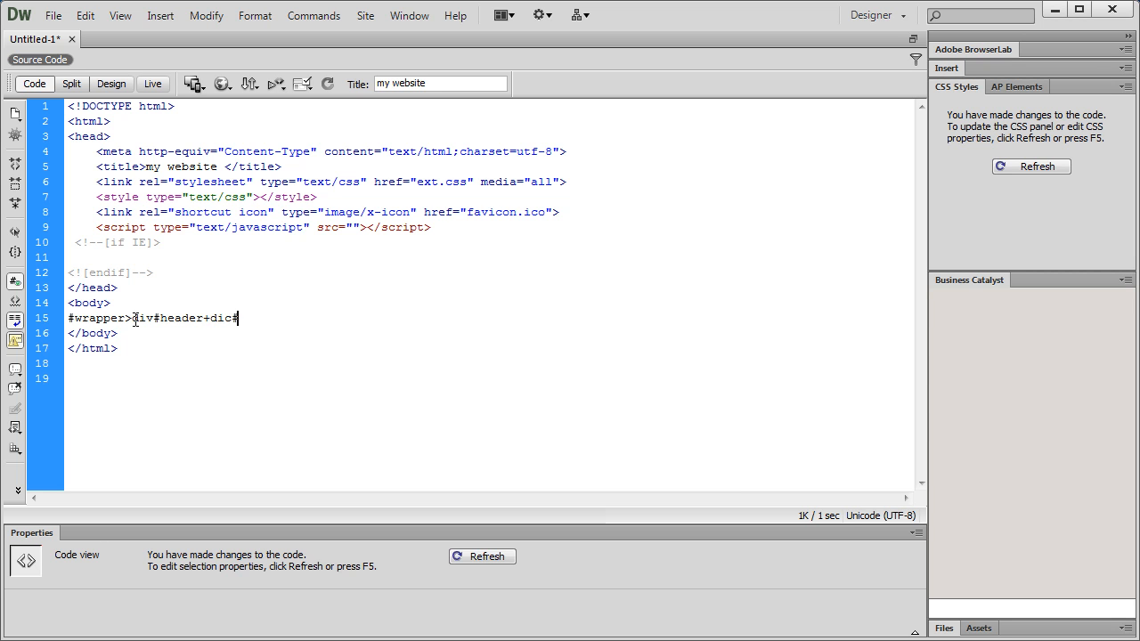
key(BackSpace)
text(v)
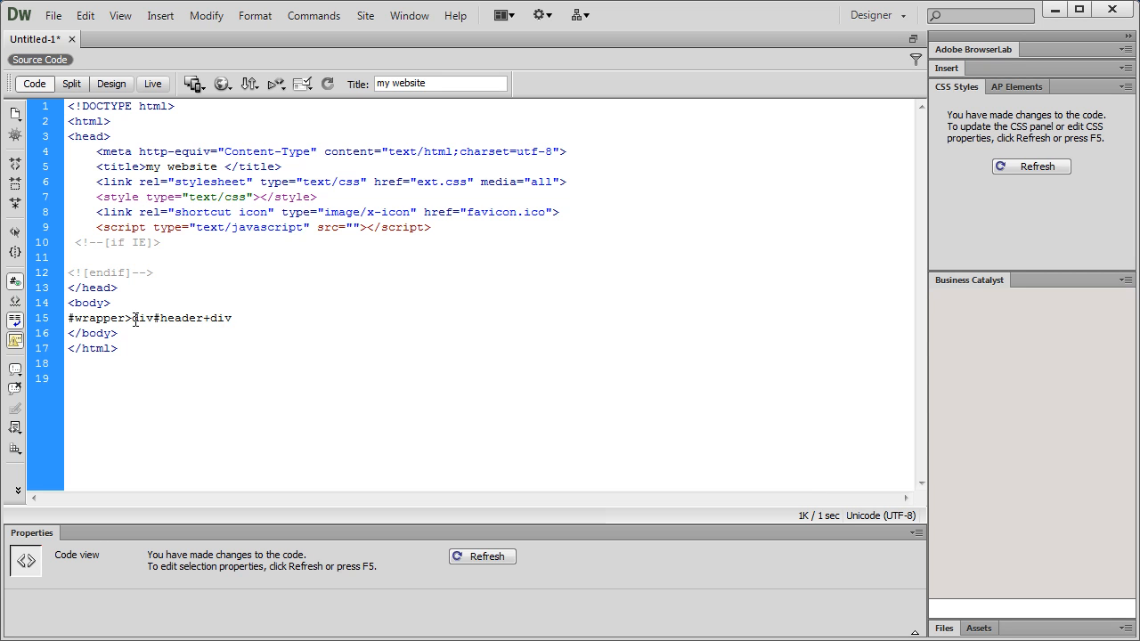
text(#c)
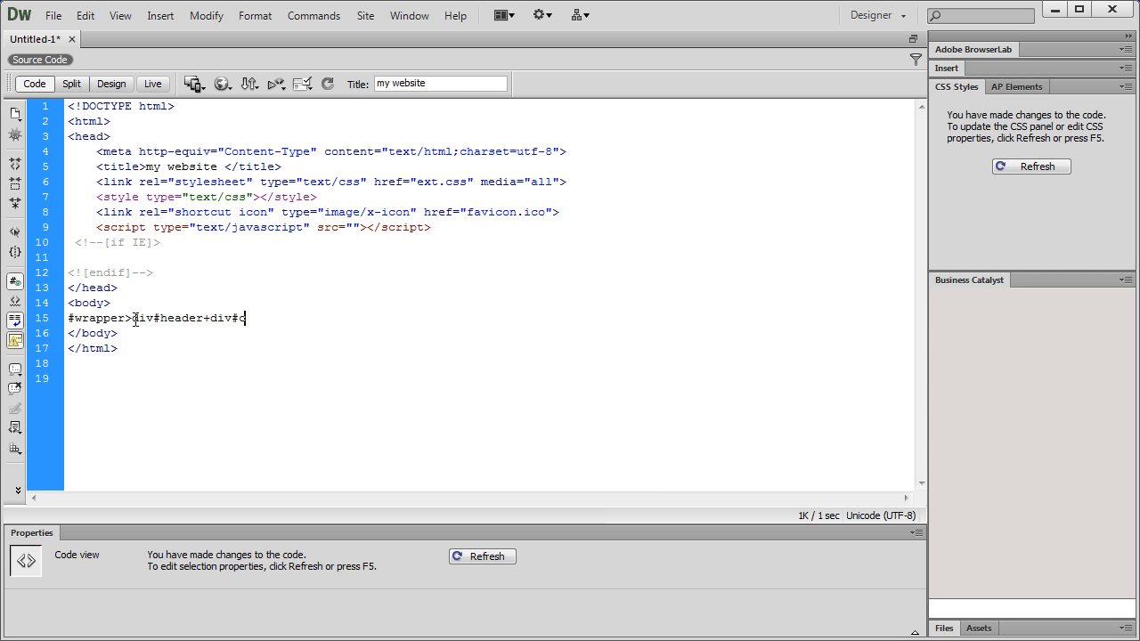
text(ontent)
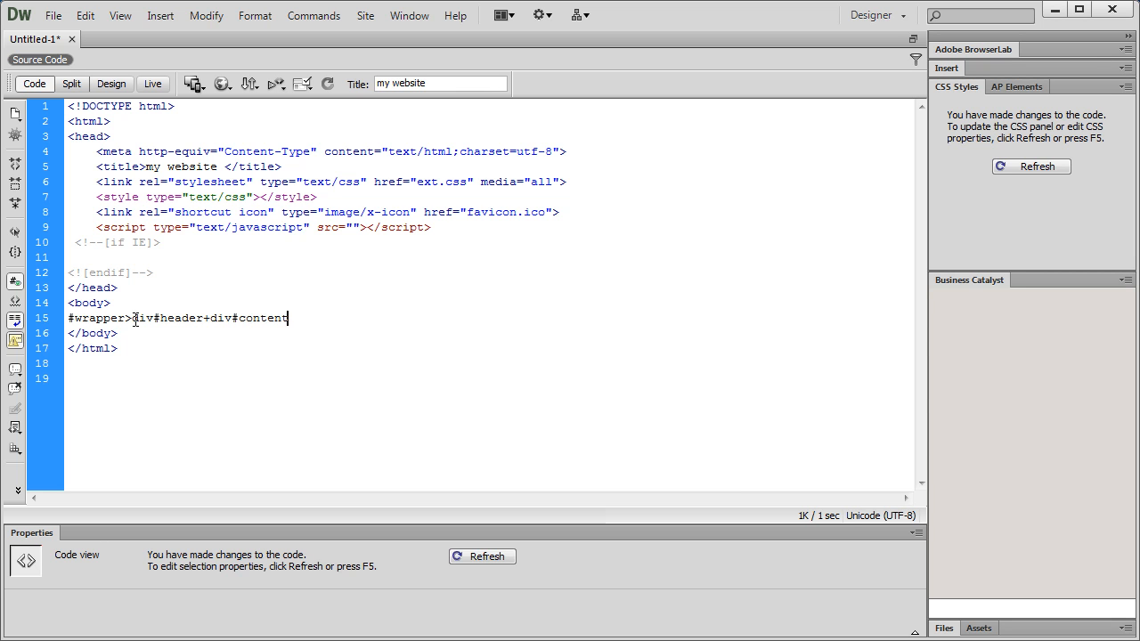
text(+)
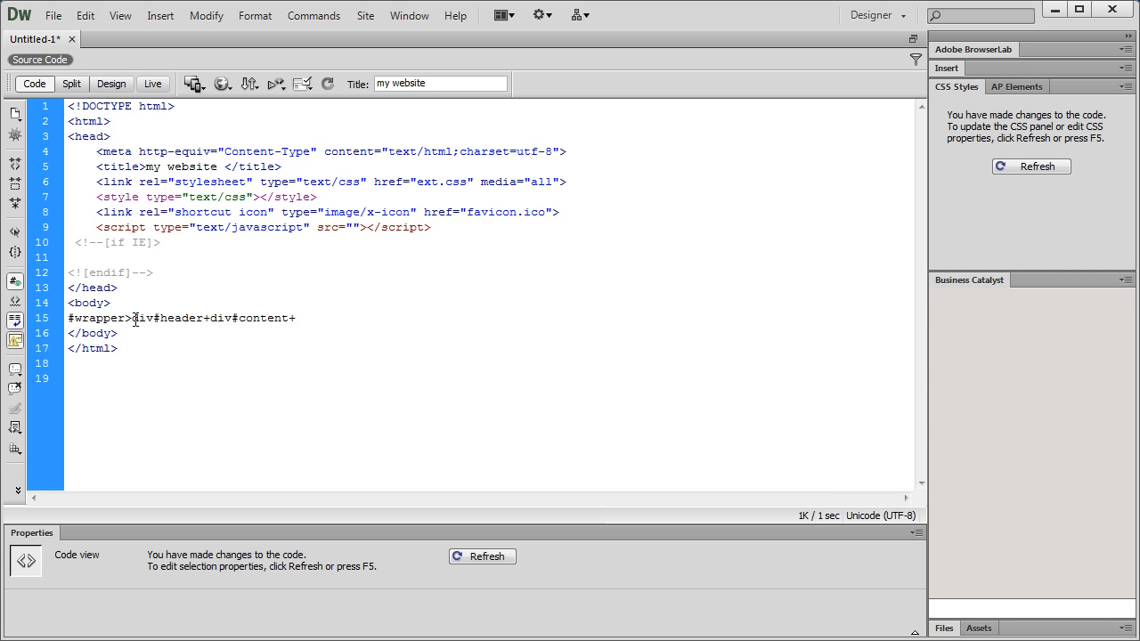
Add +div#footer, expand into the nested wrapper/header/content/footer divs, and select the generated lines.
click(296, 317)
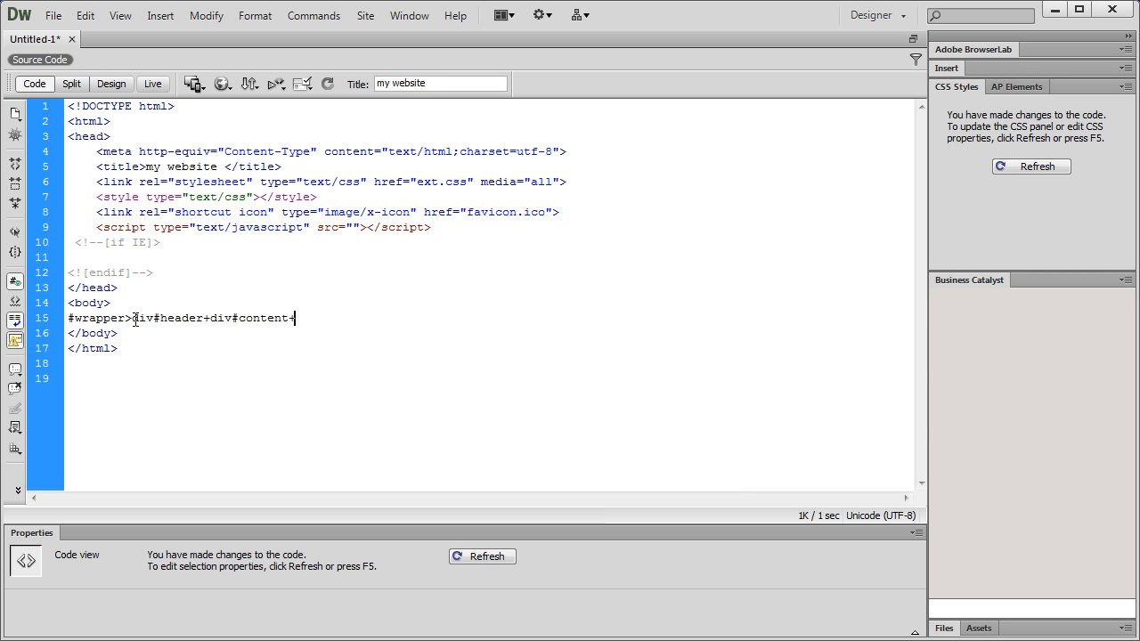
text(+dic)
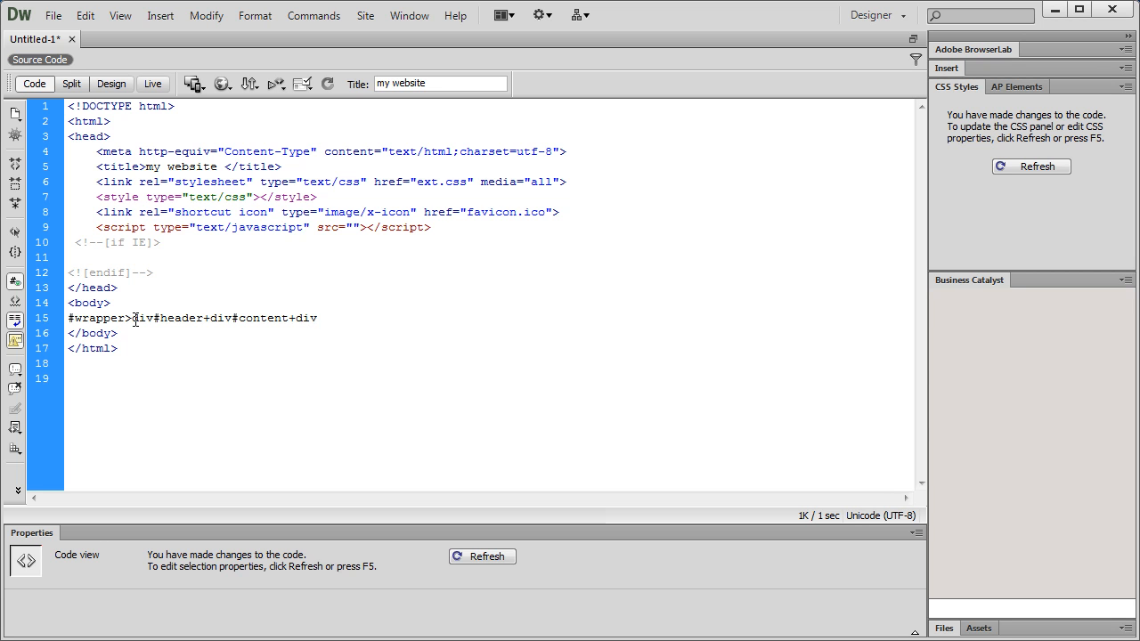
text(#foo)
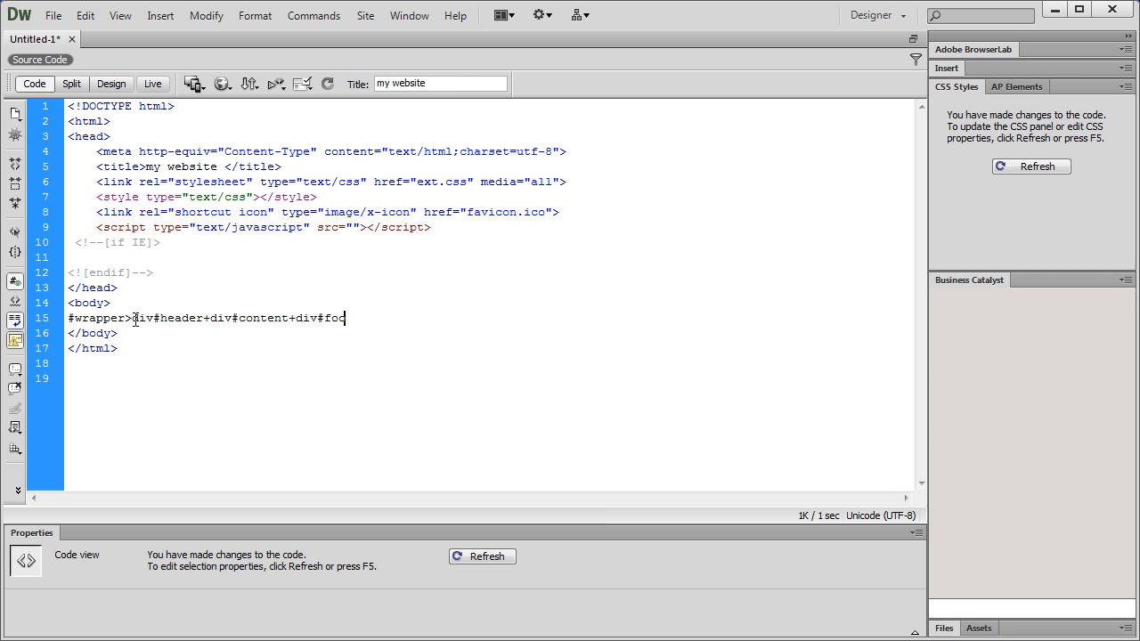
text(ter)
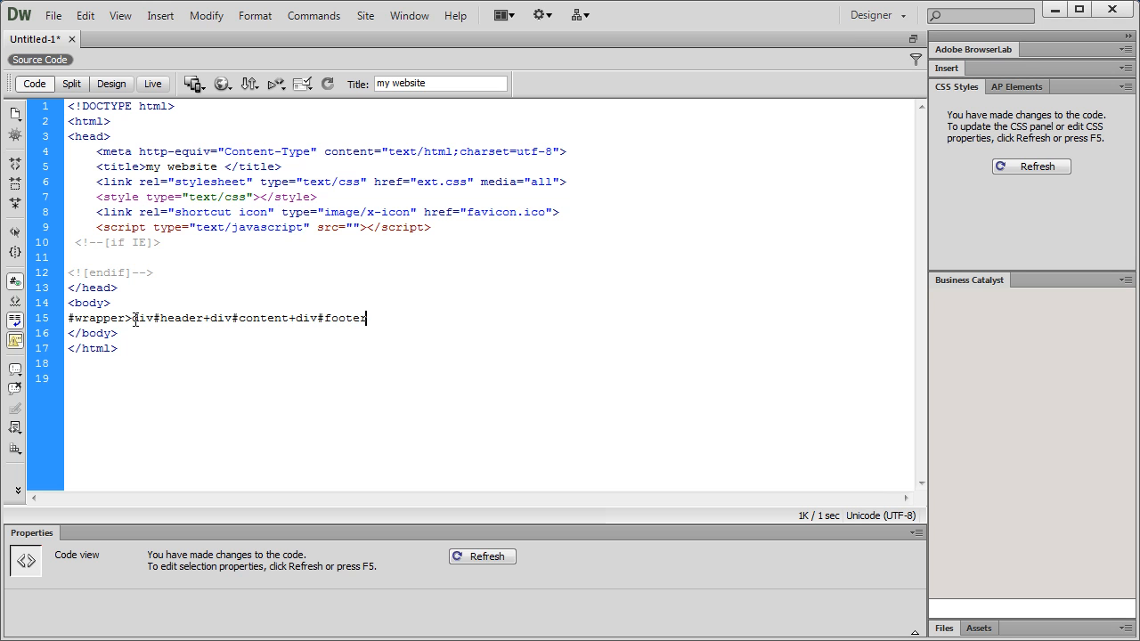
key(Tab)
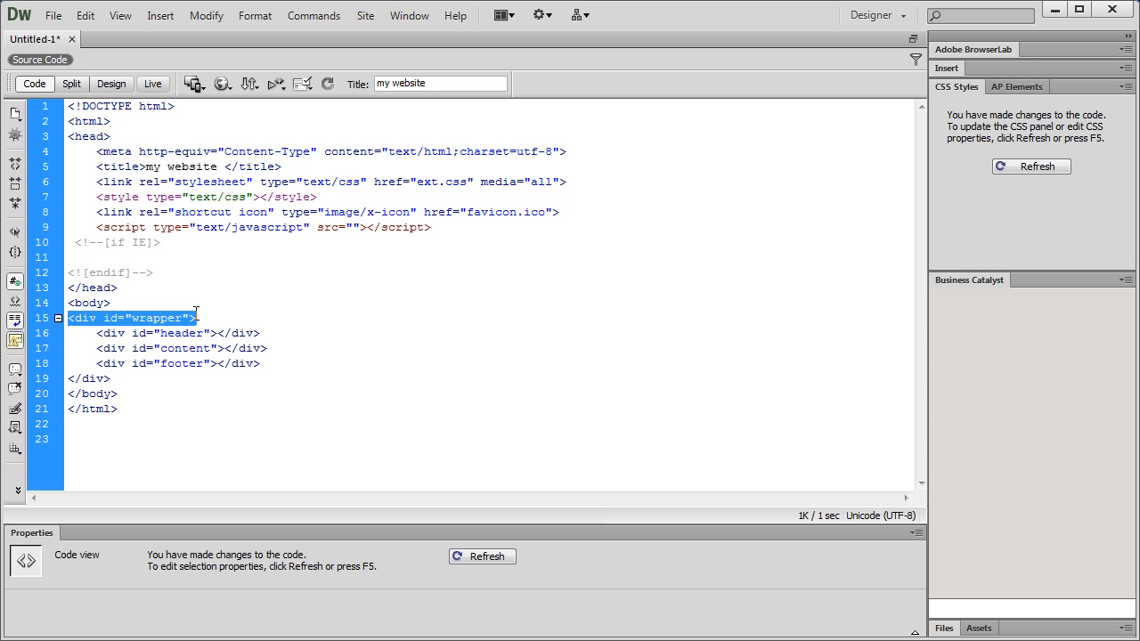
mouse_move(203, 347)
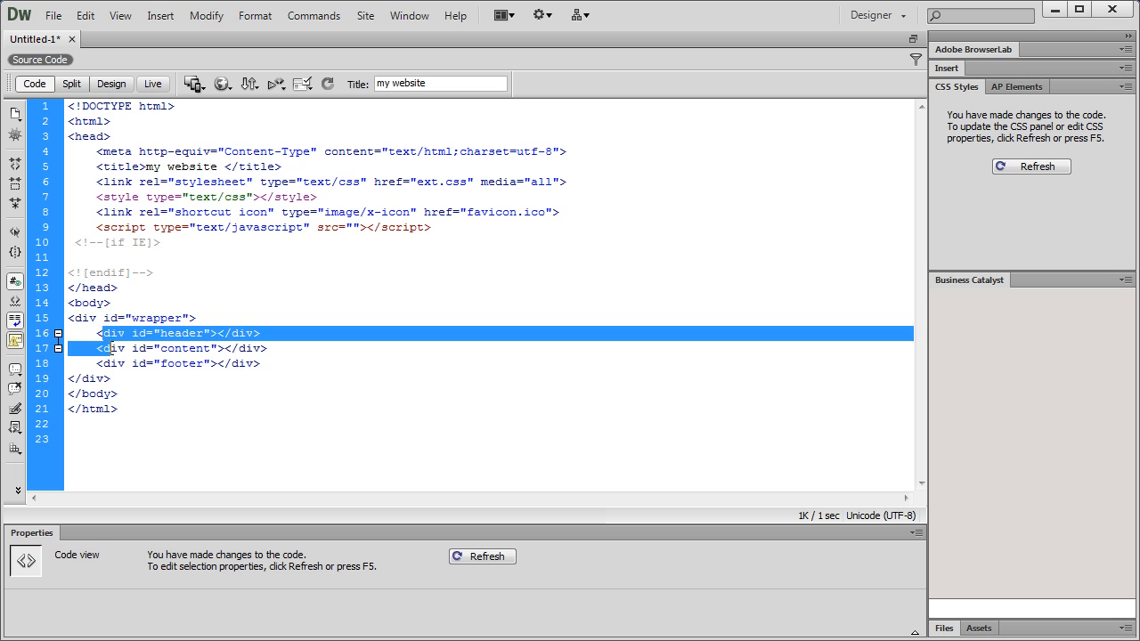
drag(93, 333, 277, 363)
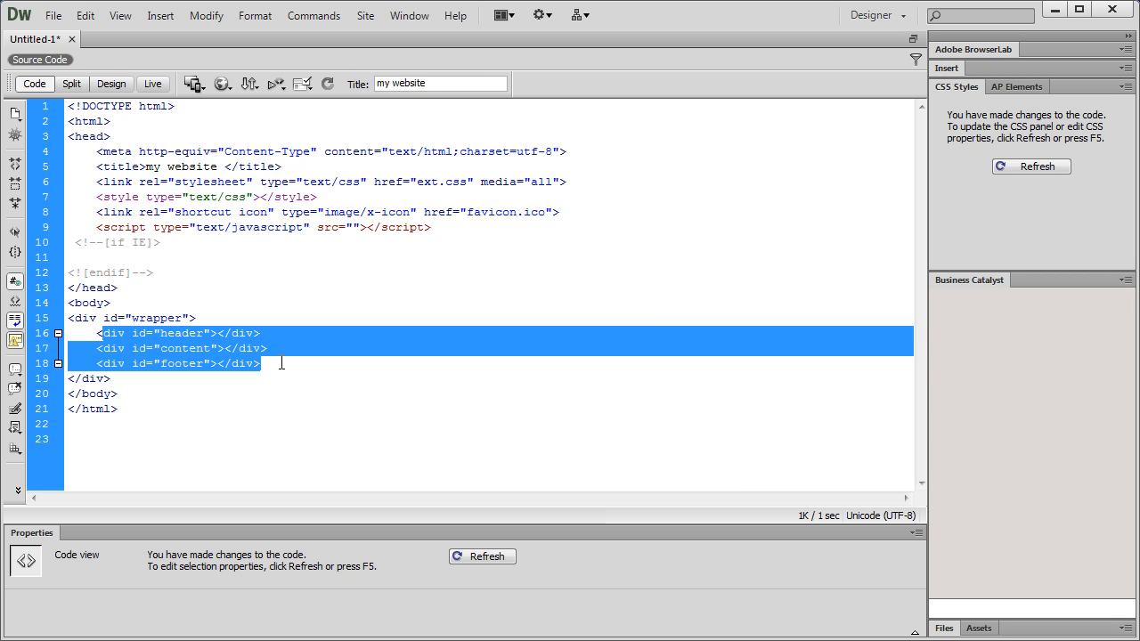
mouse_move(234, 360)
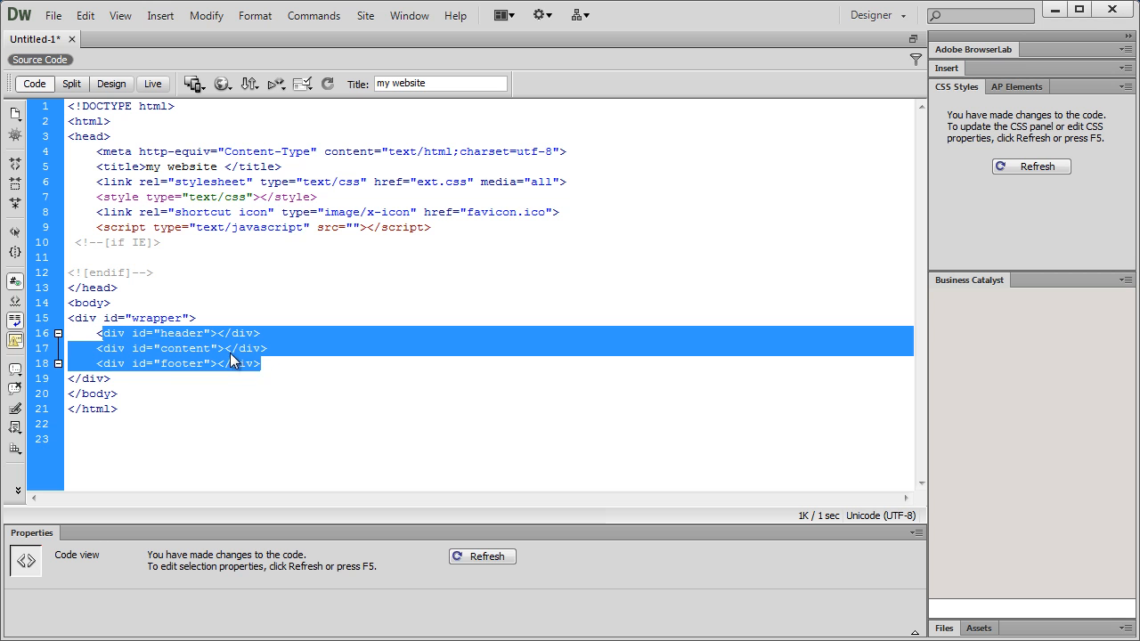
Inside the content div write ul>li*5 and expand it into a five-item unordered list.
click(225, 347)
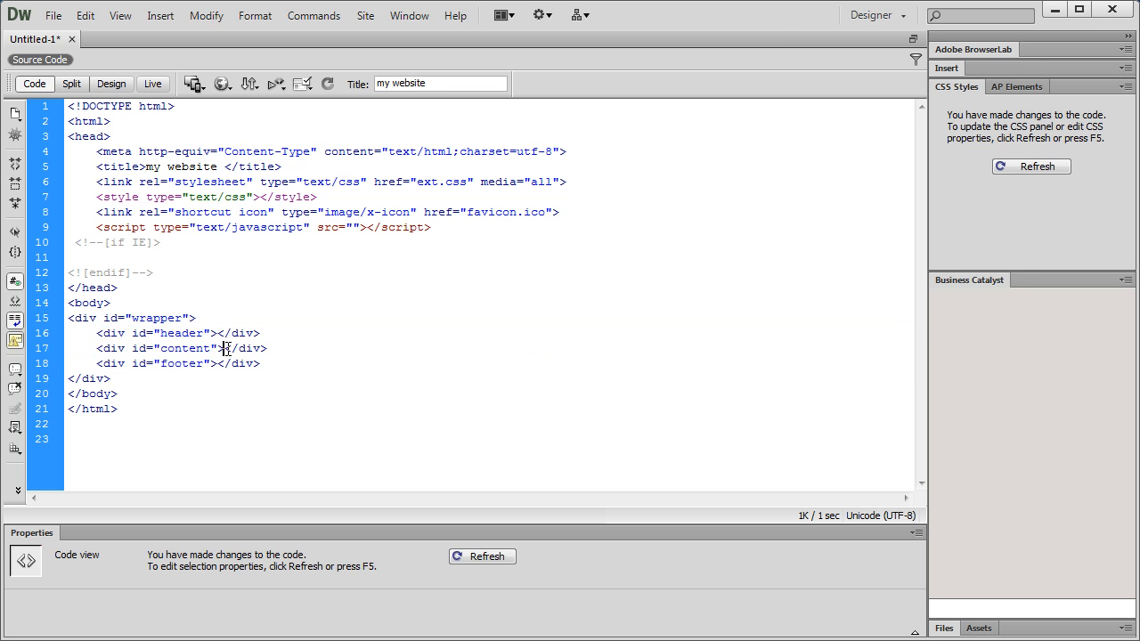
key(Enter)
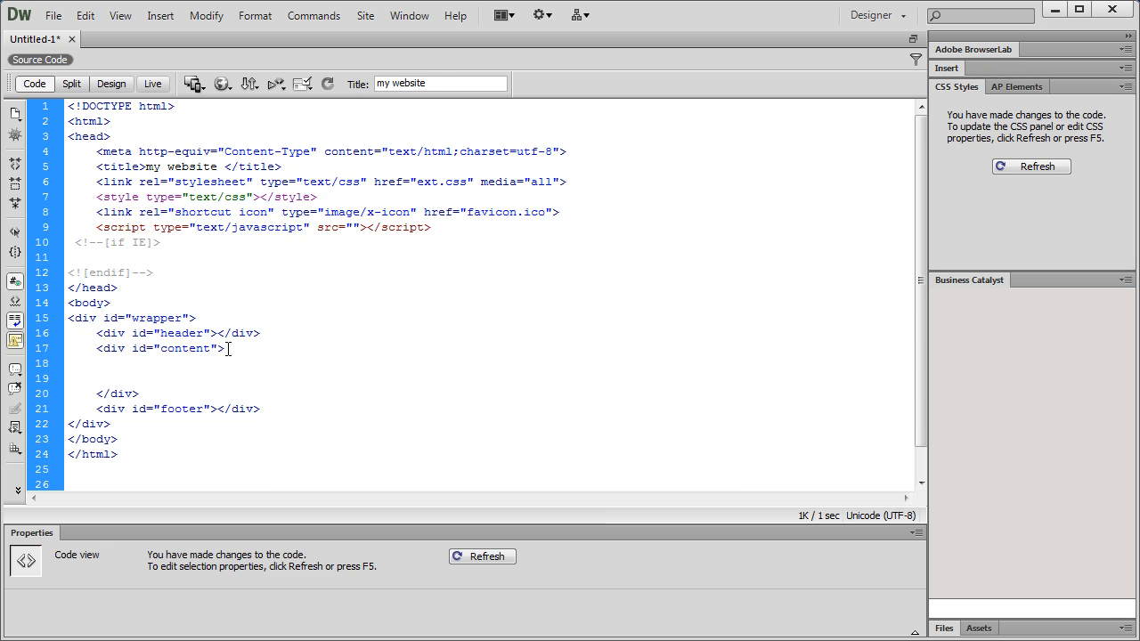
text(u)
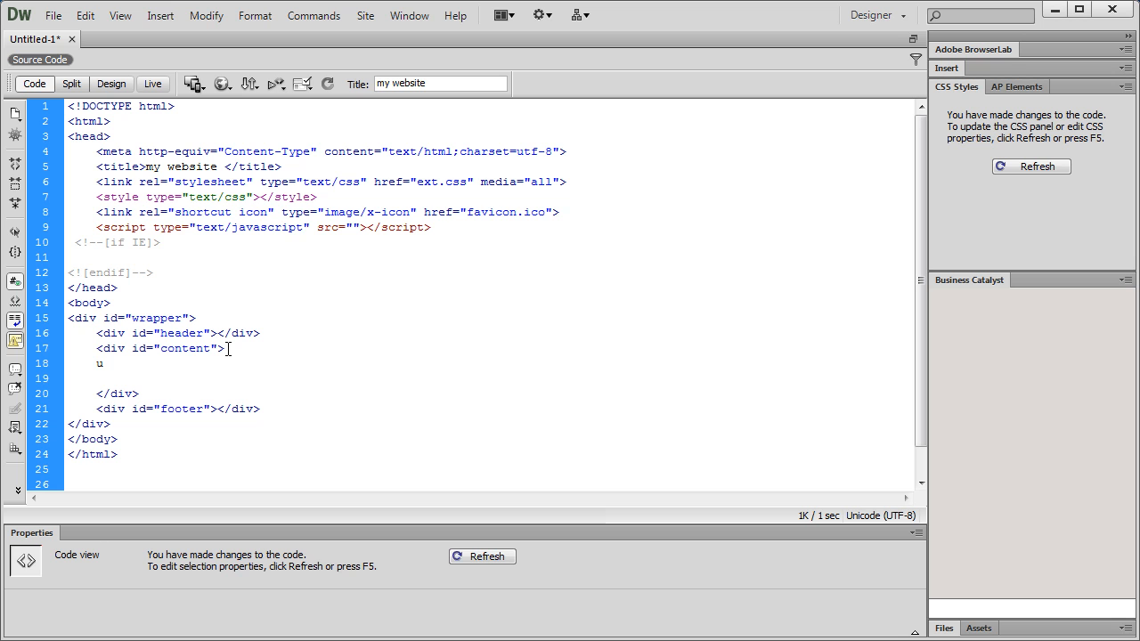
text(l>l)
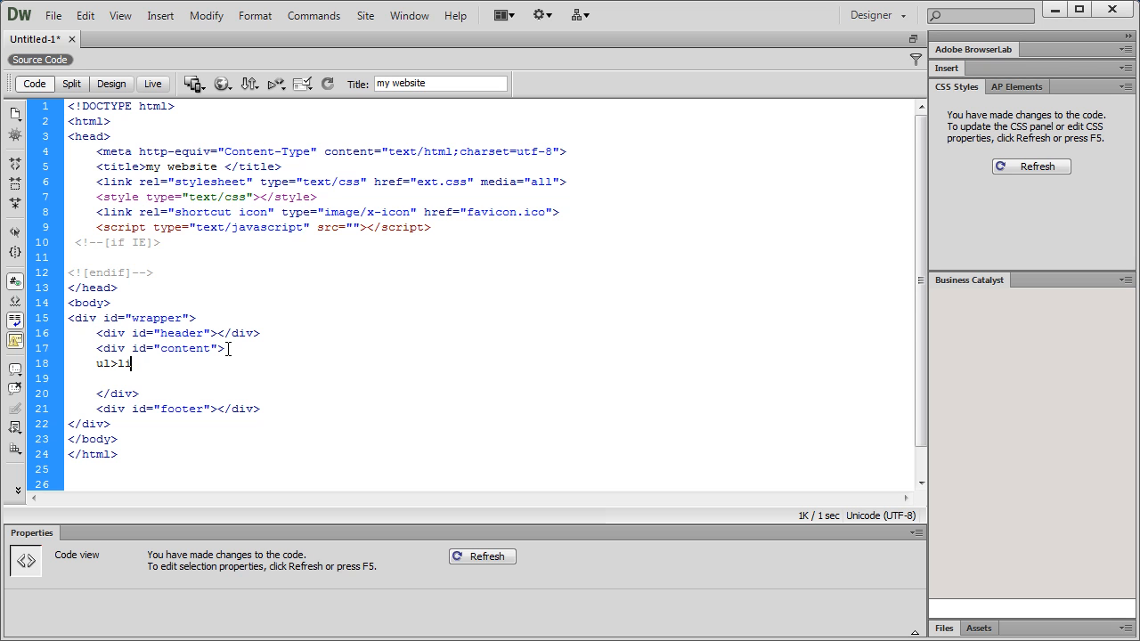
text(i*)
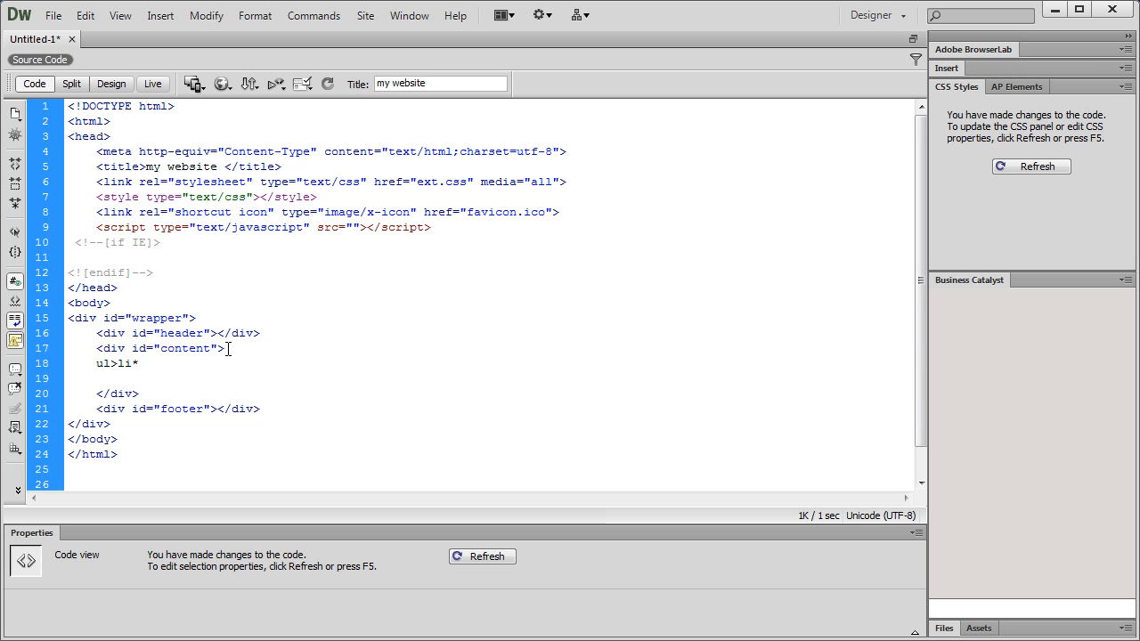
text(5)
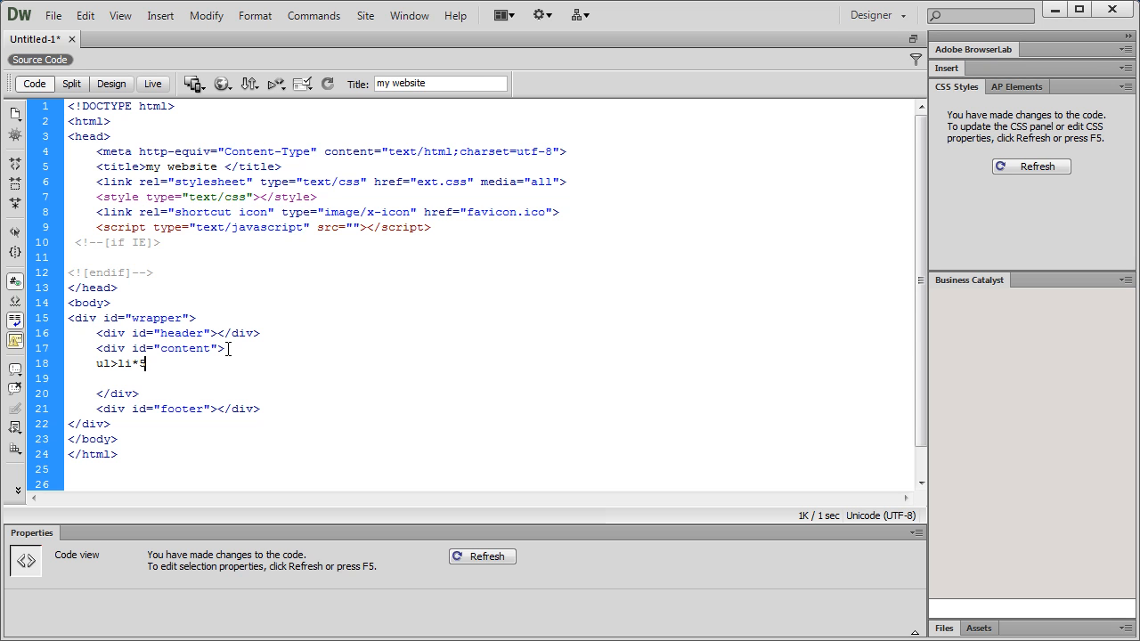
key(Tab)
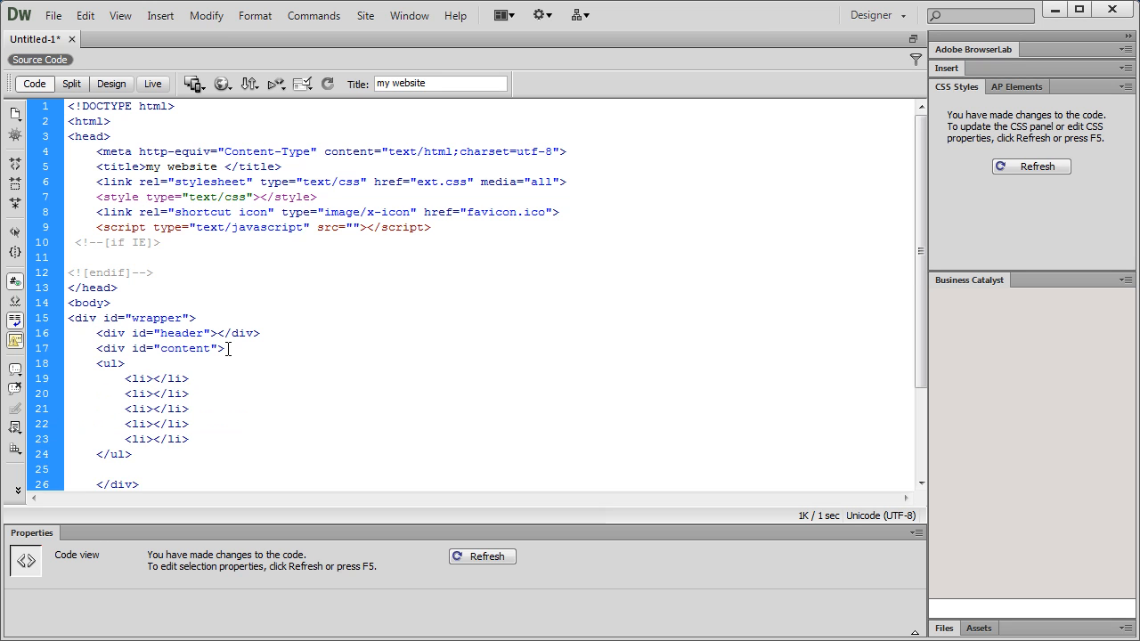
click(151, 380)
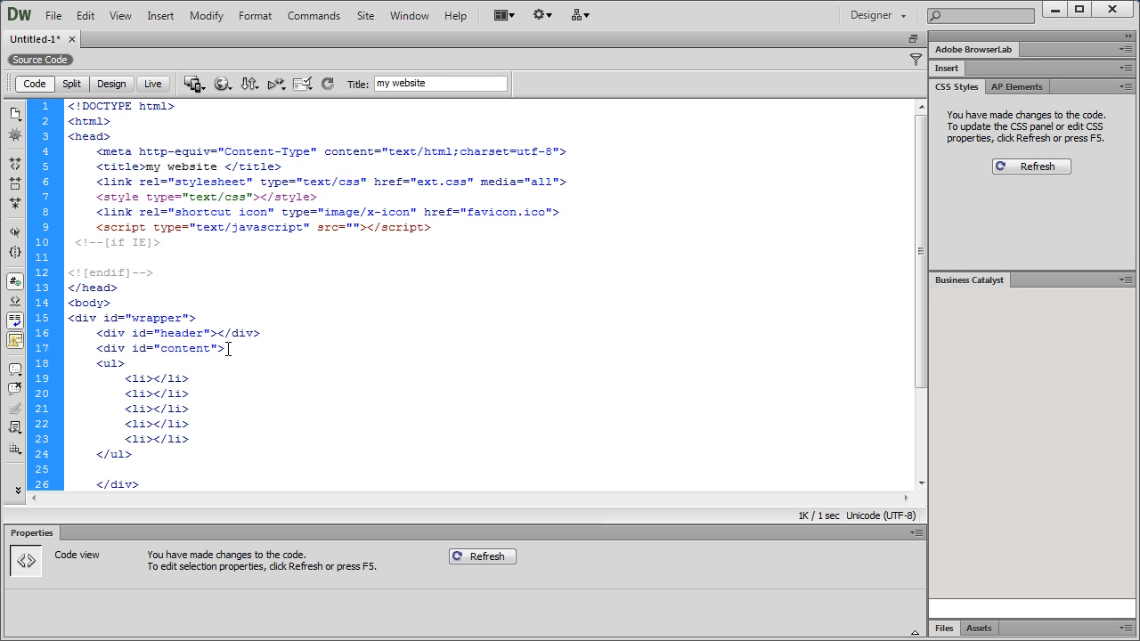
click(151, 377)
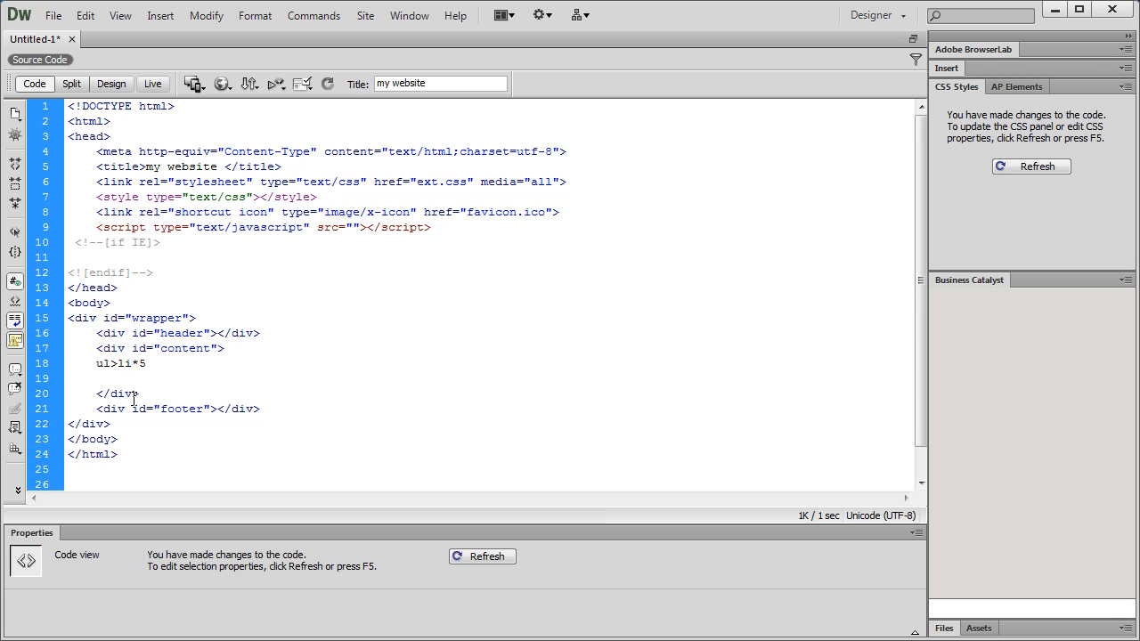
Give each item the text 'some content' so the shorthand reads ul>li{some content}*5.
text({})
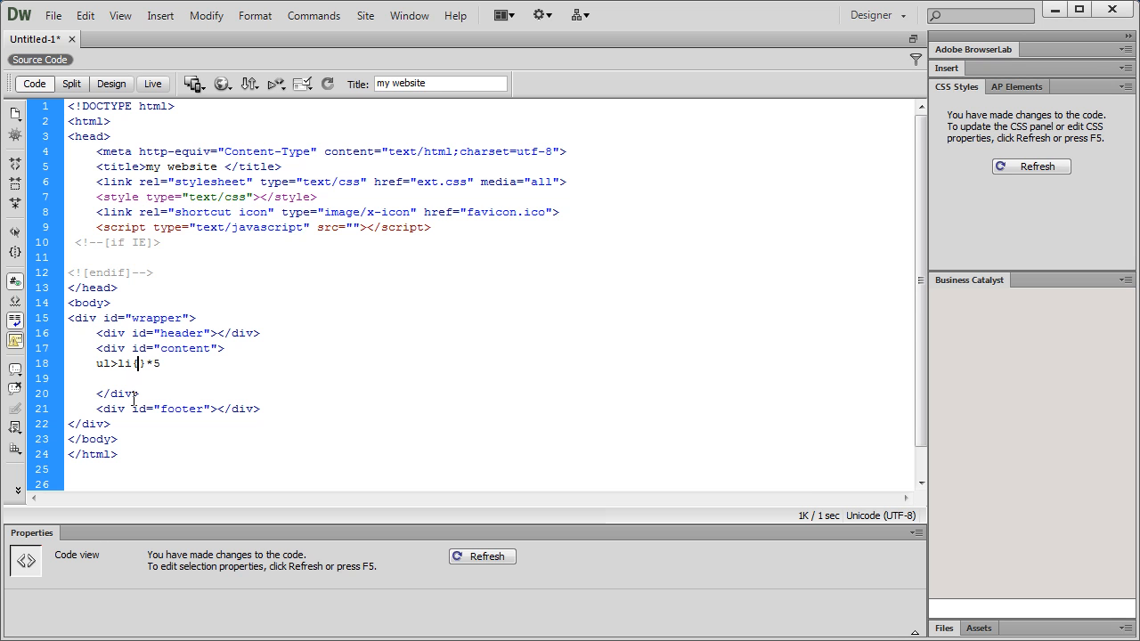
text(some content)
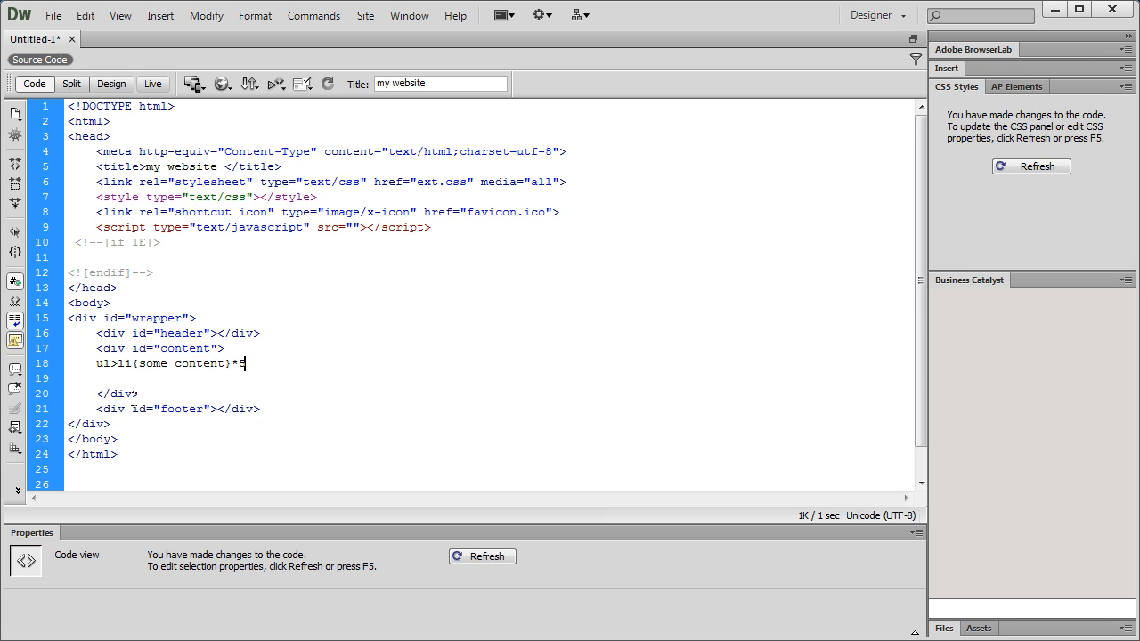
text(5)
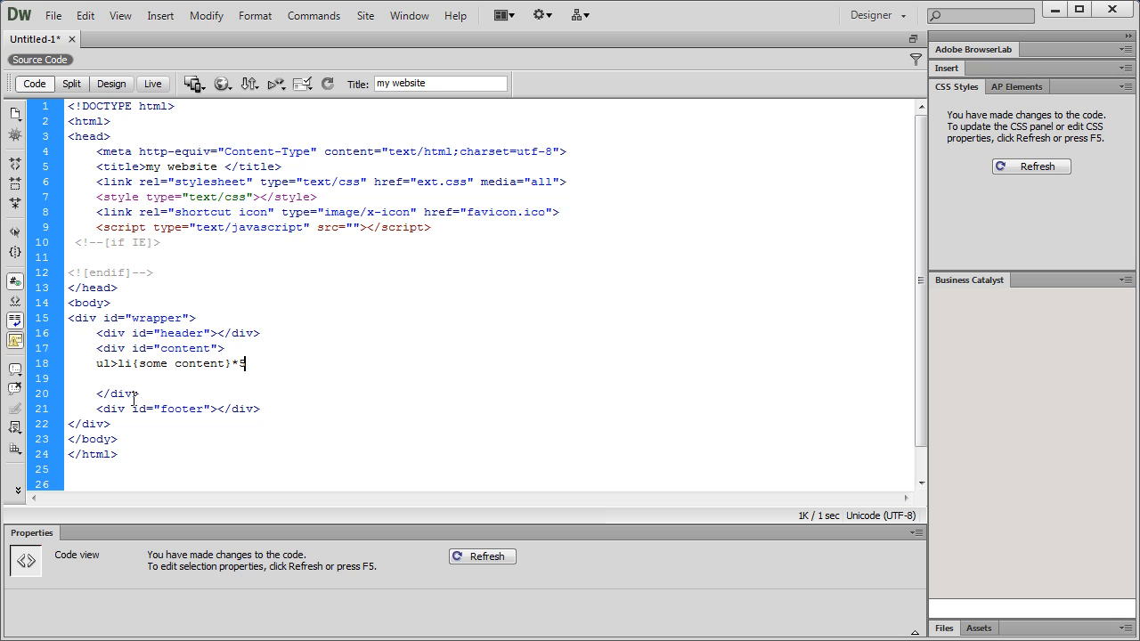
text(5)
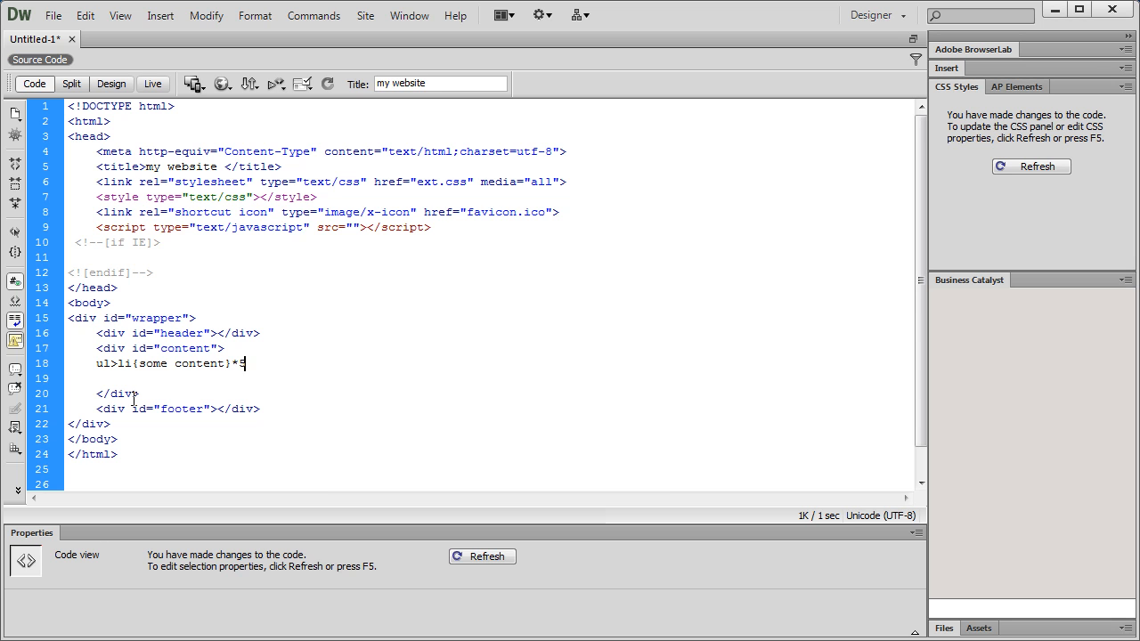
key(Tab)
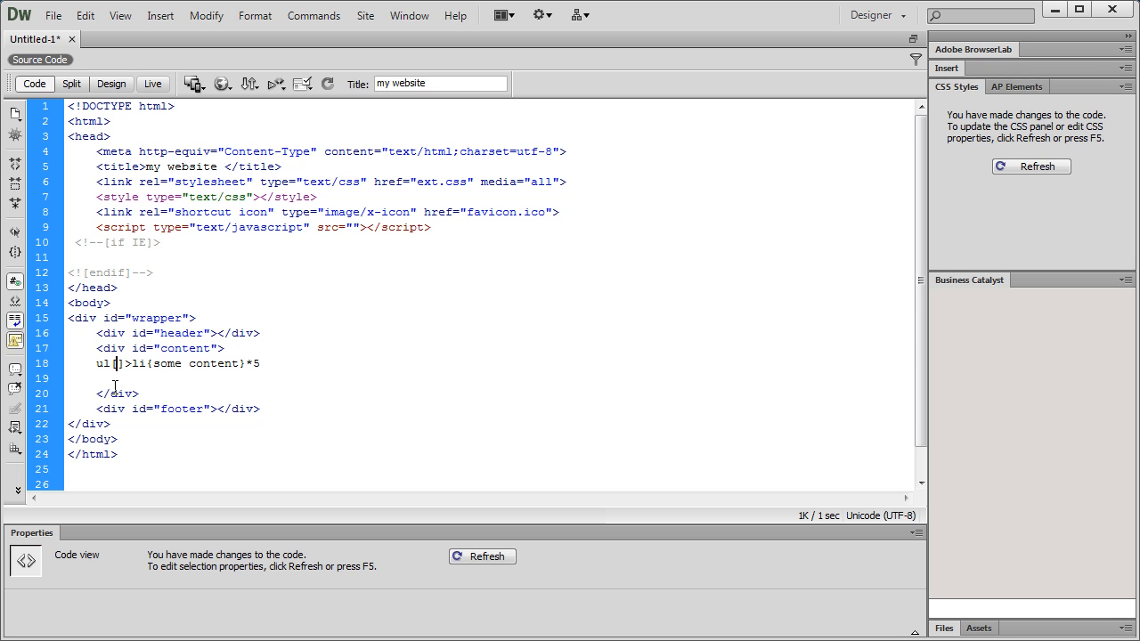
Add [title="unordered list"] to the ul shorthand and expand it into the titled five-item list.
text([)
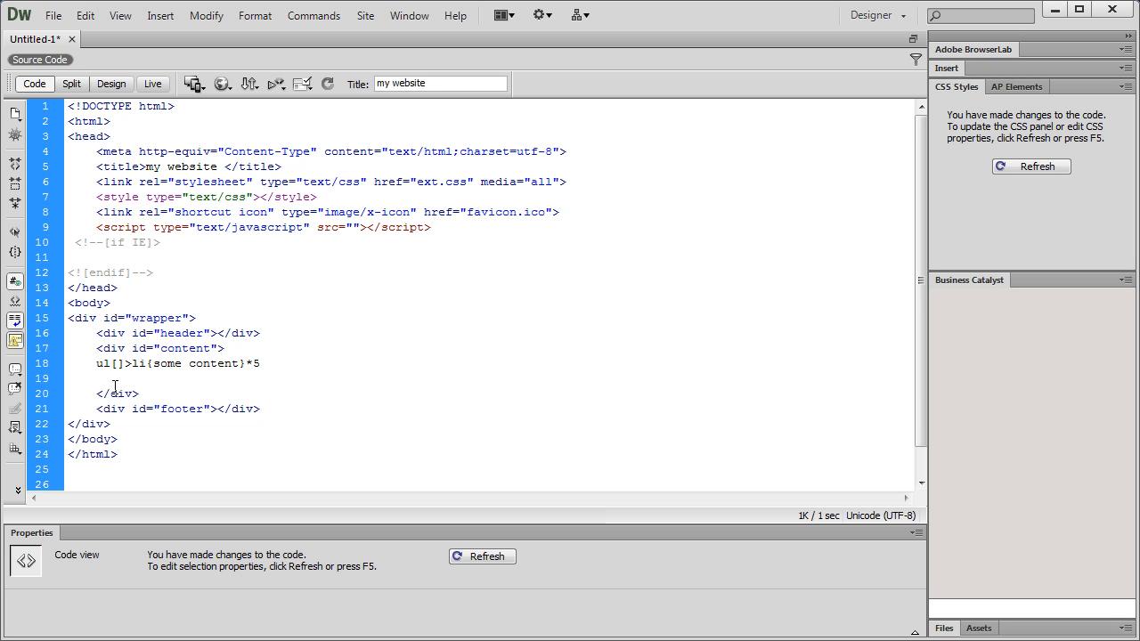
text(title)
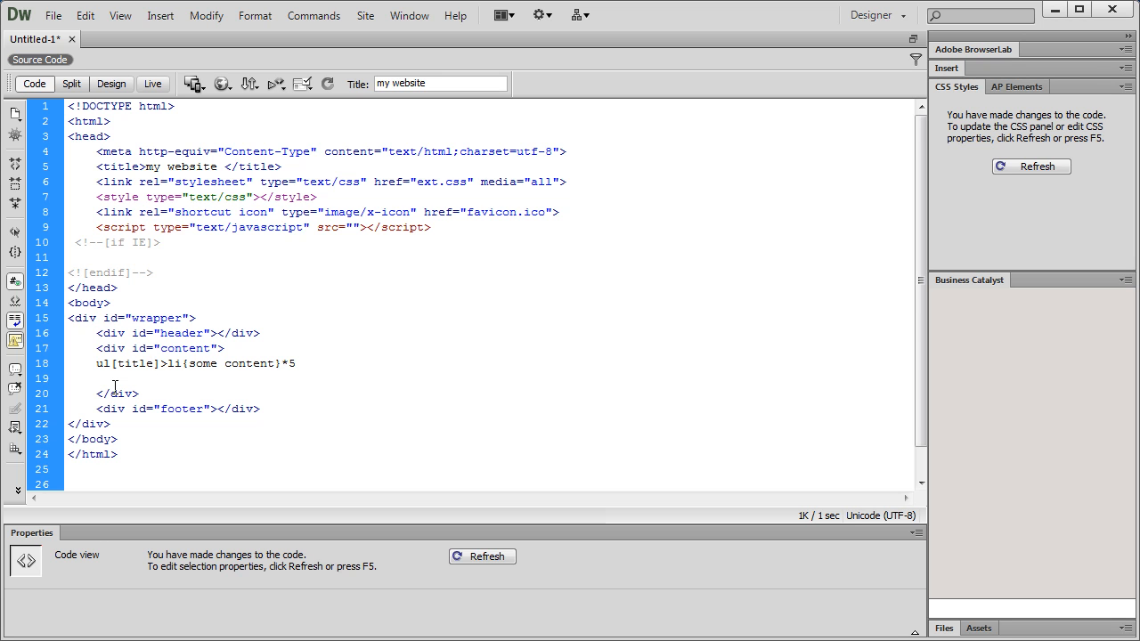
text(=)
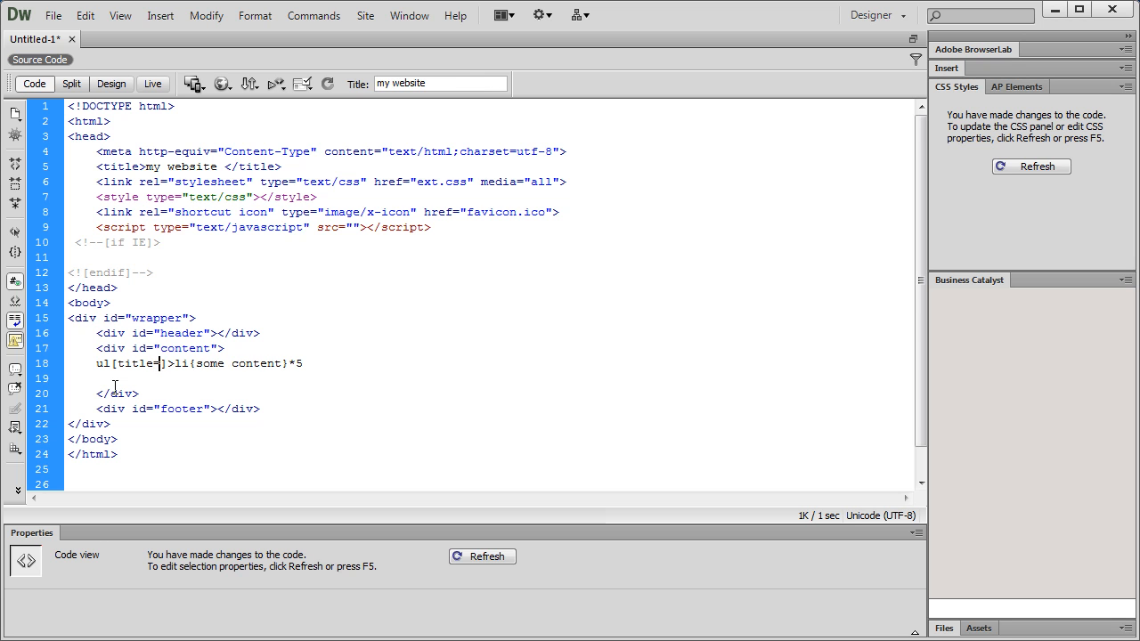
text(ur)
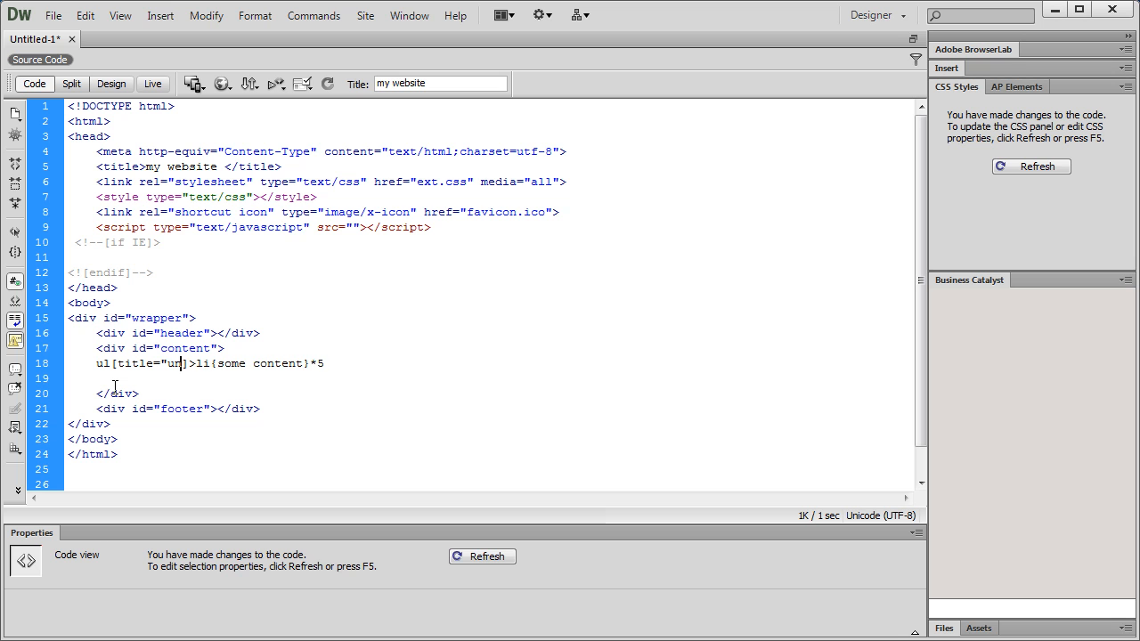
text(nordered)
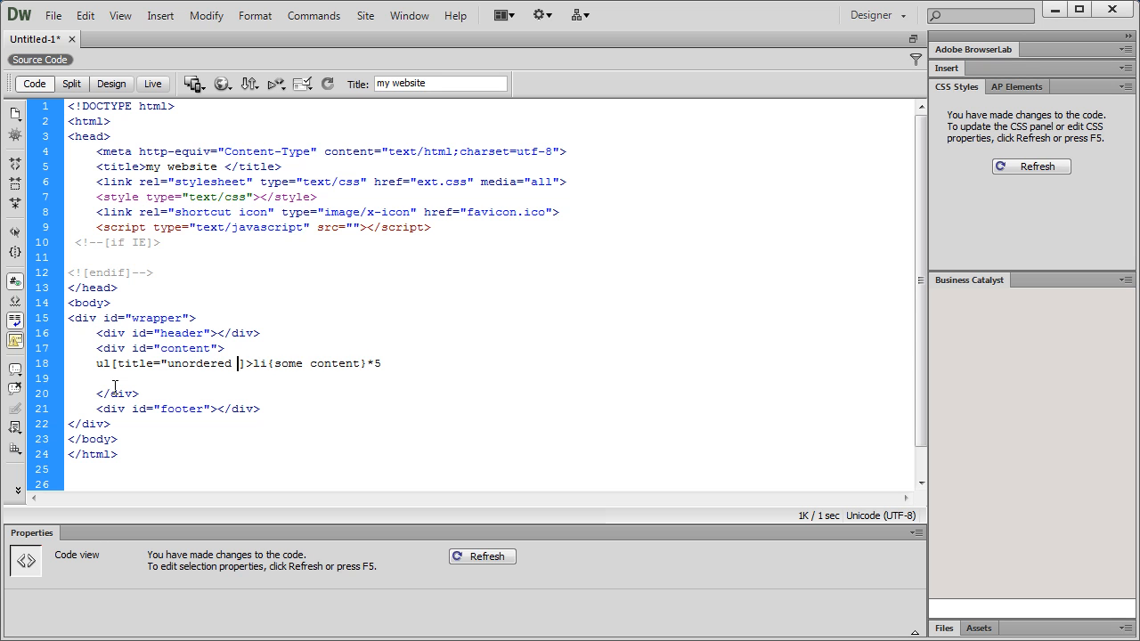
text(list")
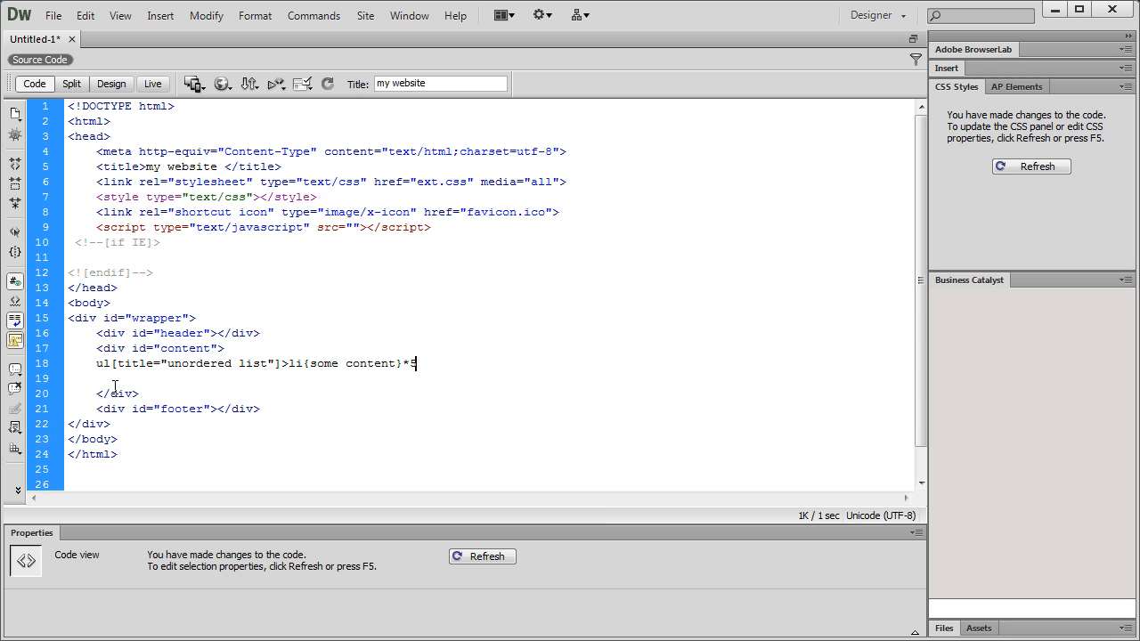
key(Tab)
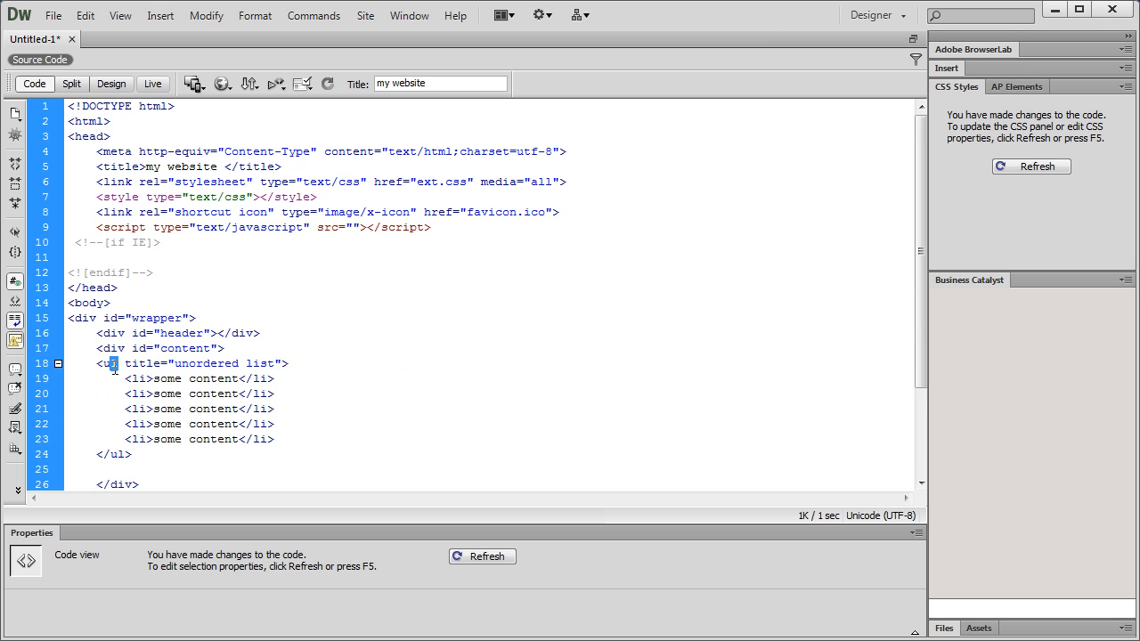
Revert the expanded list back to the one-line shorthand.
double_click(107, 363)
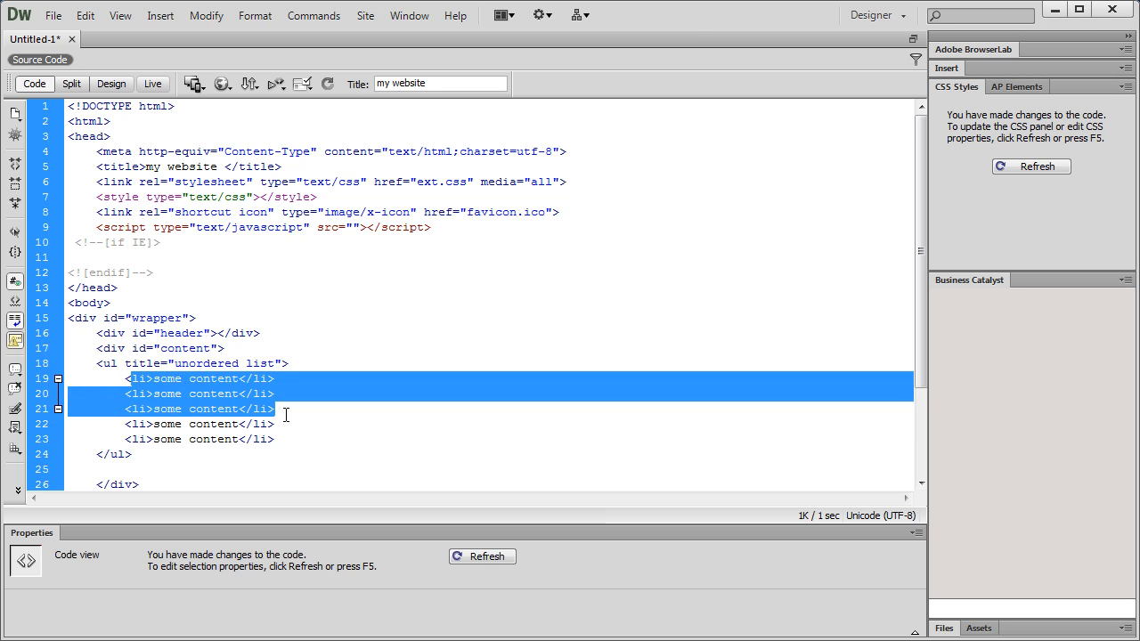
click(153, 380)
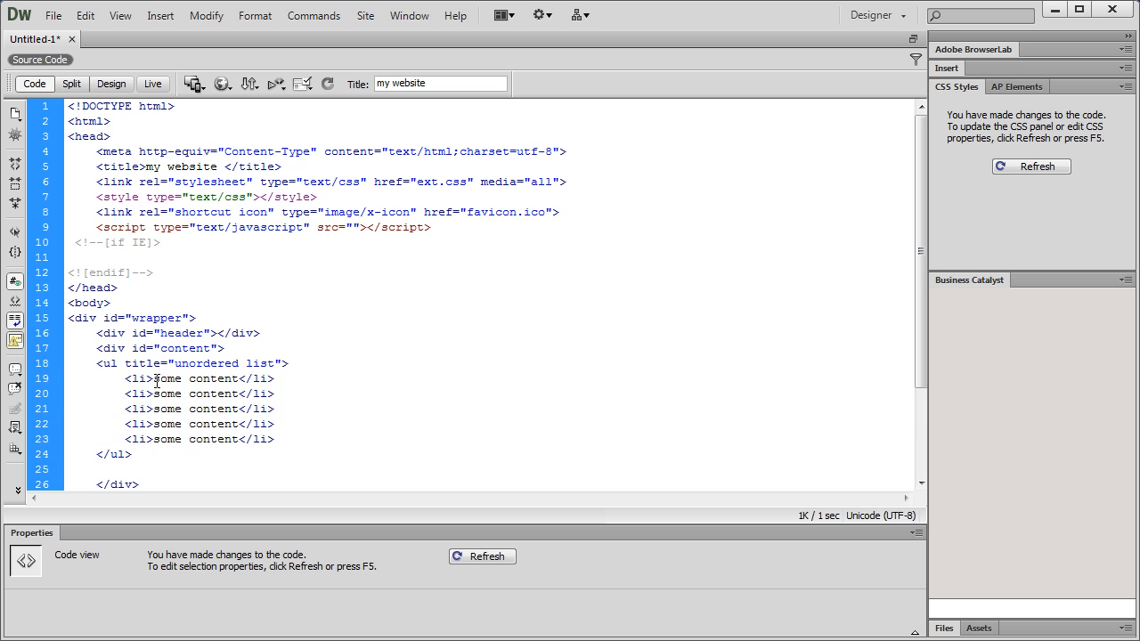
drag(154, 378, 259, 394)
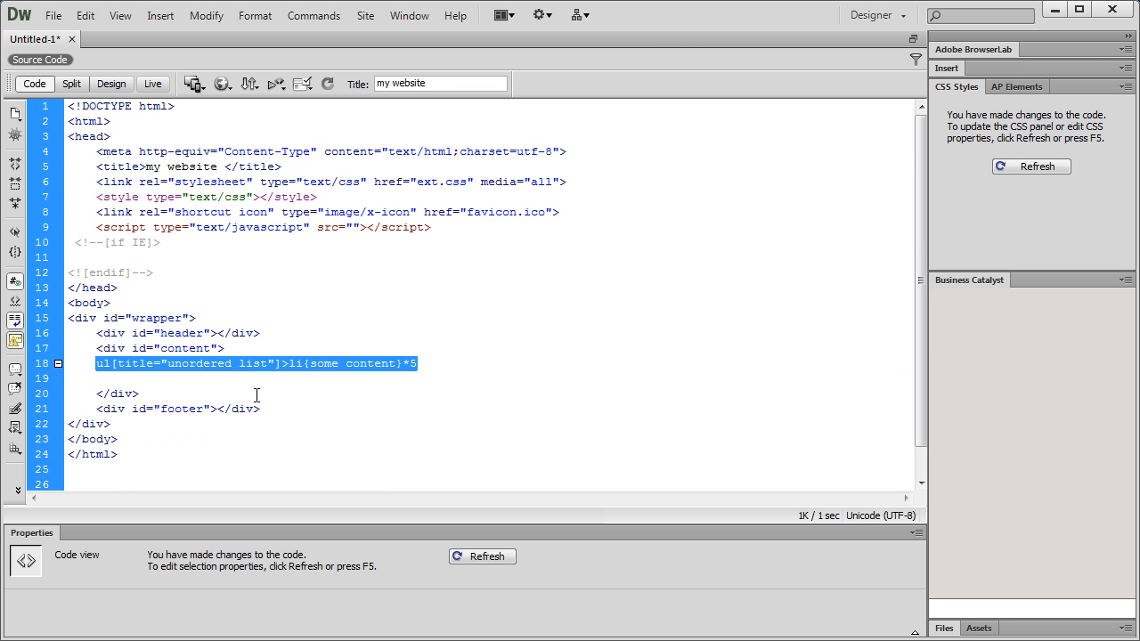
click(310, 396)
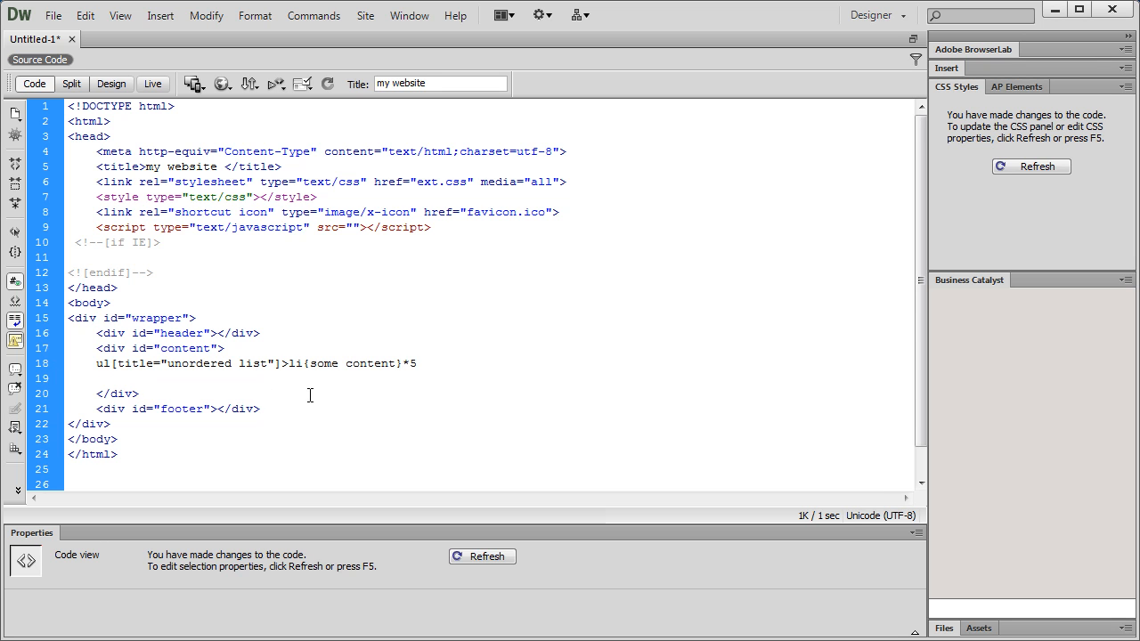
click(139, 393)
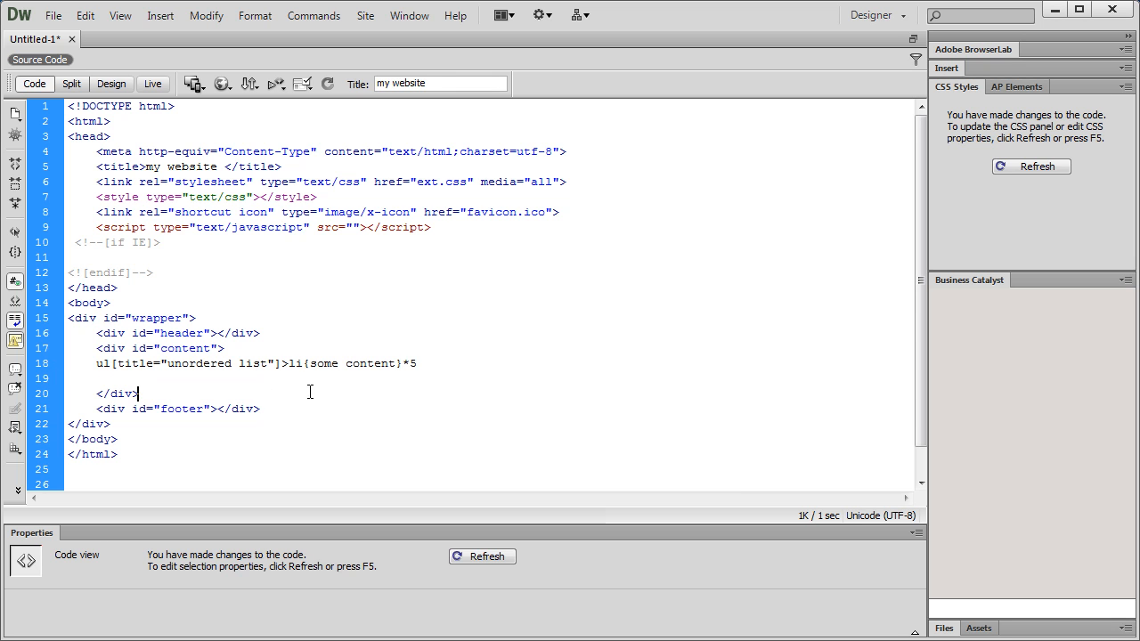
Add numbered class names (.class$) to the li shorthand and expand into class1–class5 items.
click(301, 363)
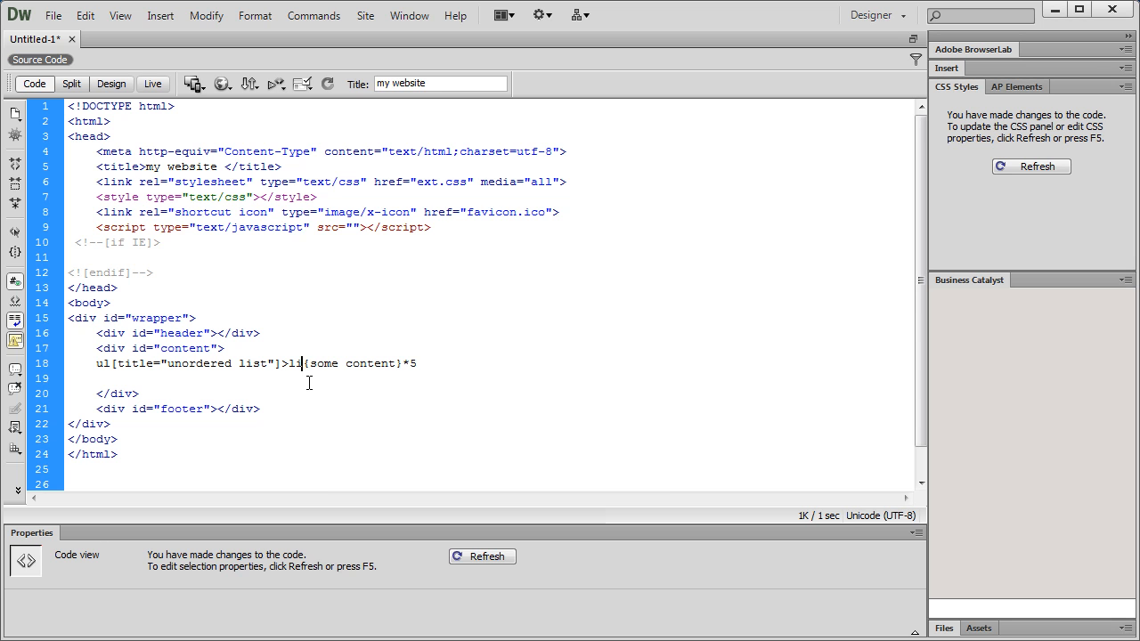
text(.class)
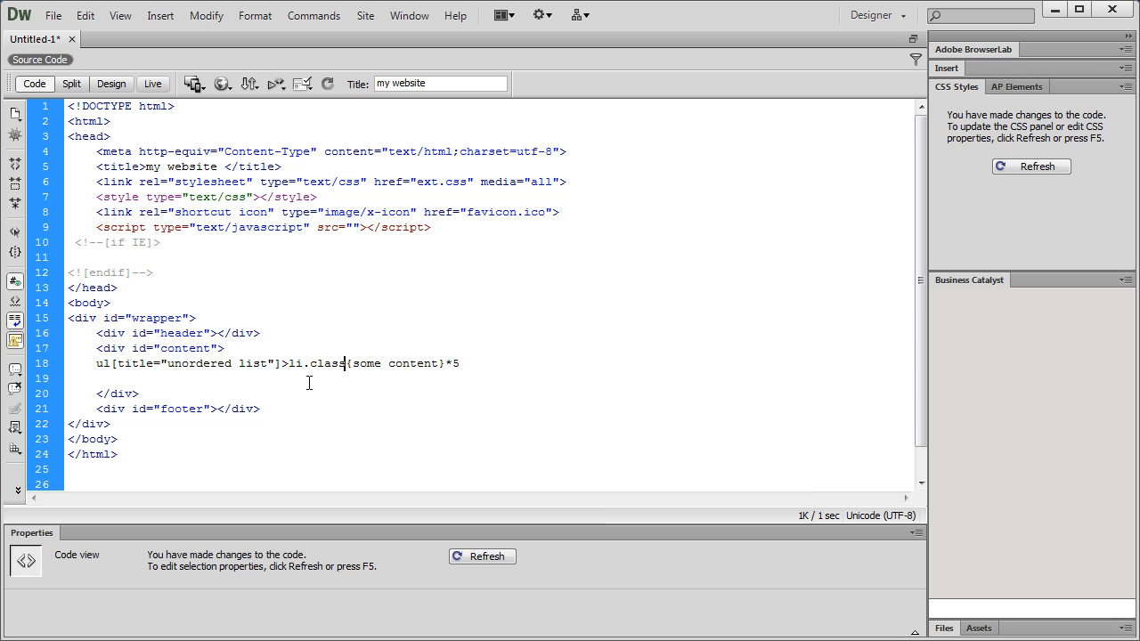
text(1)
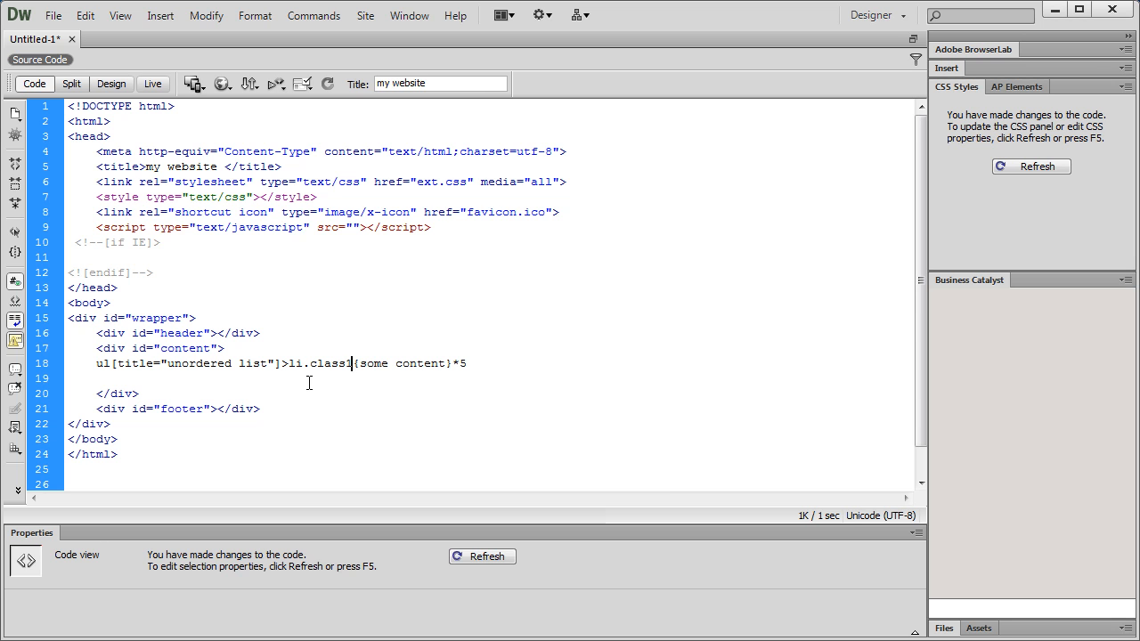
click(467, 363)
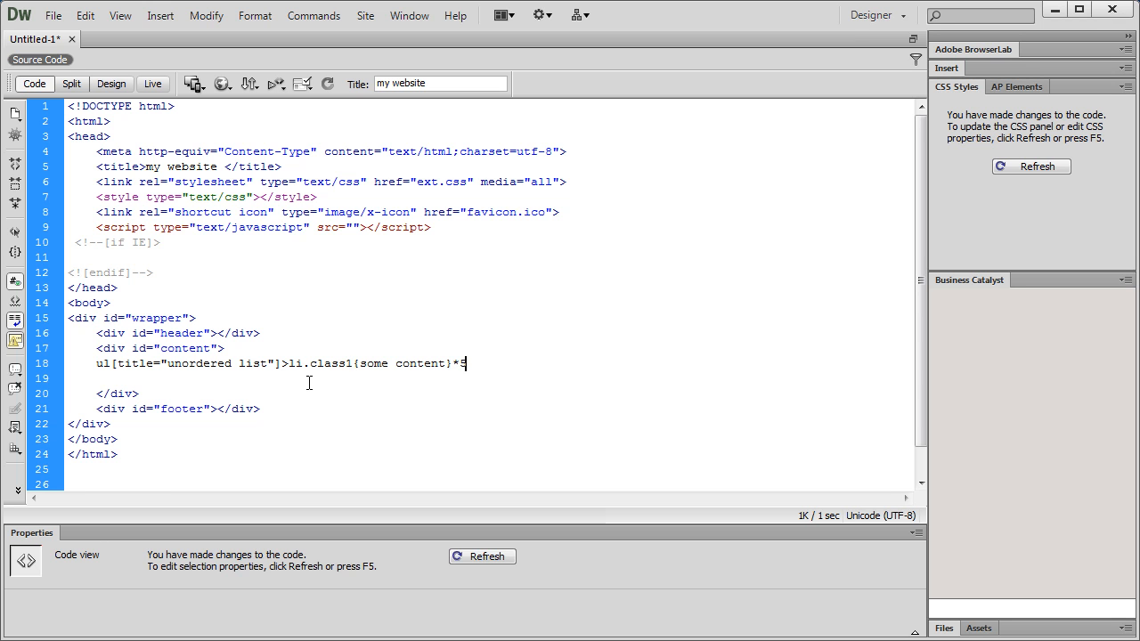
key(Tab)
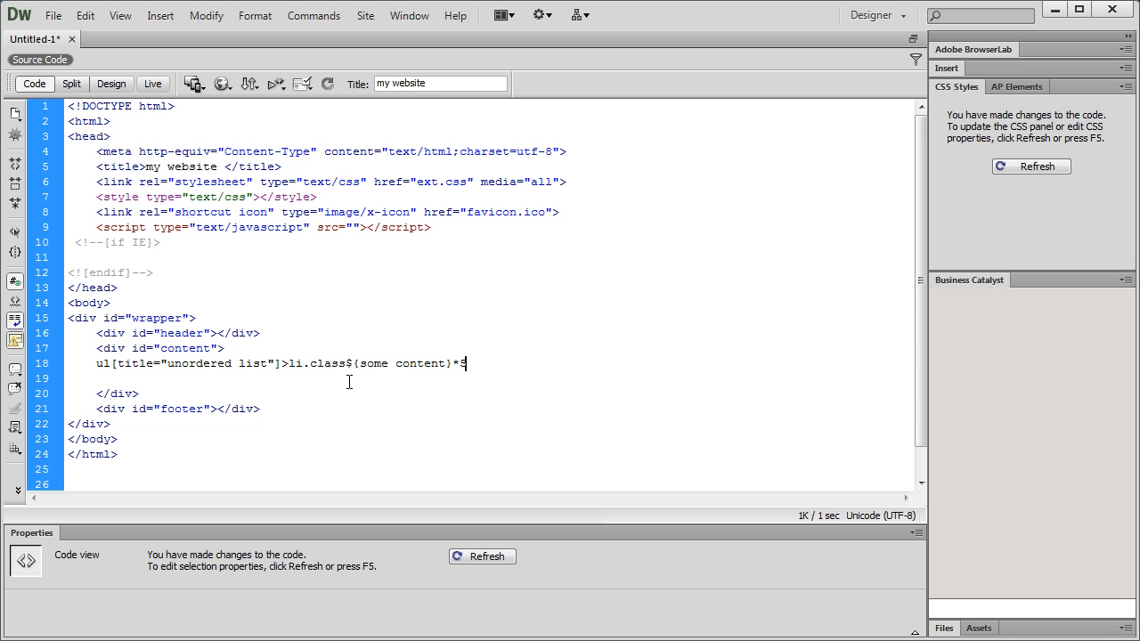
key(Tab)
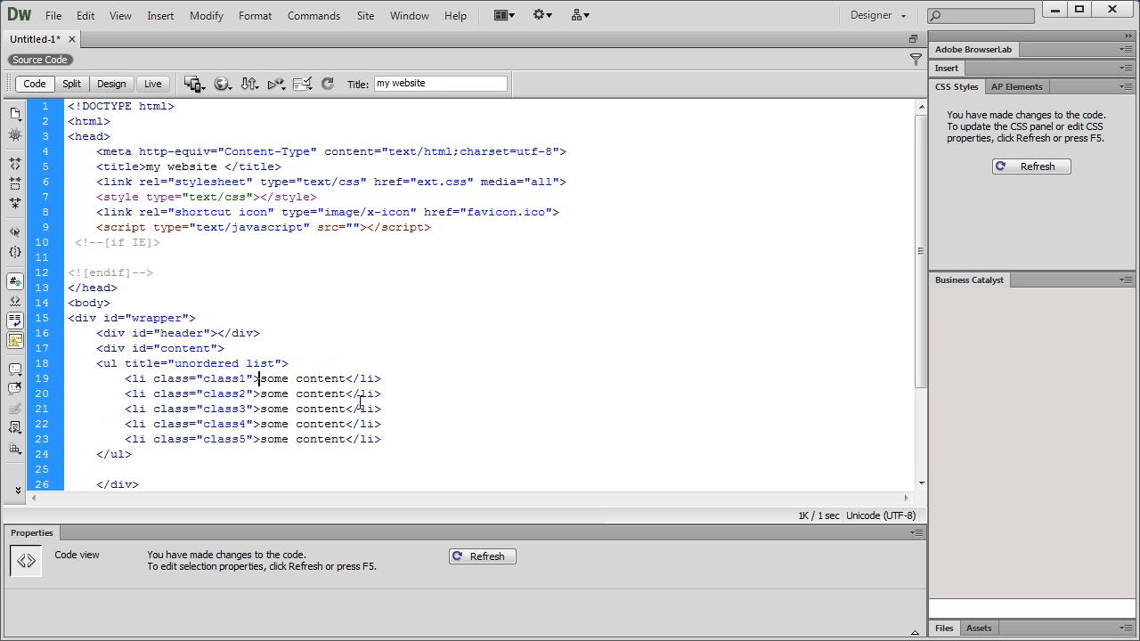
double_click(214, 378)
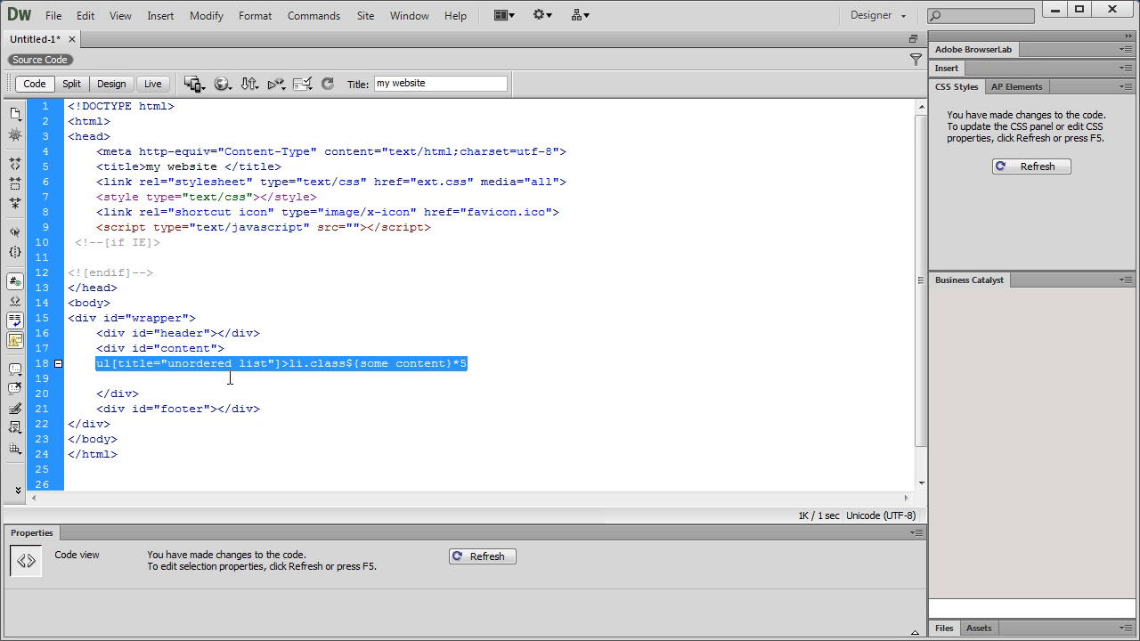
Expand the shorthand into the five classed list items.
click(472, 363)
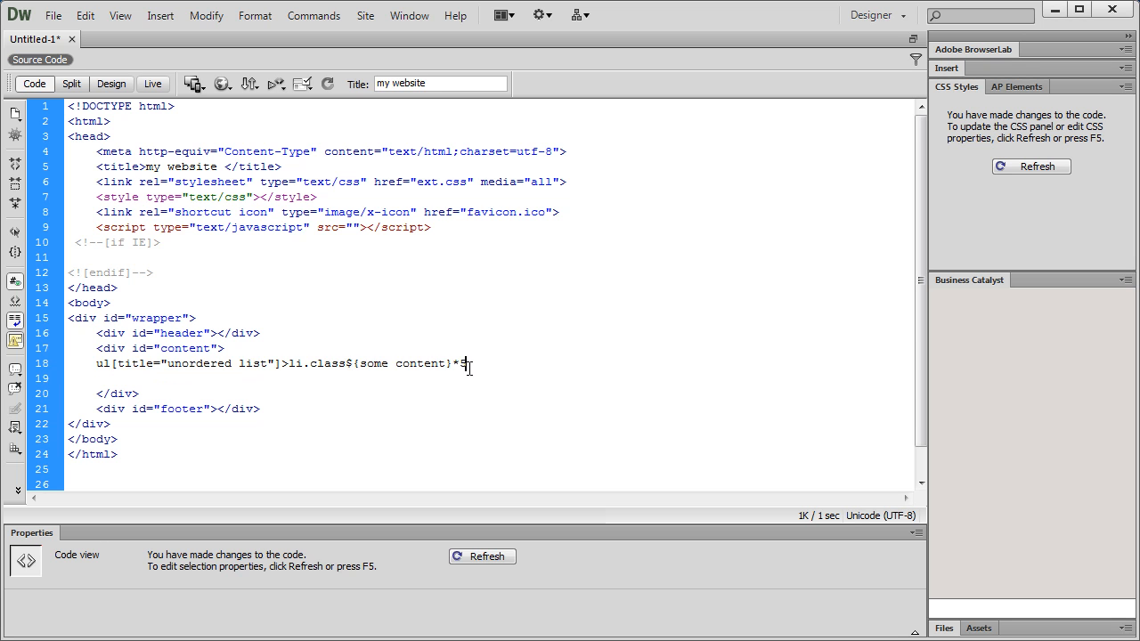
key(Tab)
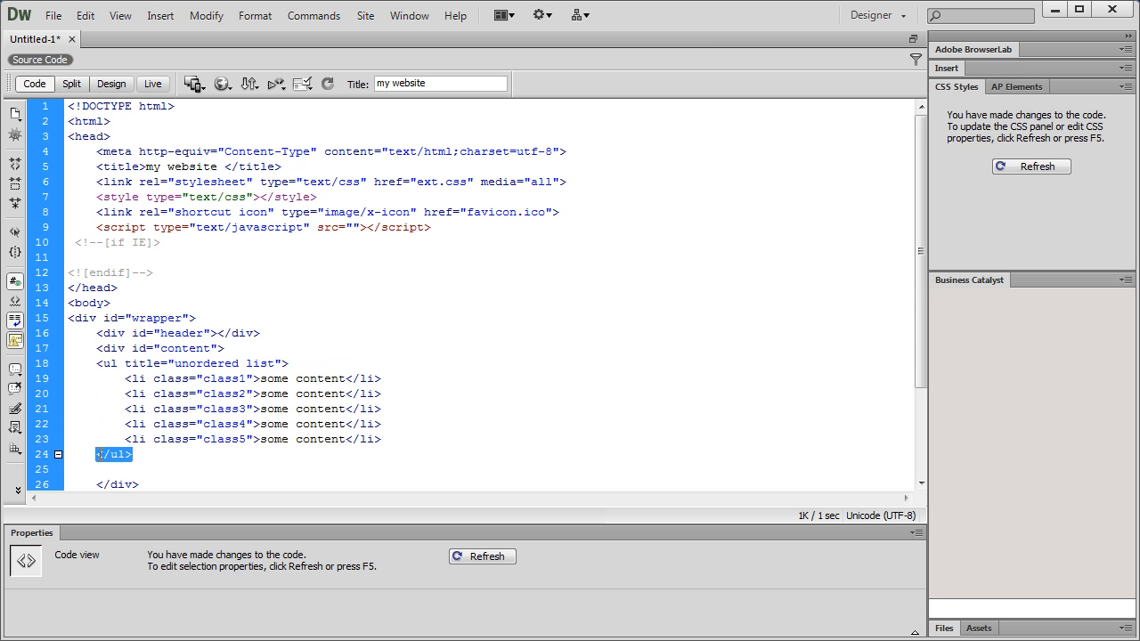
scroll(down, 3)
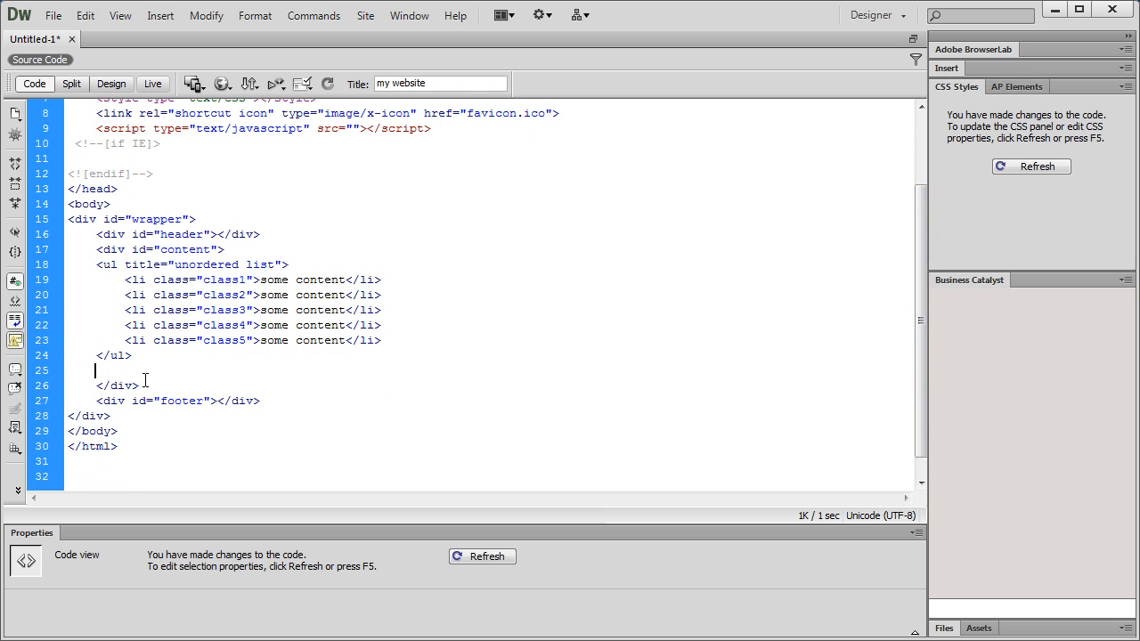
text(a)
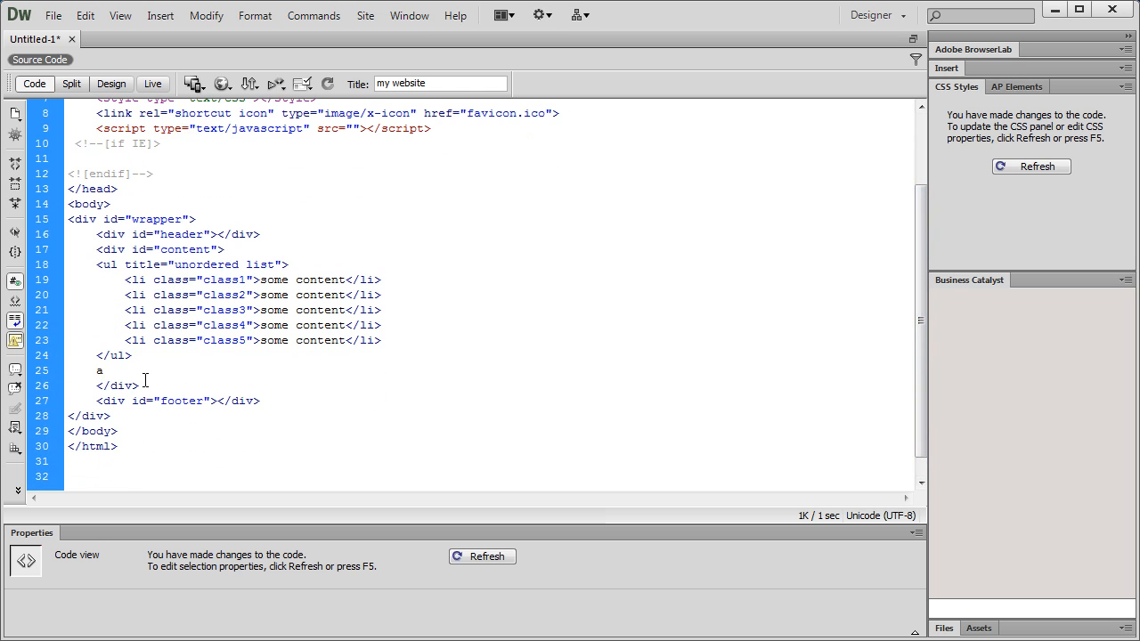
key(Enter)
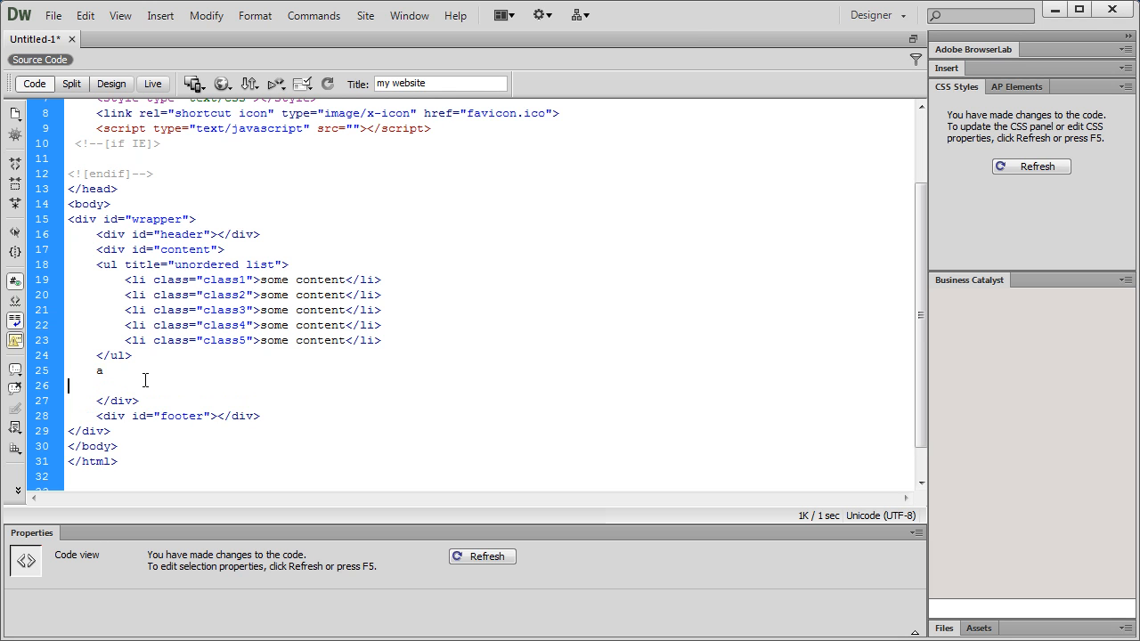
text(href=""></a>)
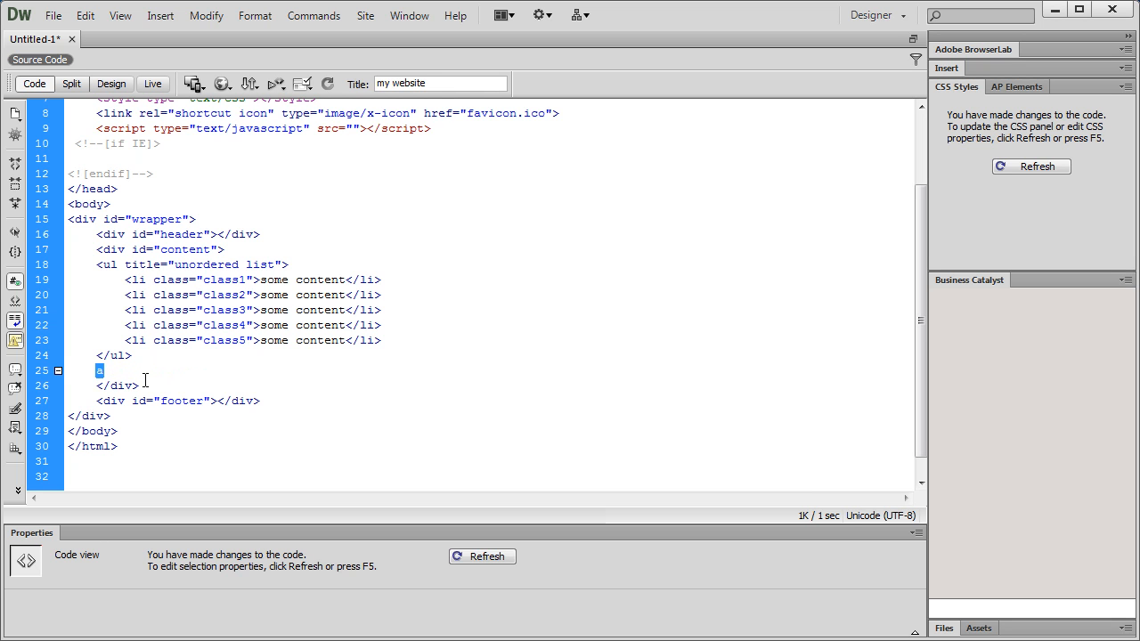
text(:)
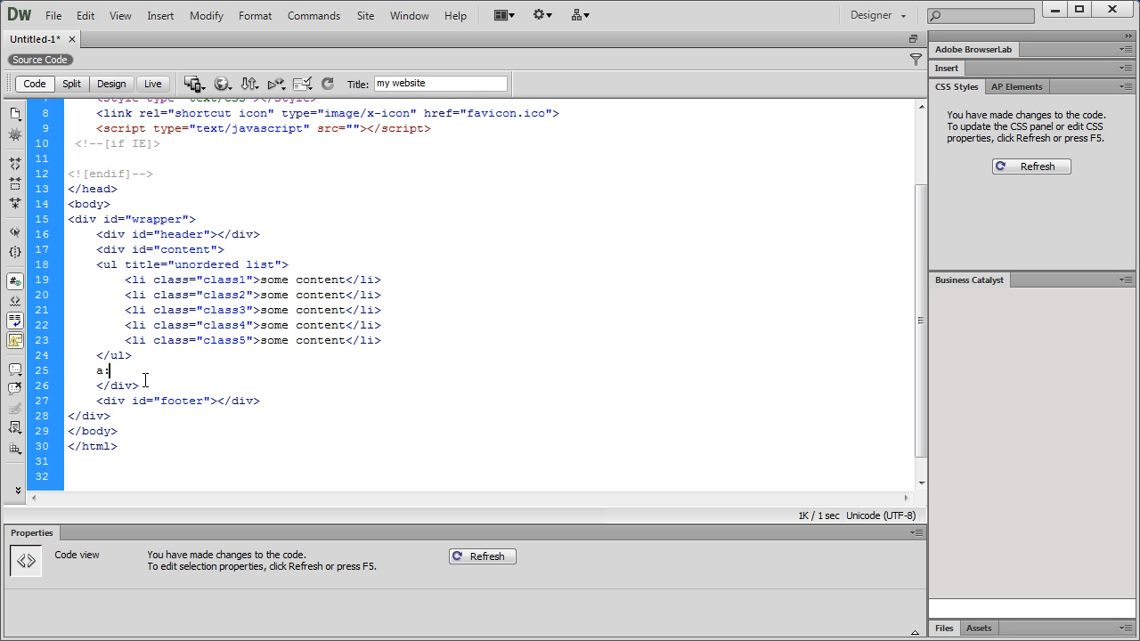
text(link)
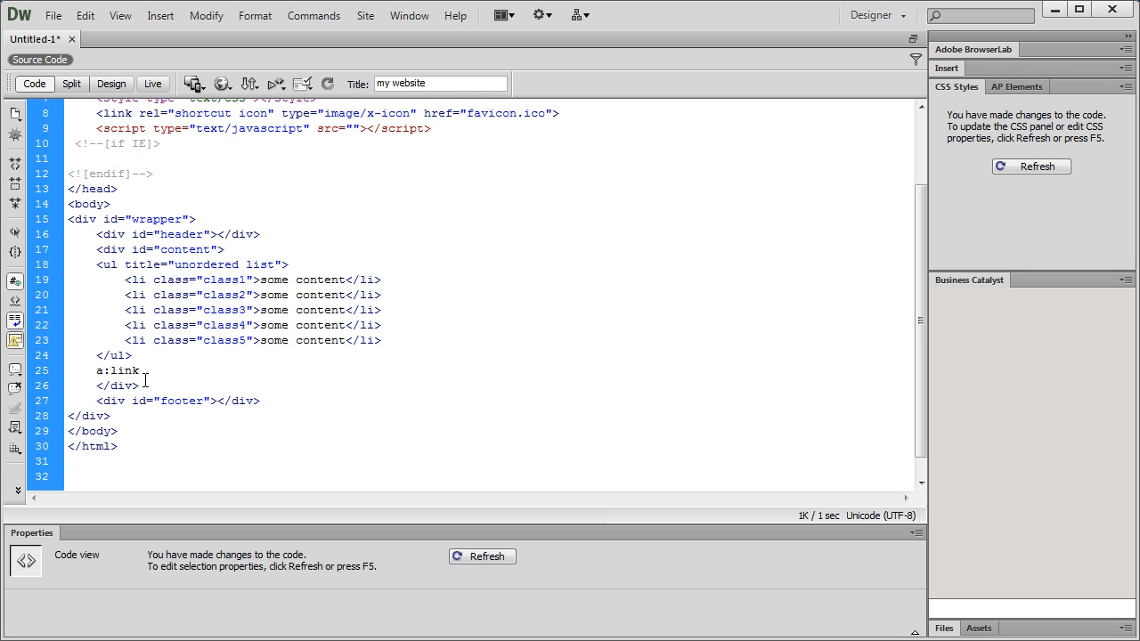
text(<a href="http://"></a>)
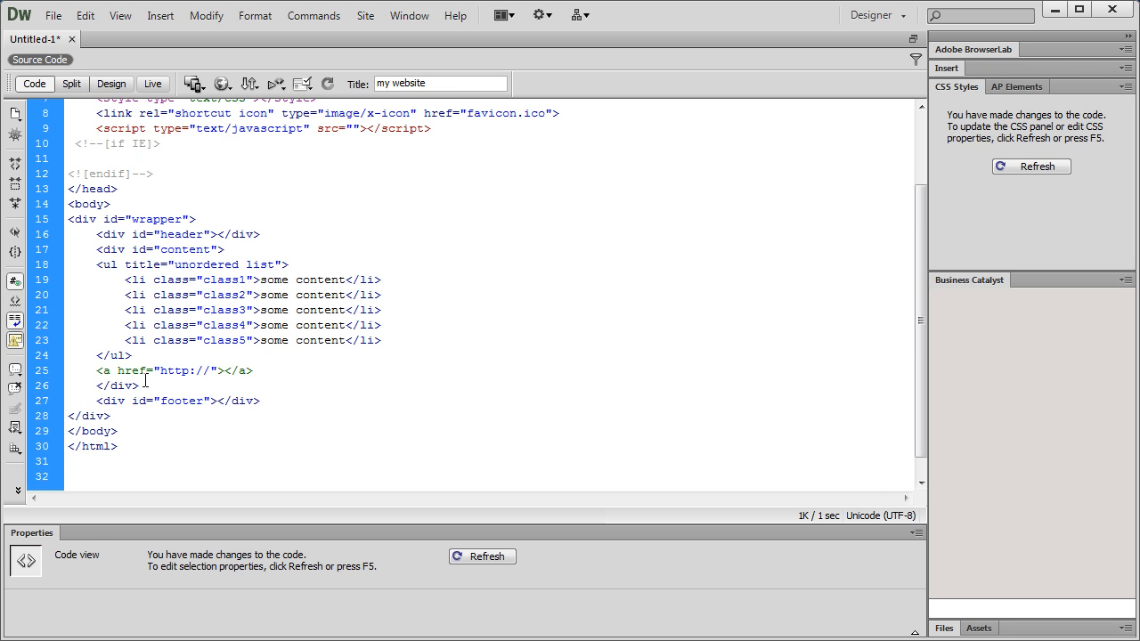
click(211, 371)
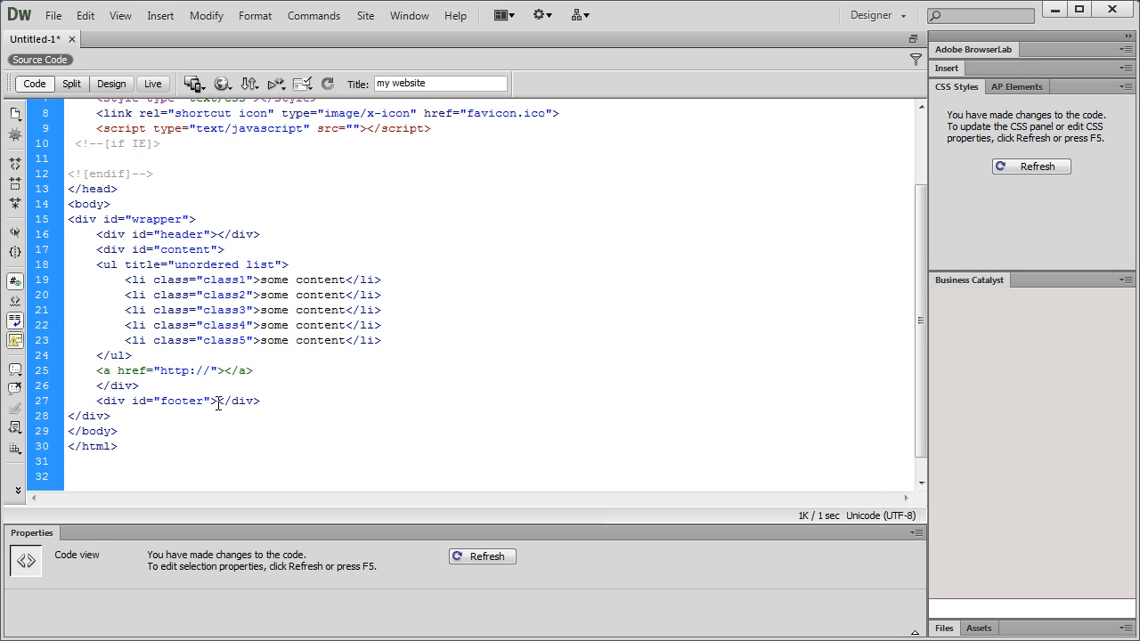
mouse_move(214, 420)
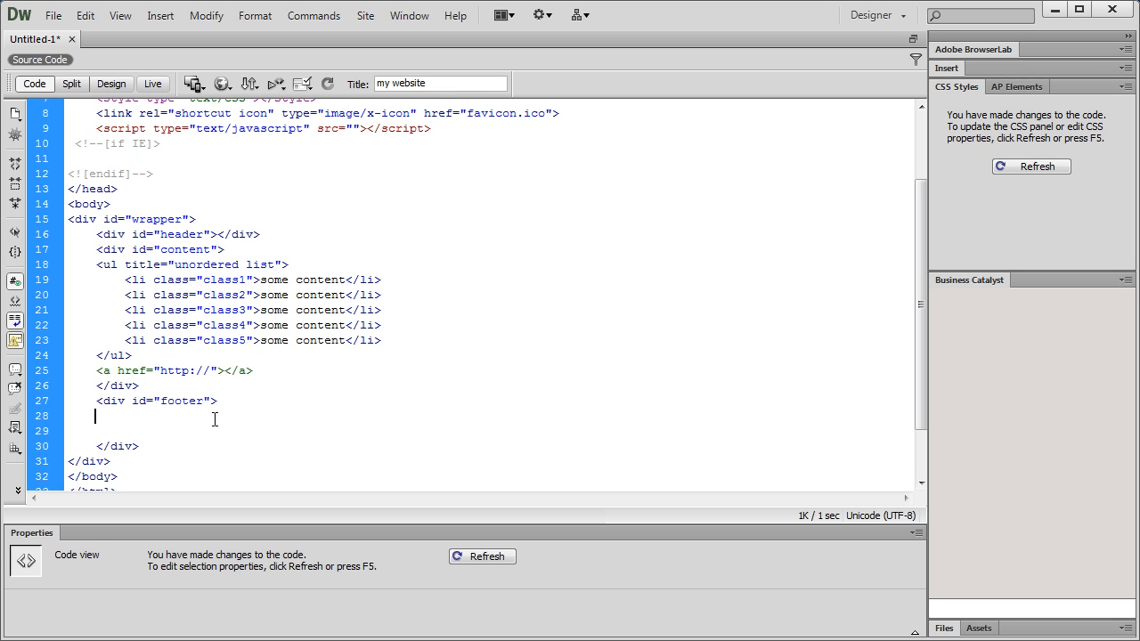
Type home, about us, portfolio and contact us as separate lines in the footer div.
text(home)
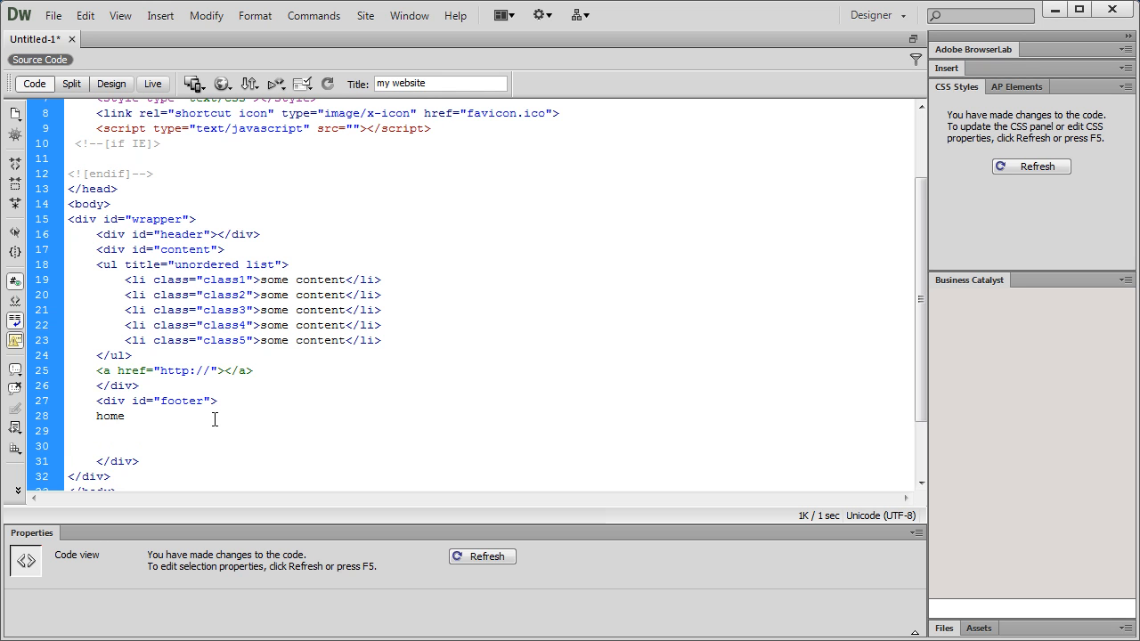
text(about u)
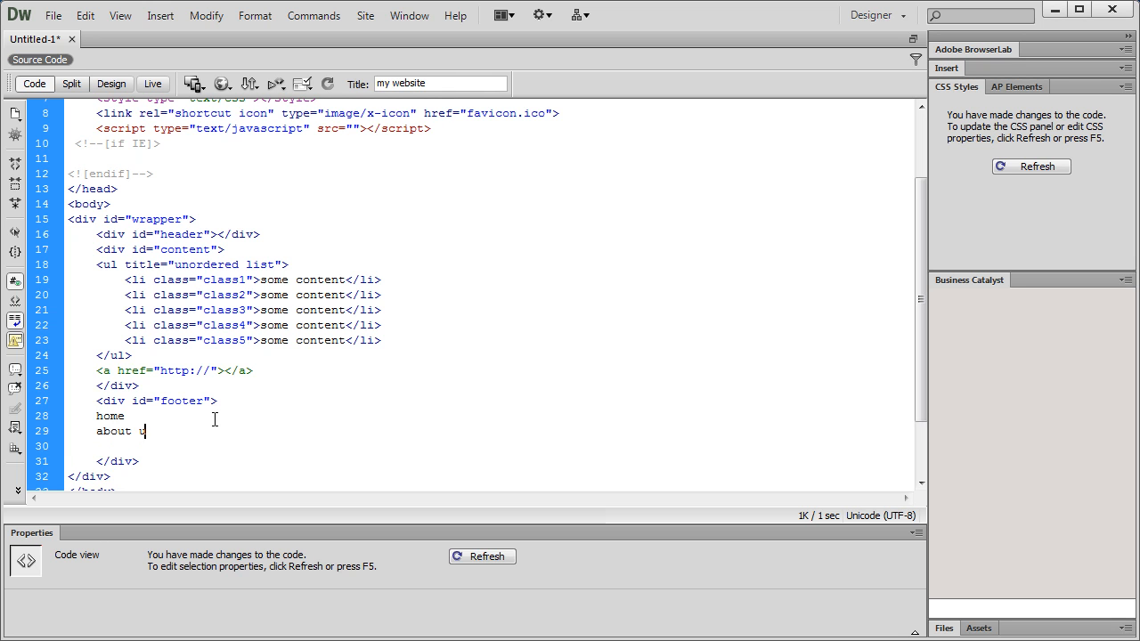
text(us)
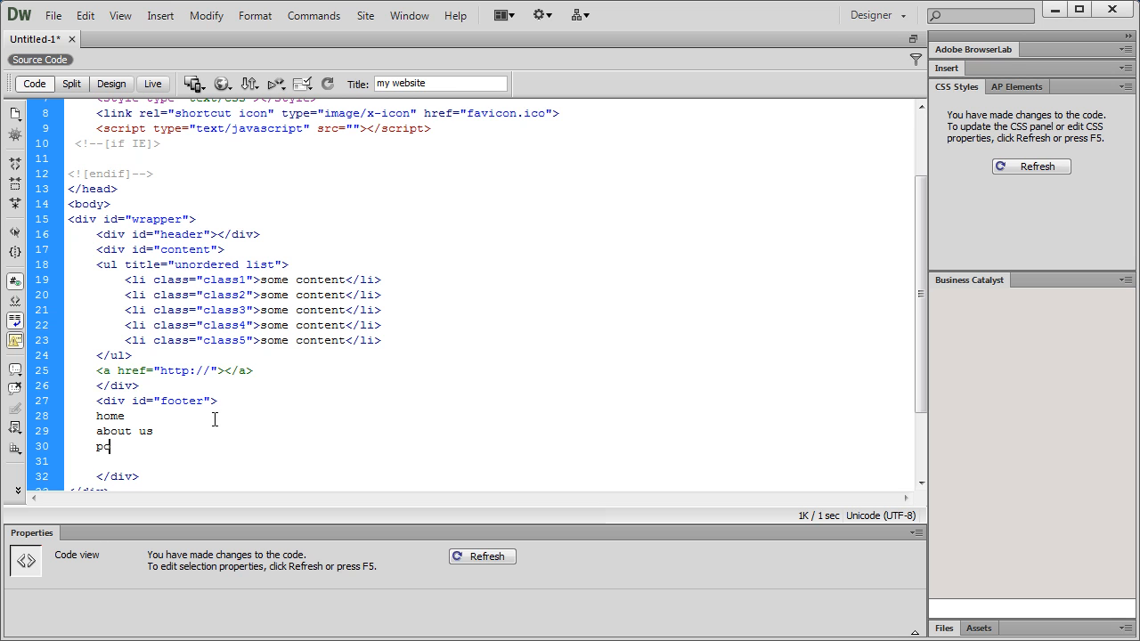
text(rt)
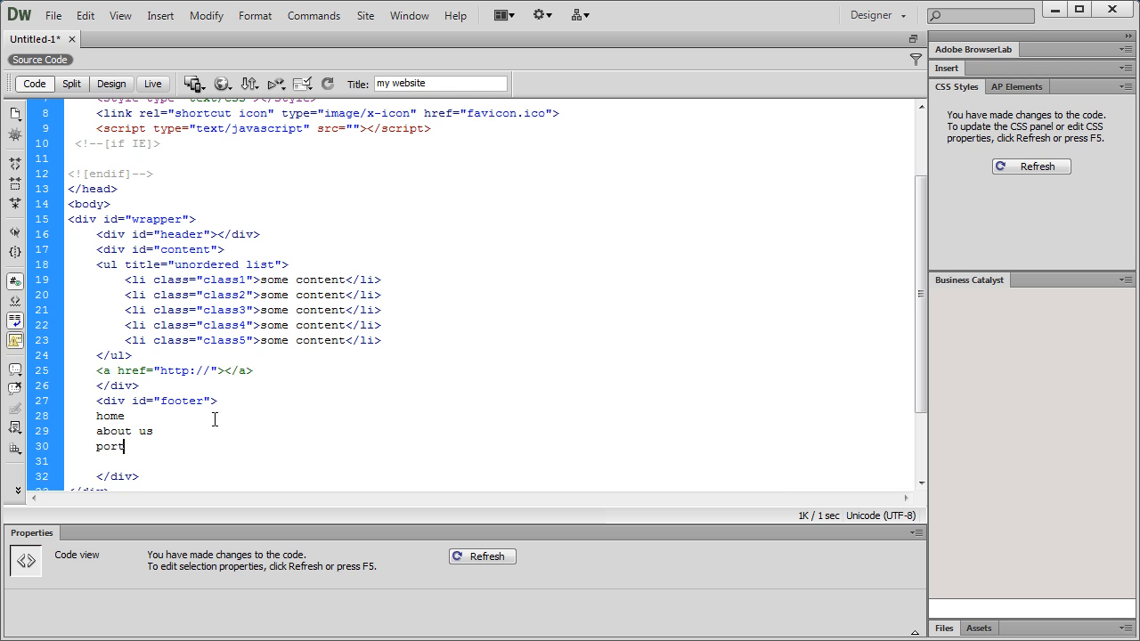
text(folio)
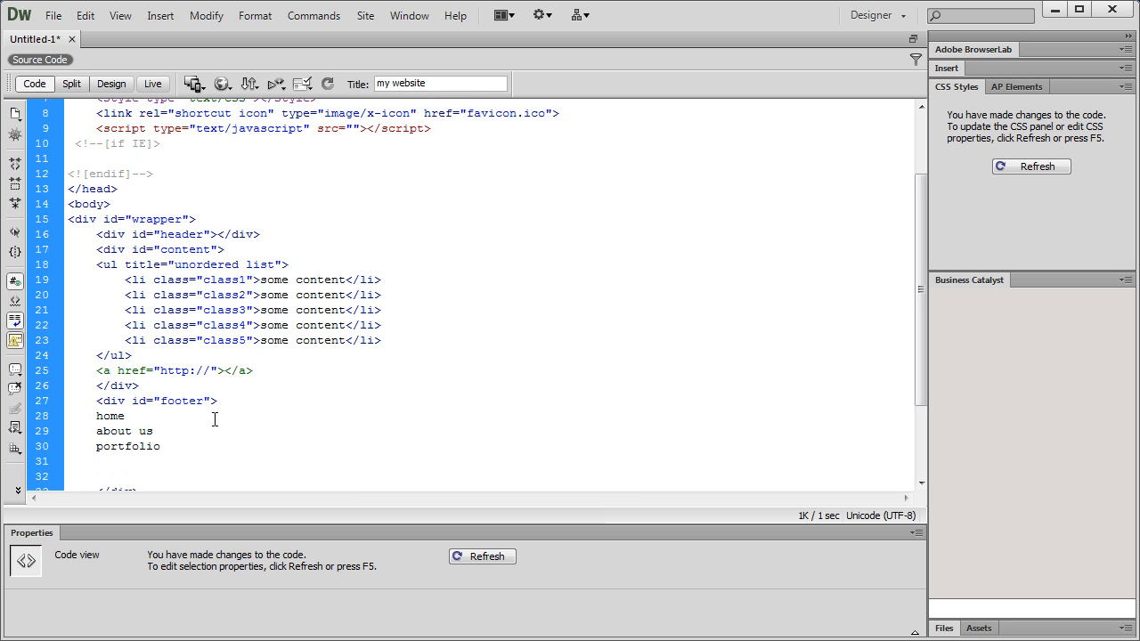
text(contact)
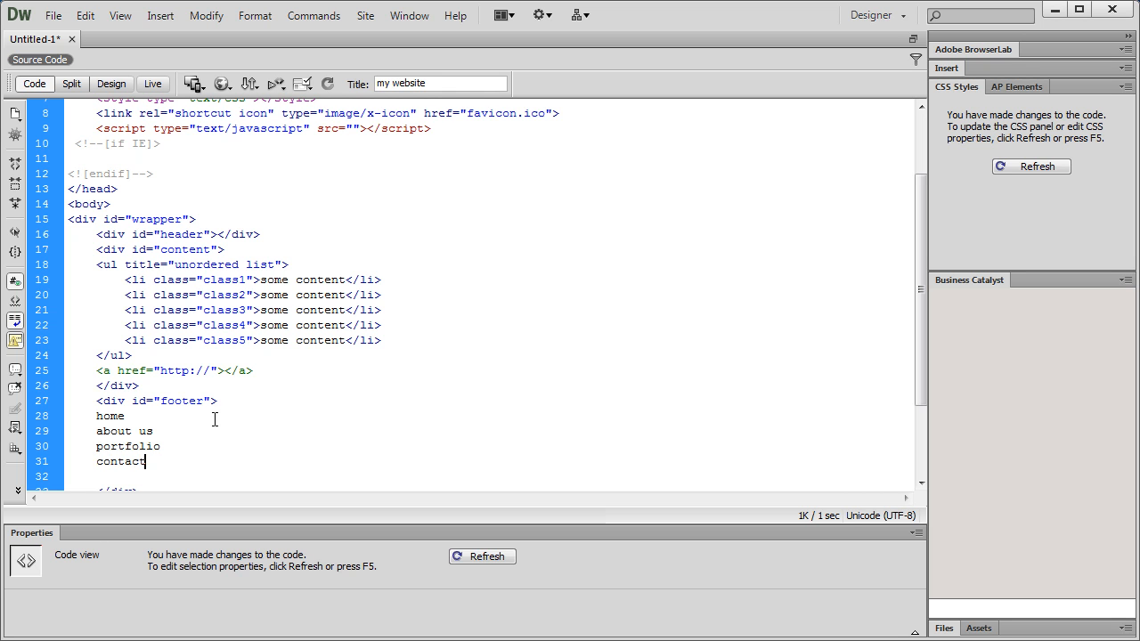
text(us)
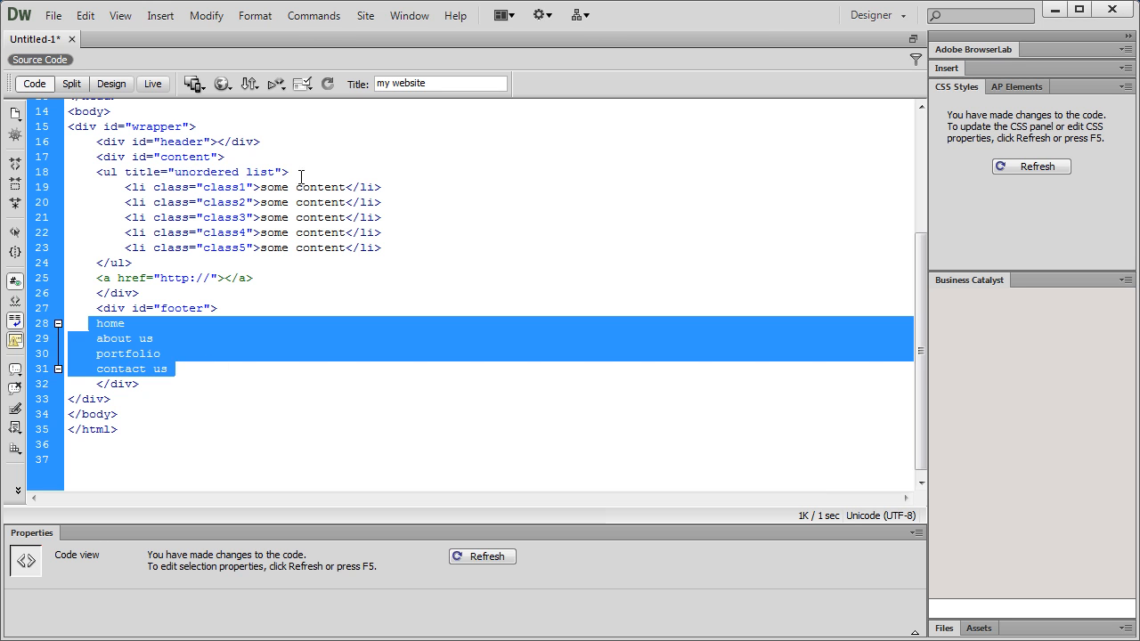
click(314, 14)
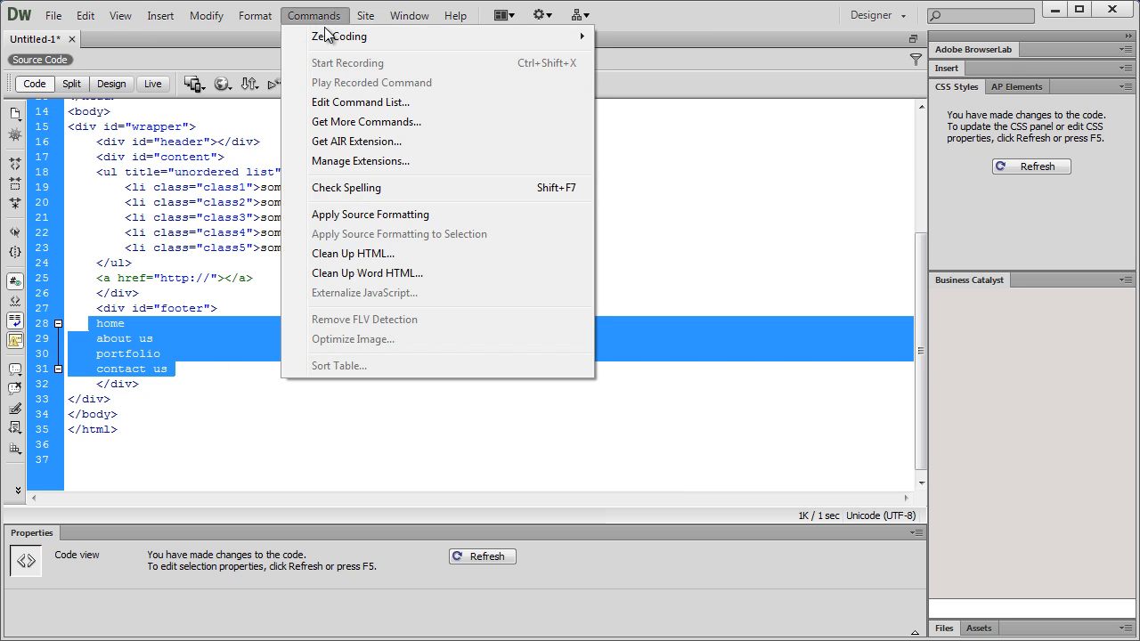
mouse_move(353, 36)
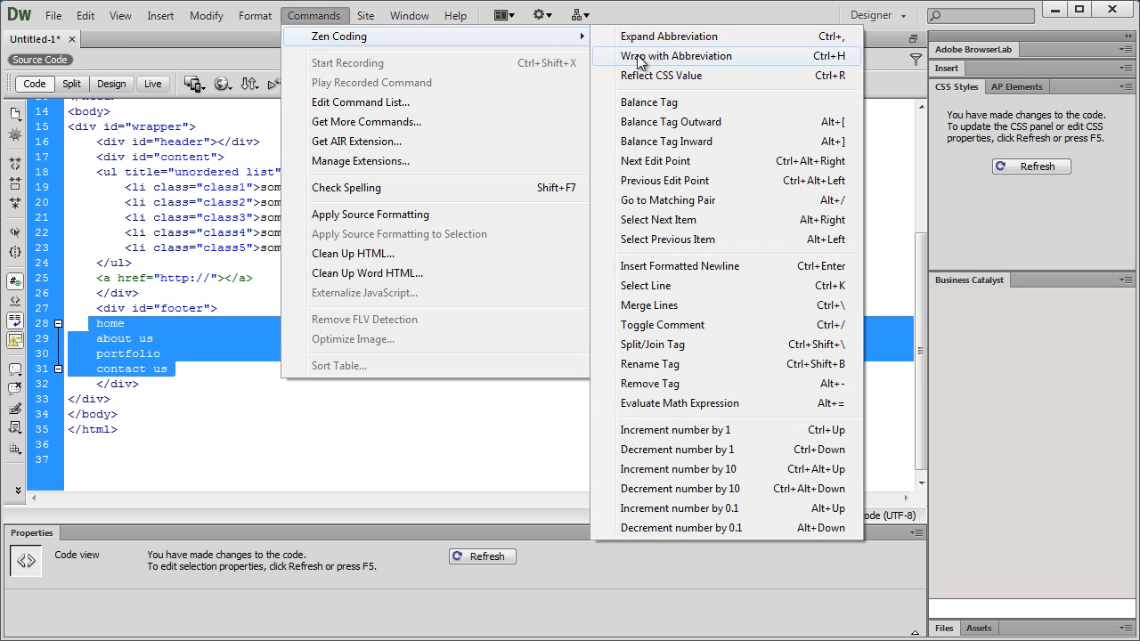
click(667, 56)
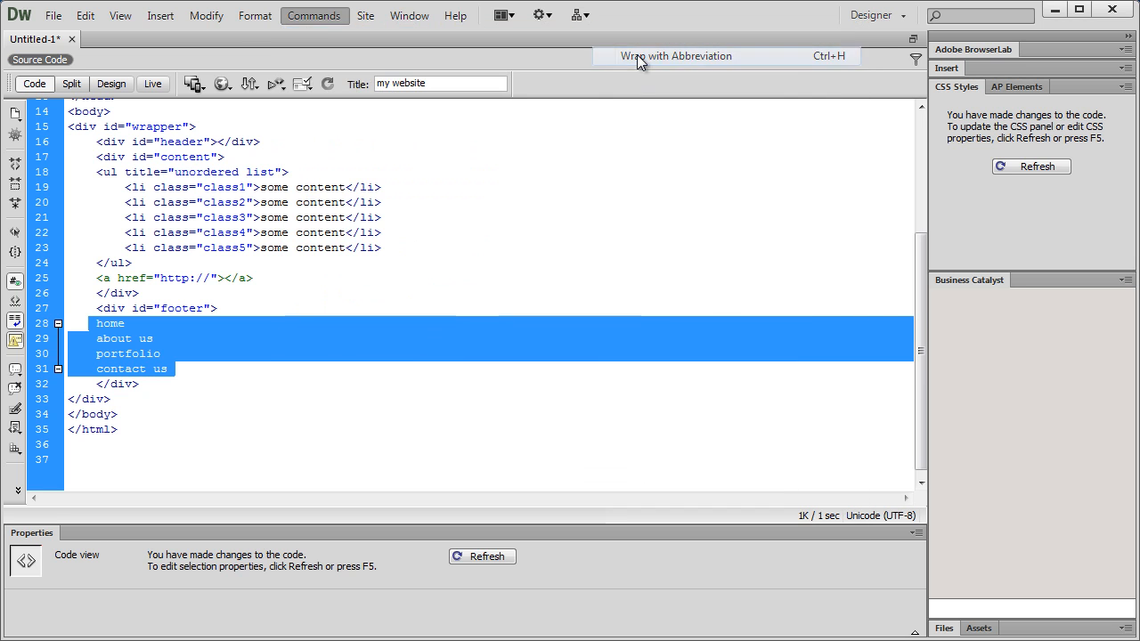
click(680, 56)
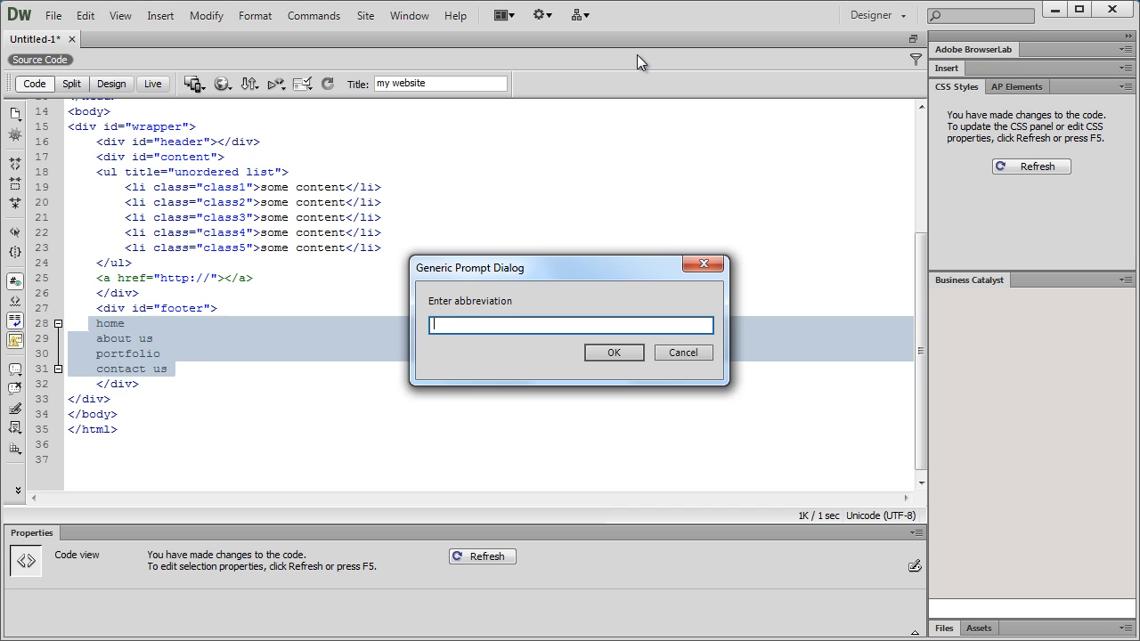
text(ul)
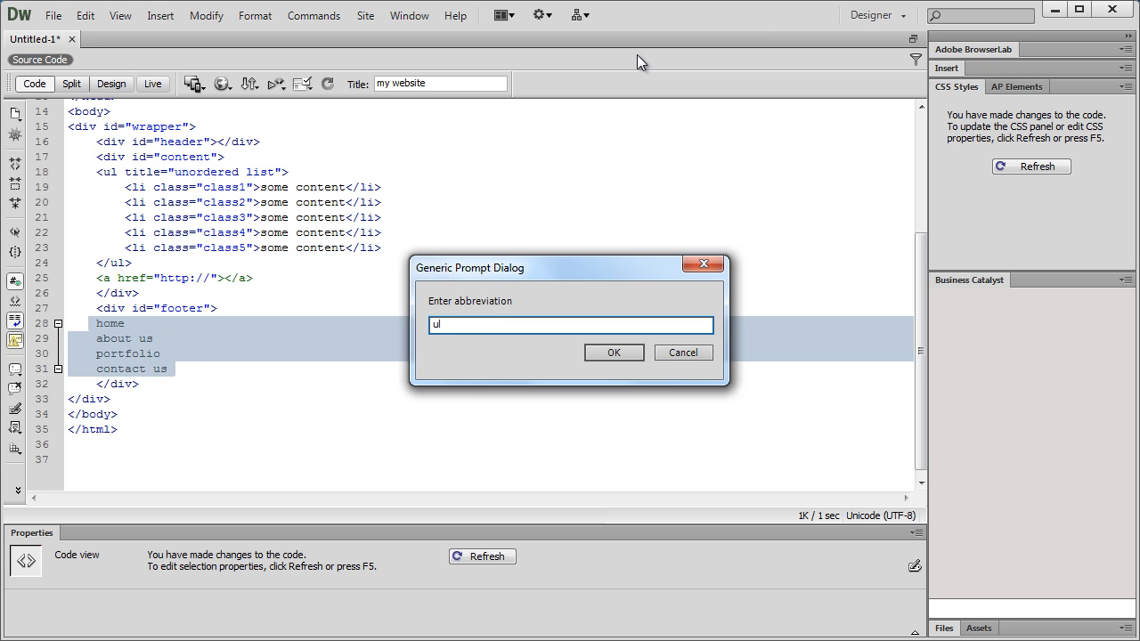
text(>li>a)
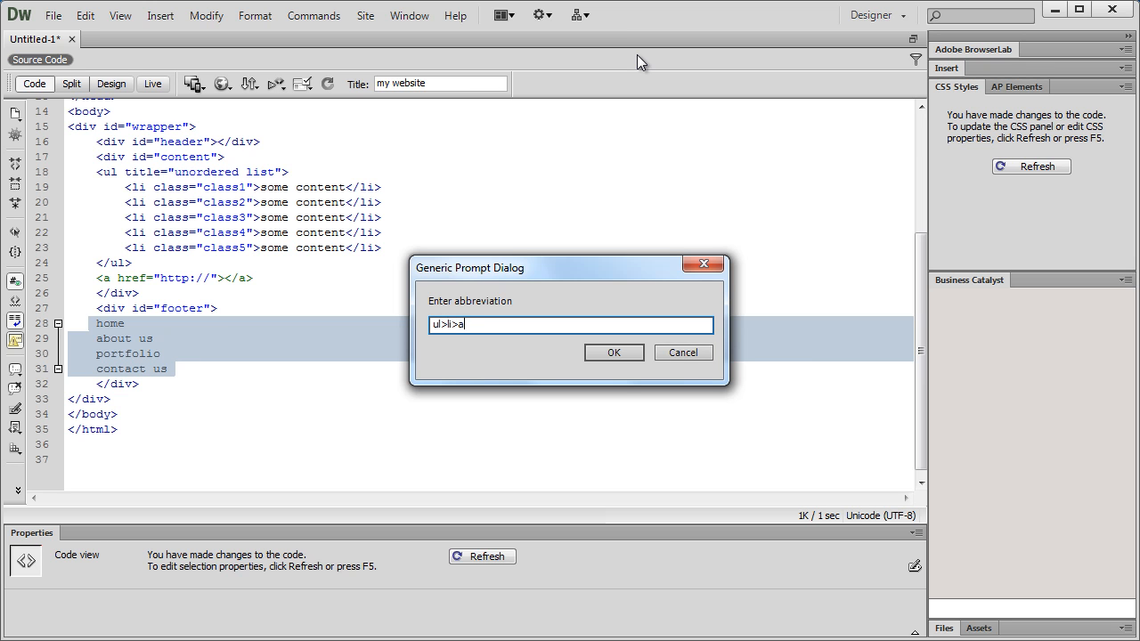
text(:)
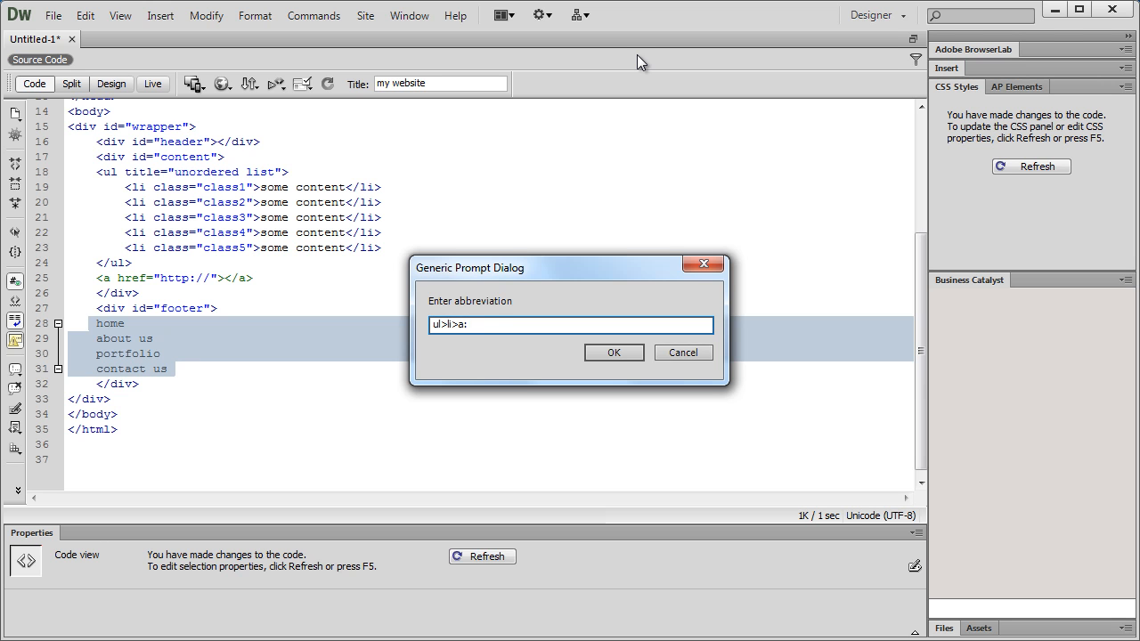
text(:link)
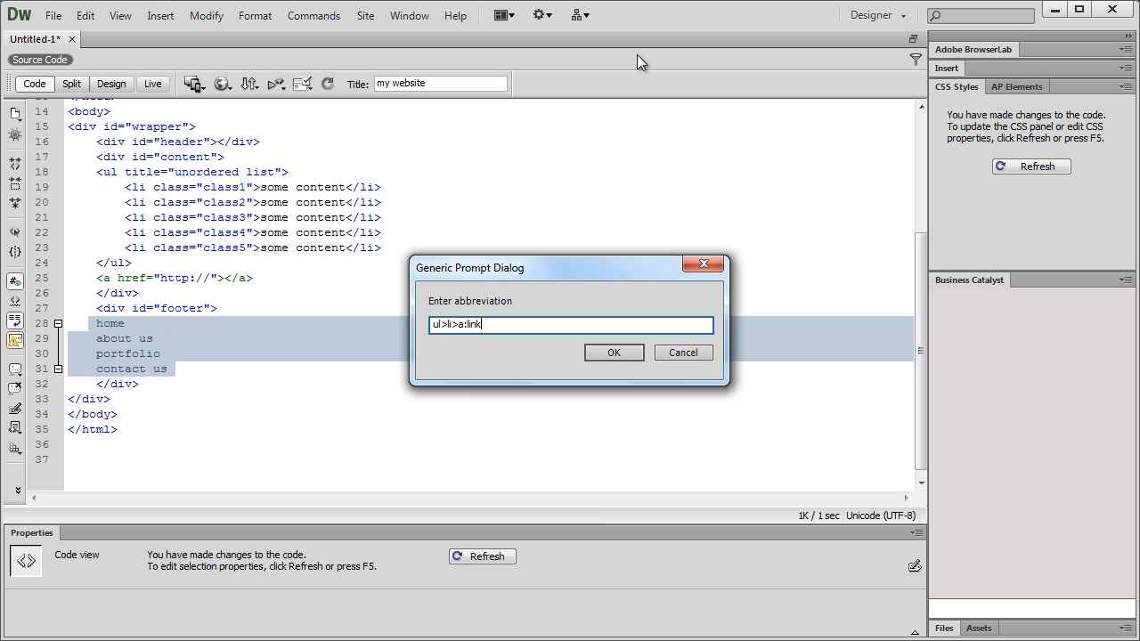
text(*)
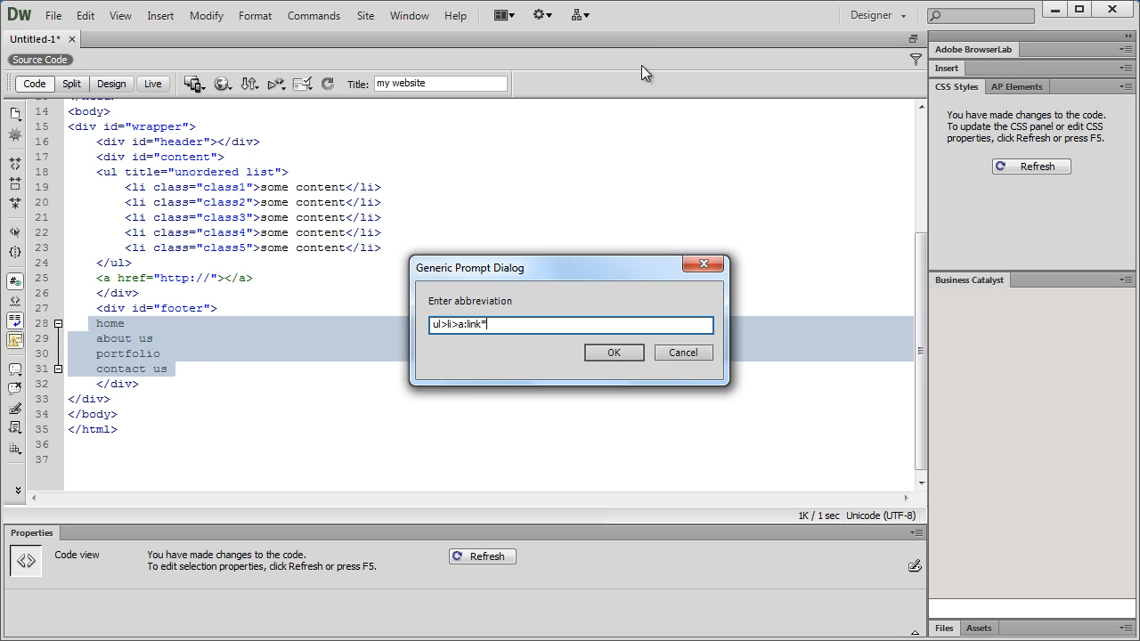
click(614, 353)
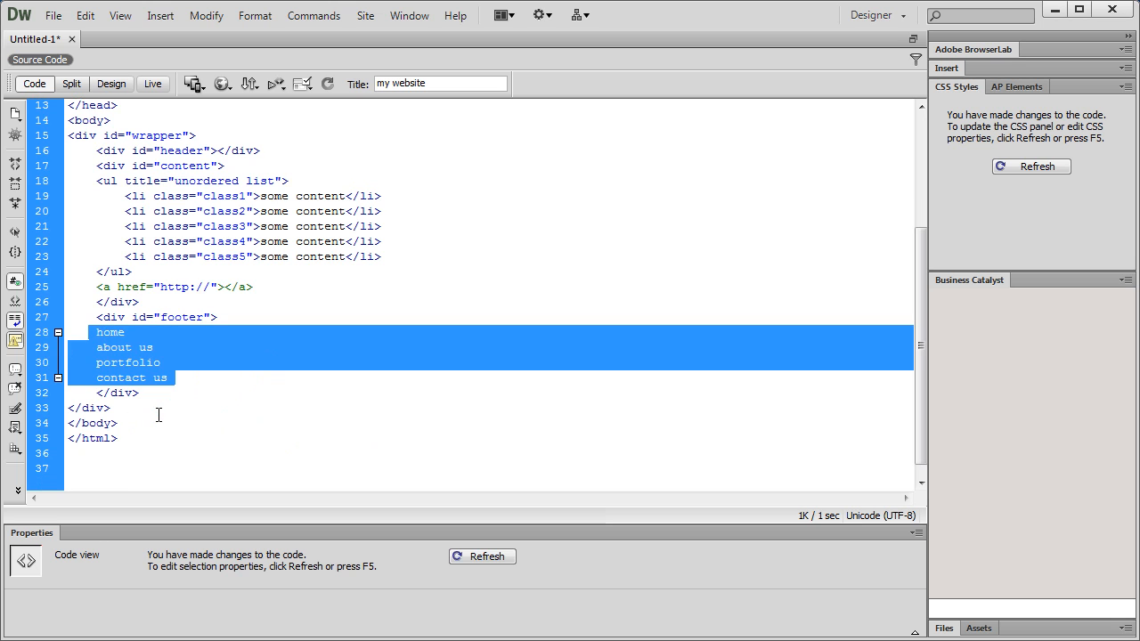
mouse_move(239, 424)
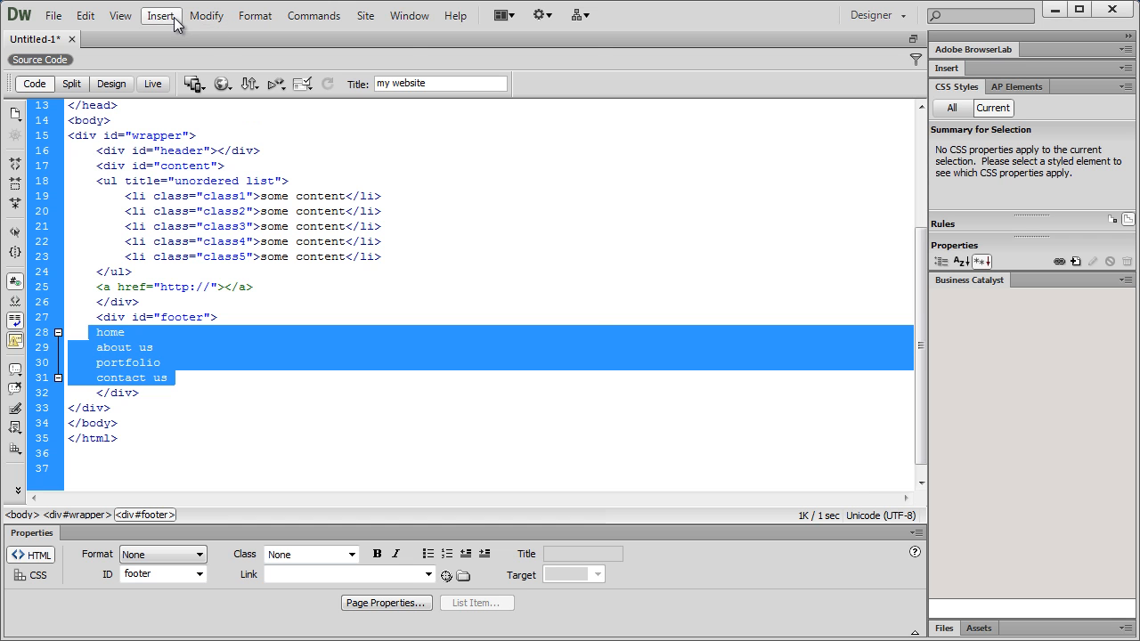
Wrap the selected footer words with ul>li* via Zen Coding so each becomes a list item.
click(313, 14)
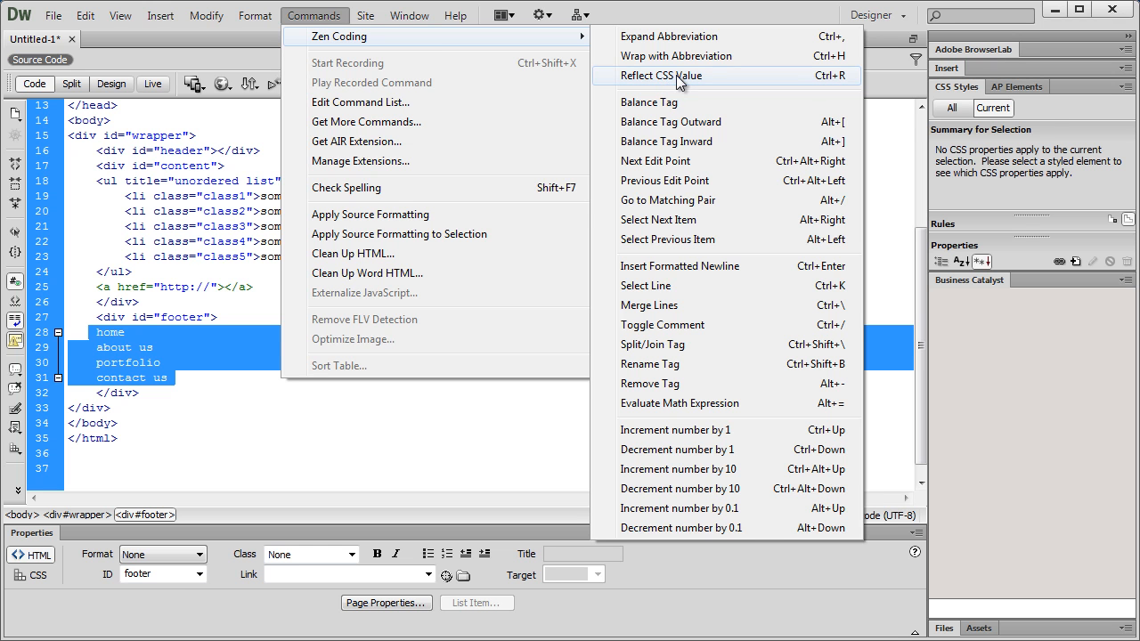
click(678, 36)
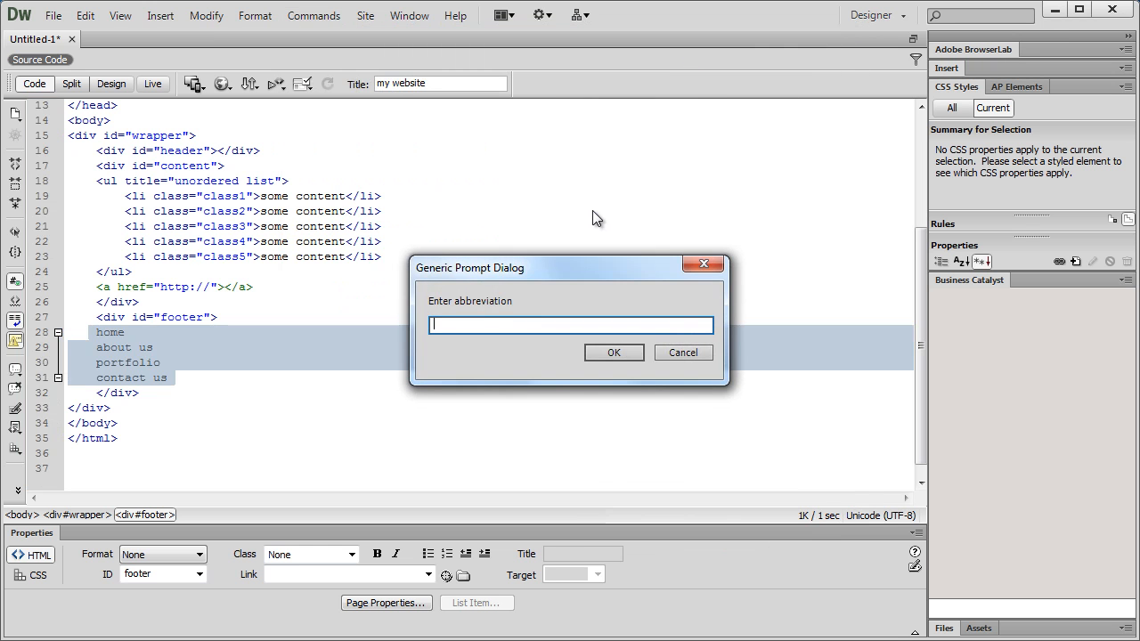
text(ul>)
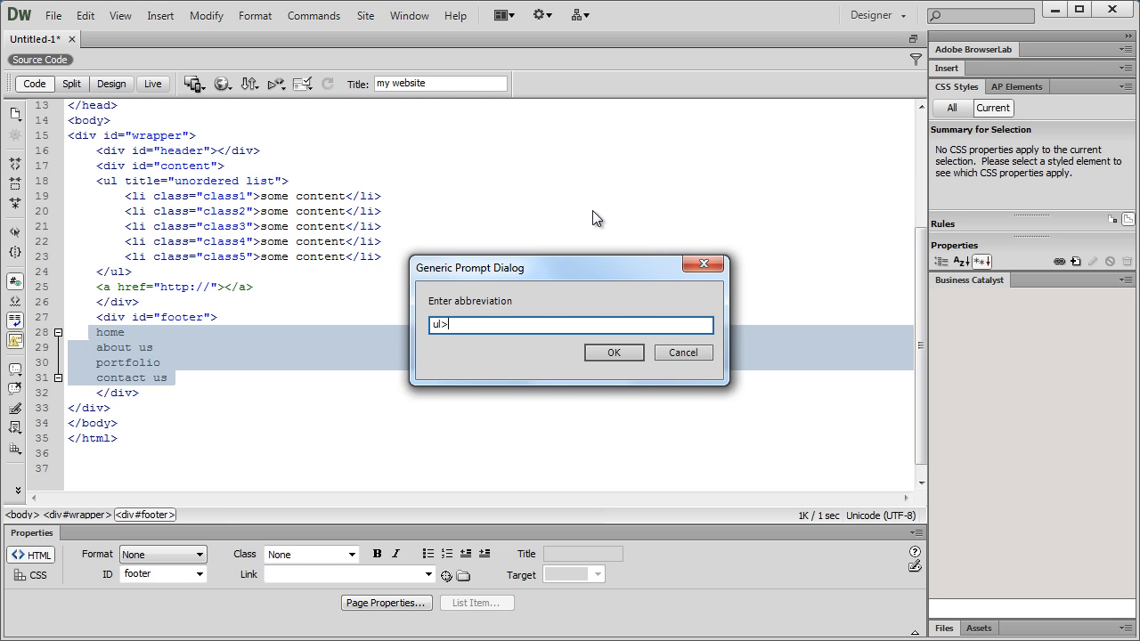
text(li)
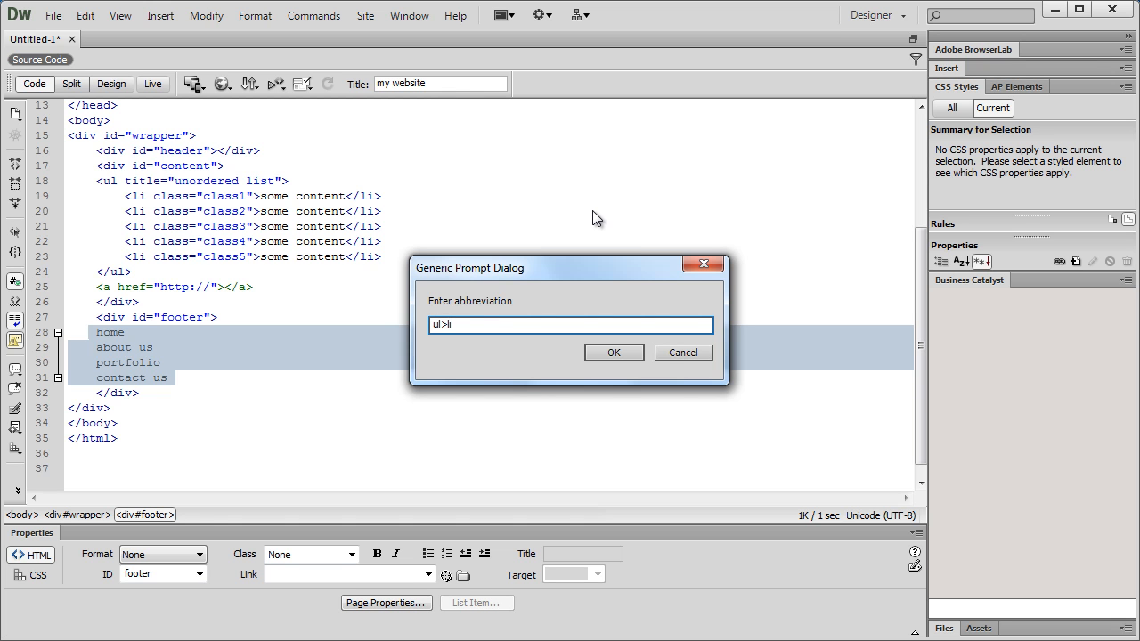
text(*)
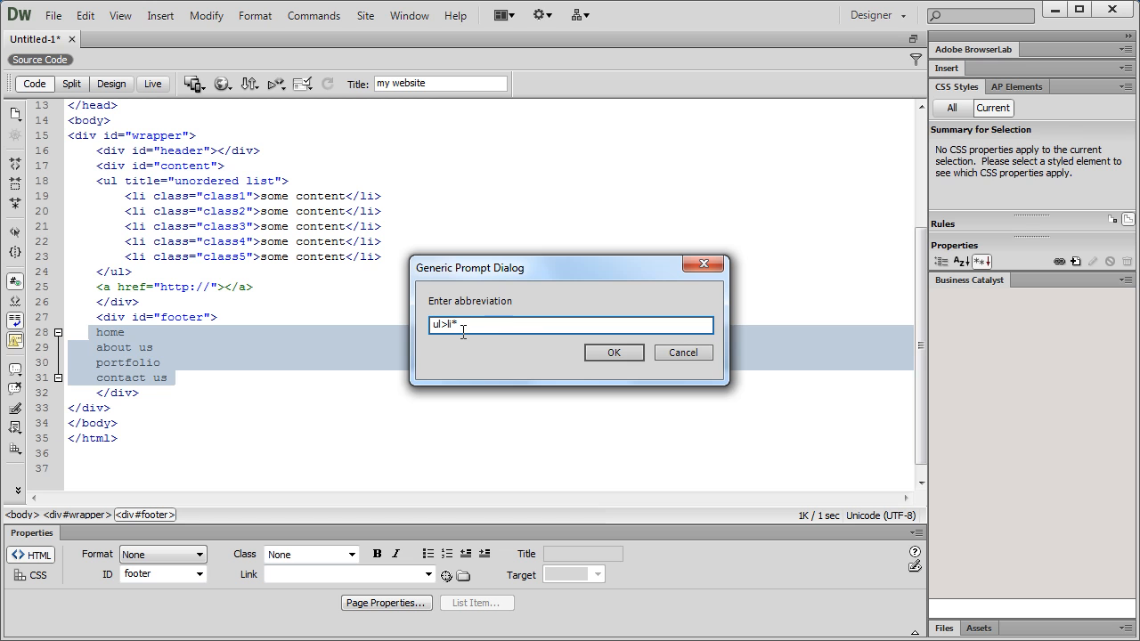
click(613, 353)
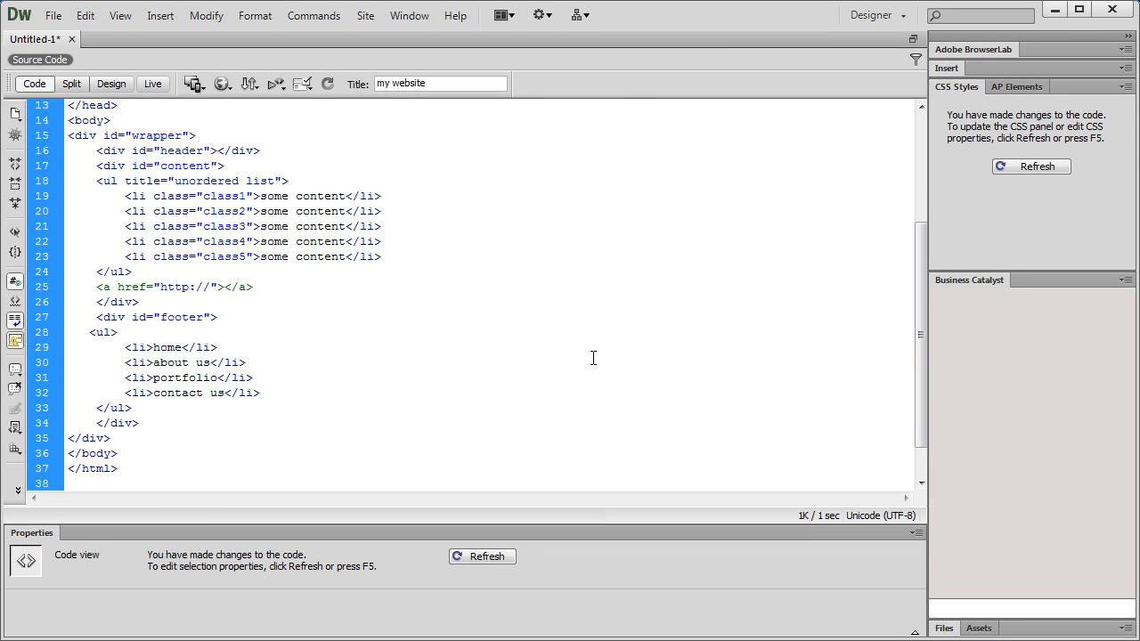
mouse_move(144, 367)
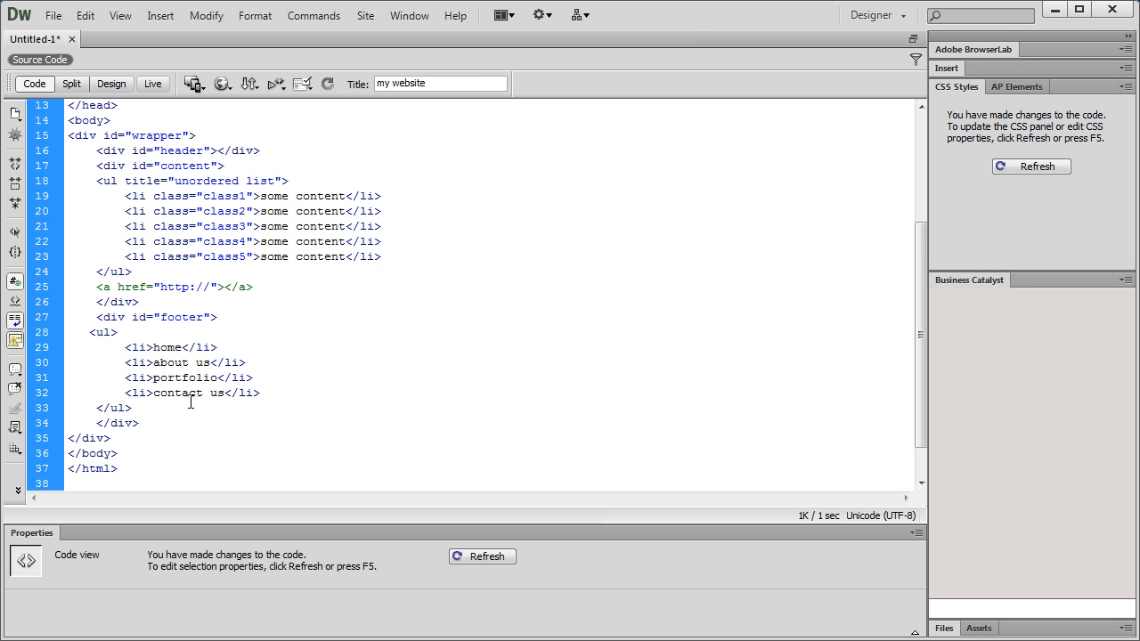
Wrap the footer words with ul>li>a* putting all links in one item, then undo to plain text.
double_click(178, 394)
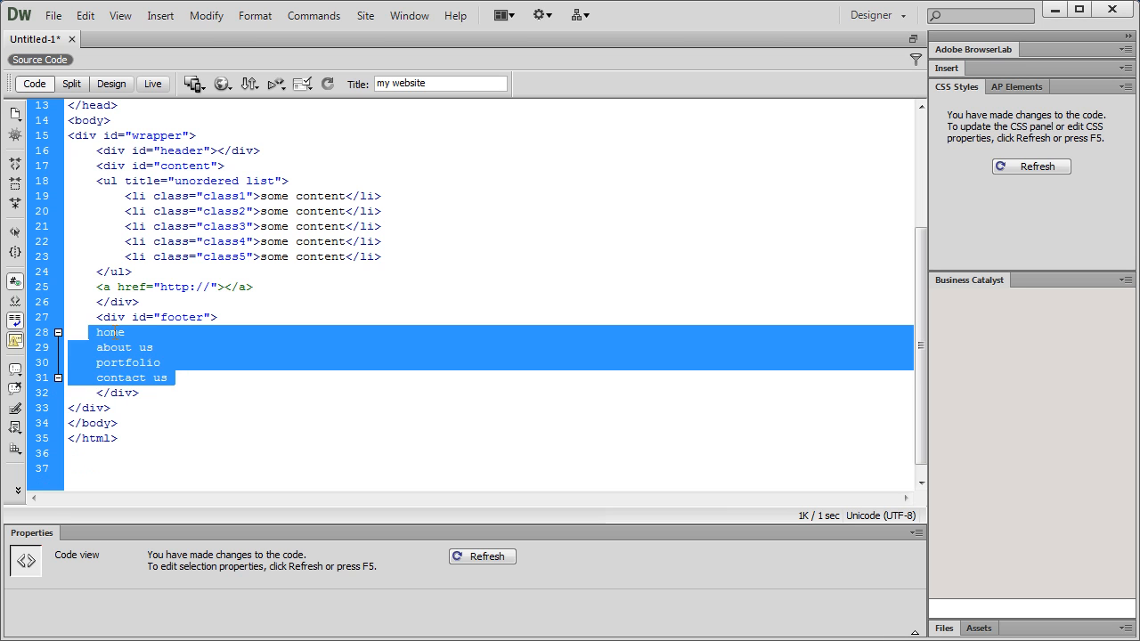
click(314, 14)
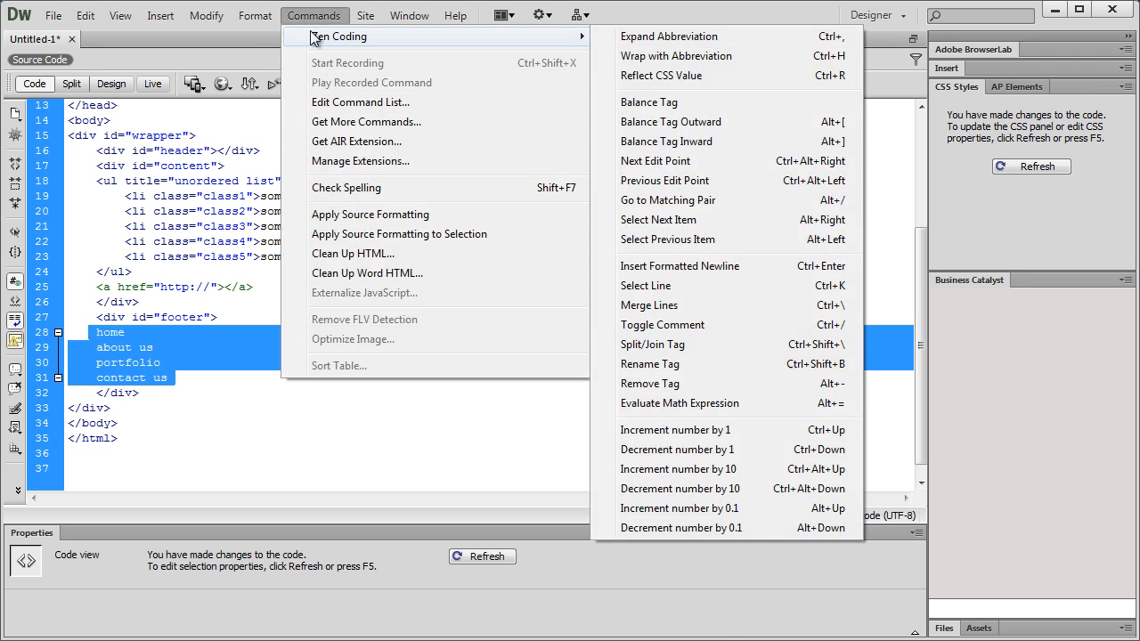
click(670, 35)
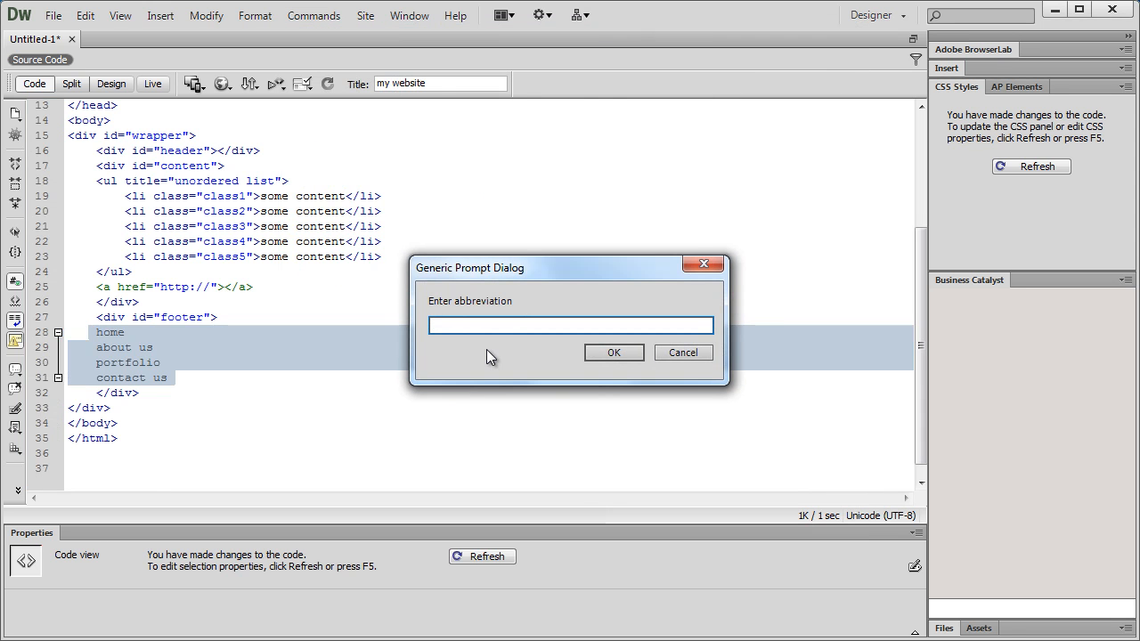
text(ul>li>a*)
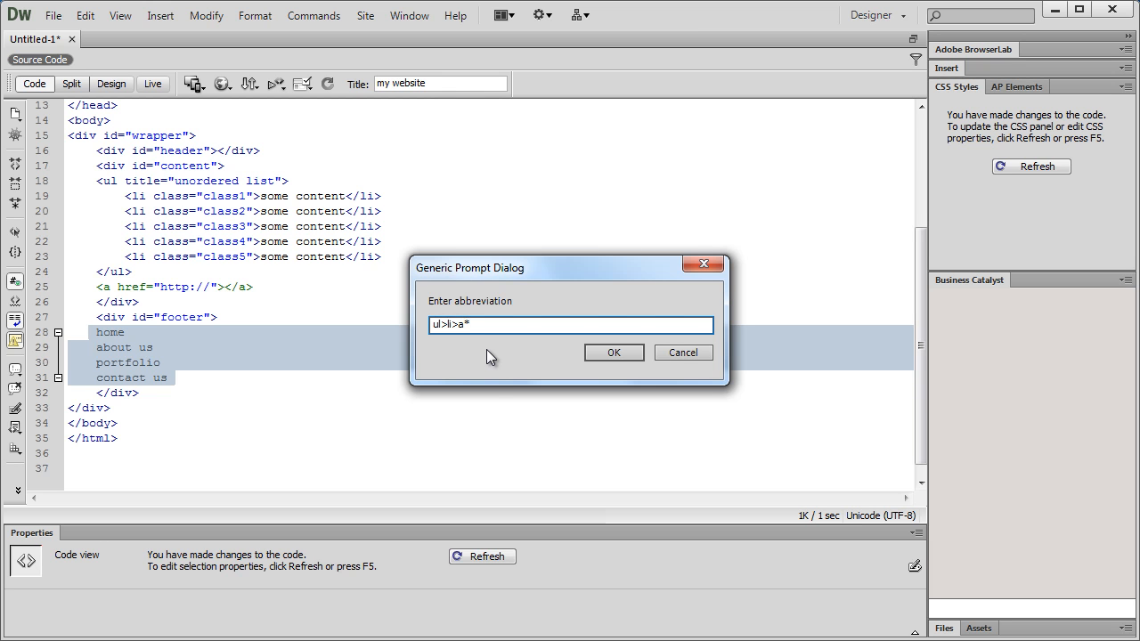
click(613, 353)
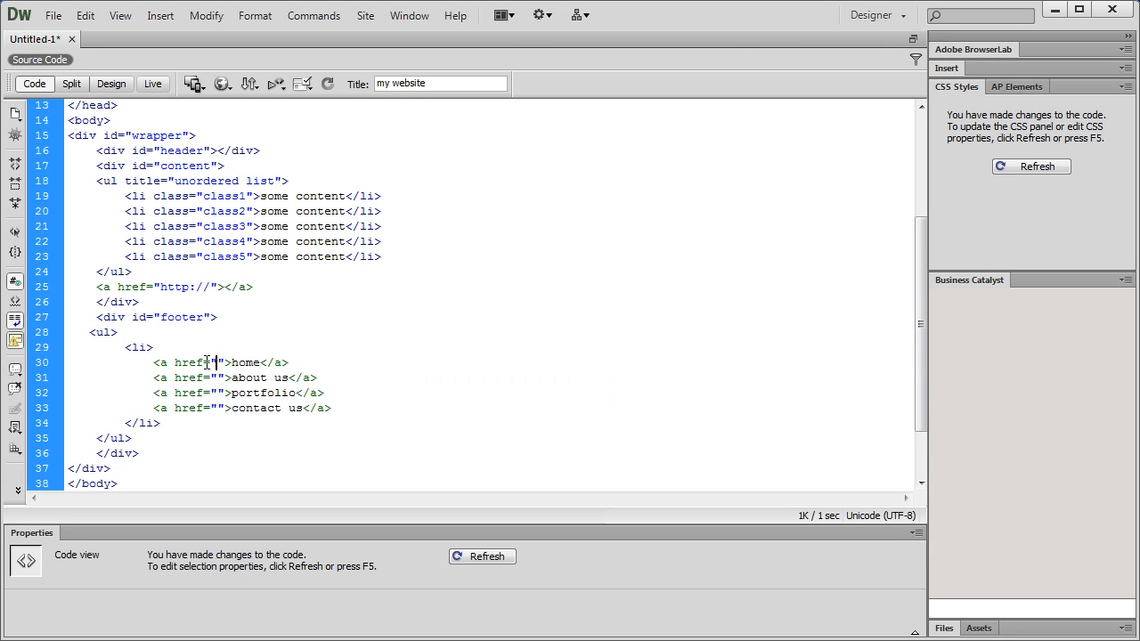
double_click(203, 364)
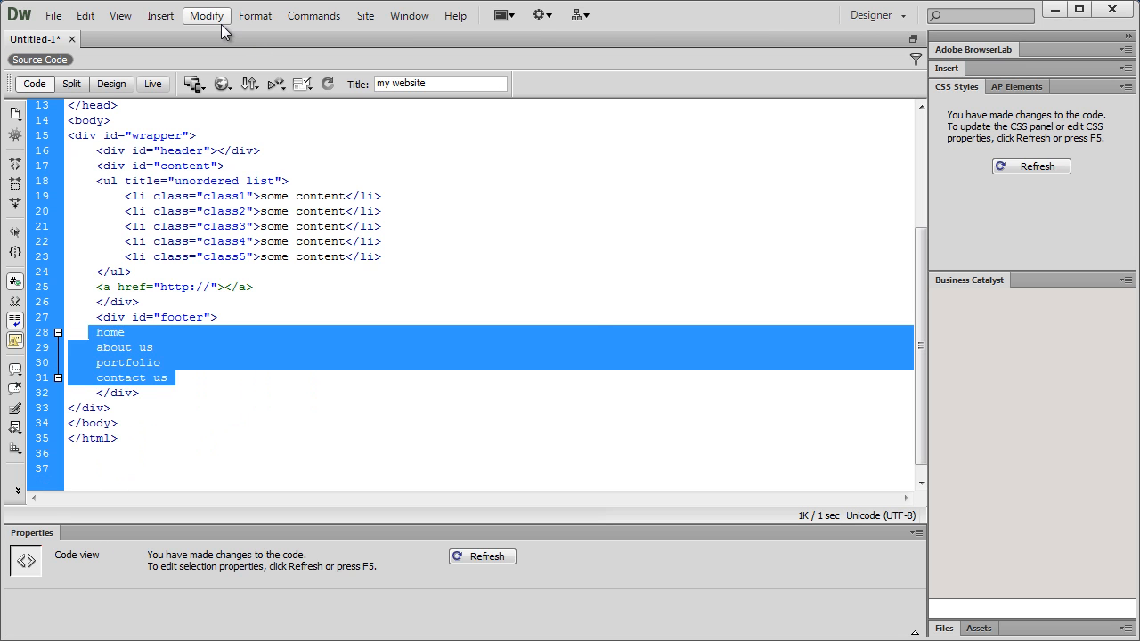
Wrap the footer words with ul>li*>a so each word is an empty-href link in its own list item.
click(314, 14)
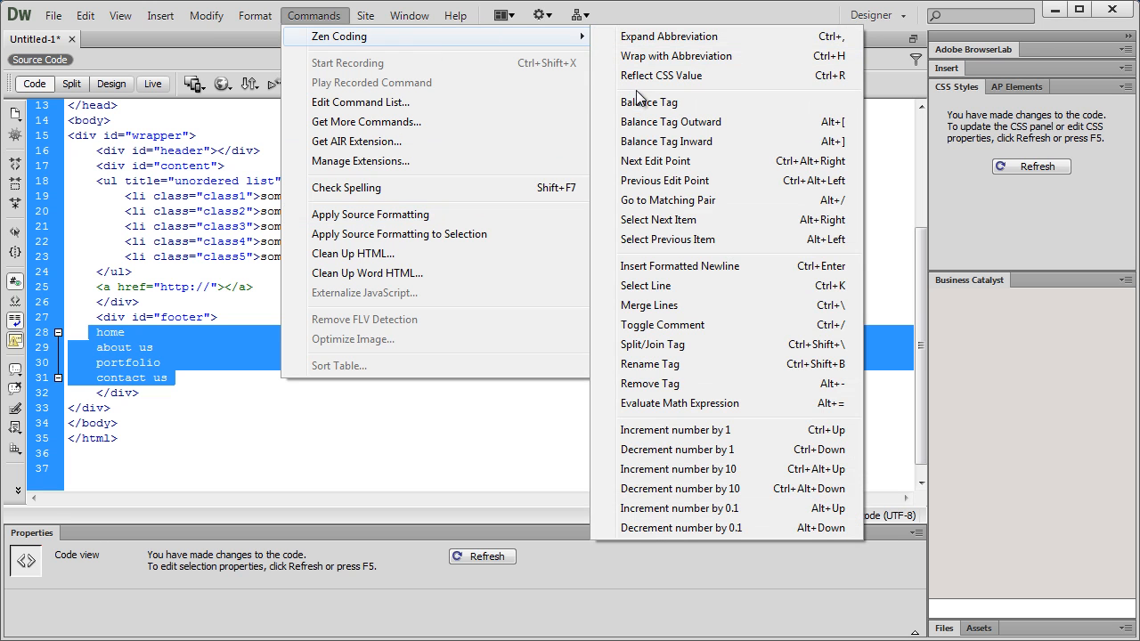
mouse_move(670, 82)
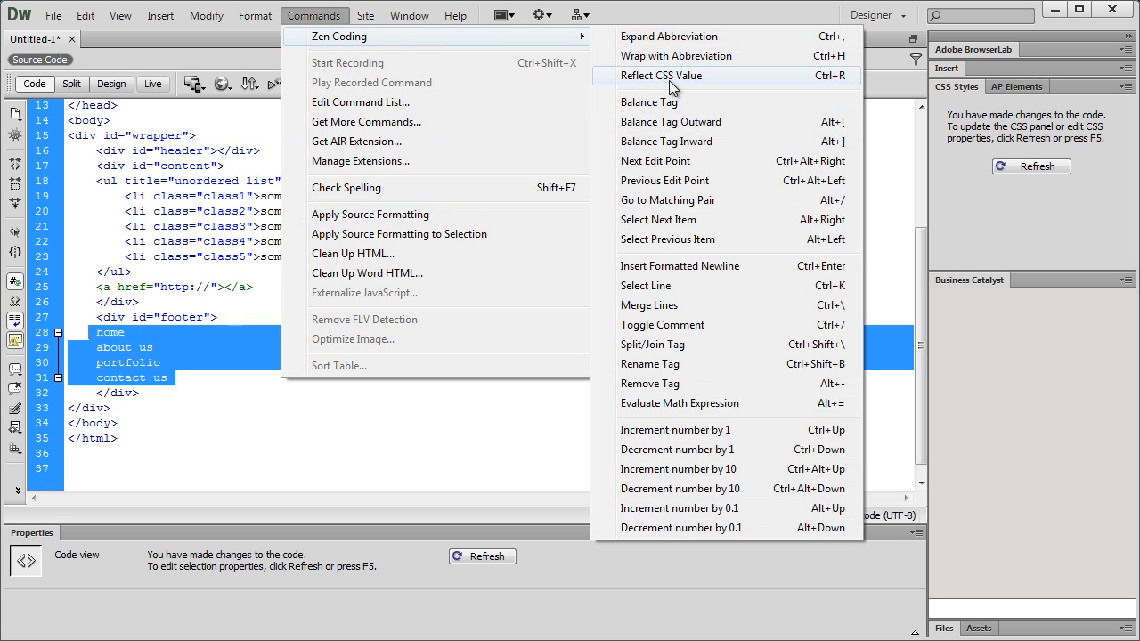
click(677, 36)
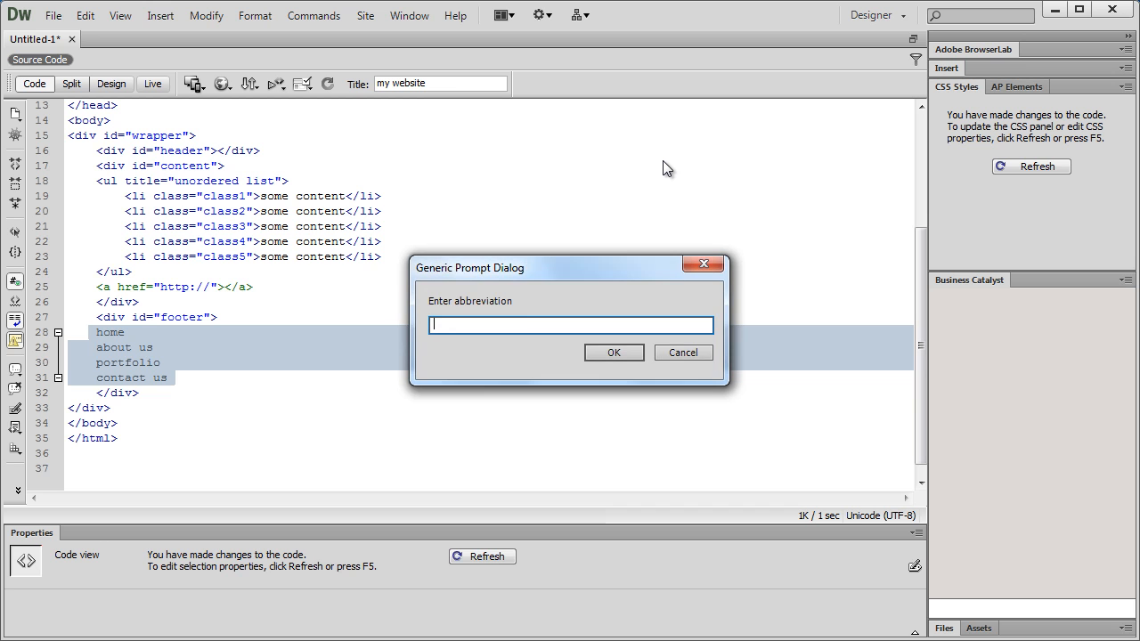
text(ul>)
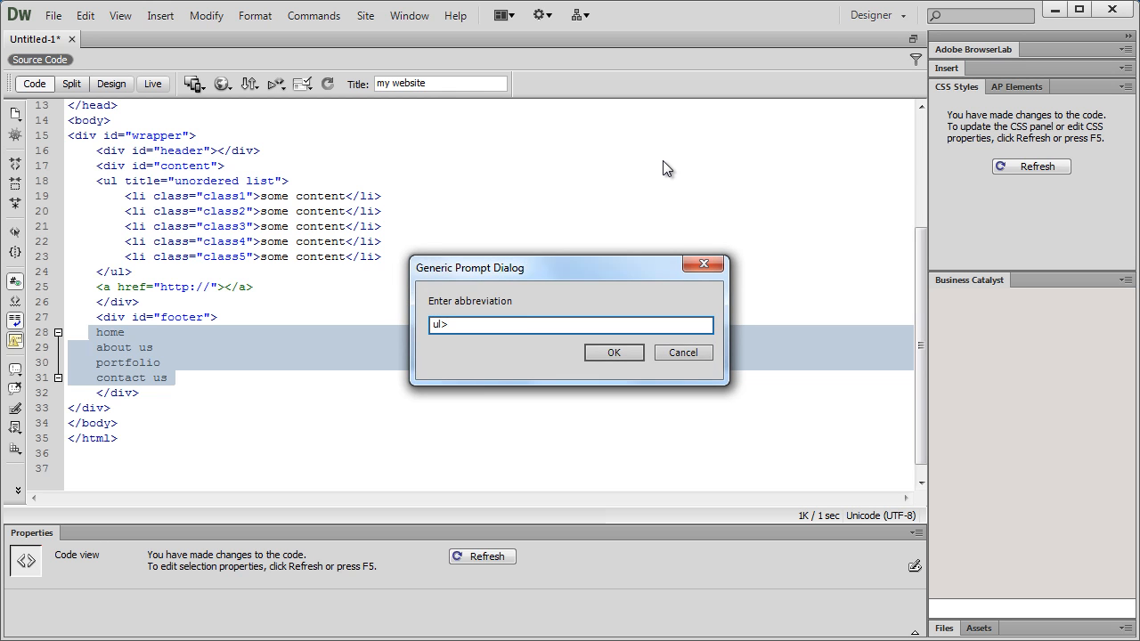
text(>li*)
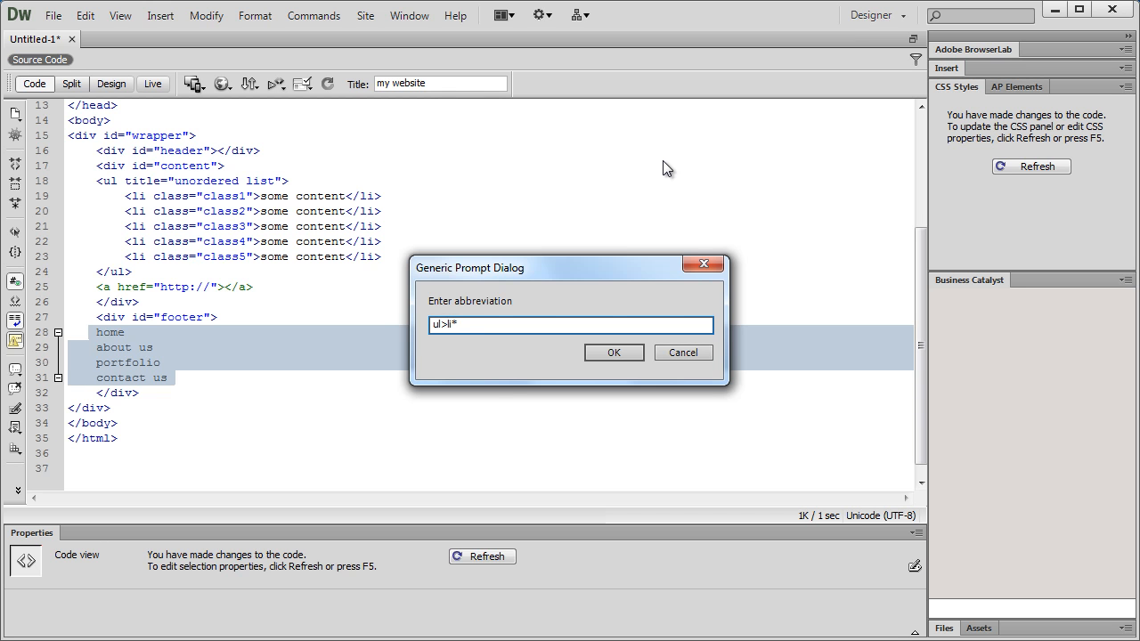
text(>a)
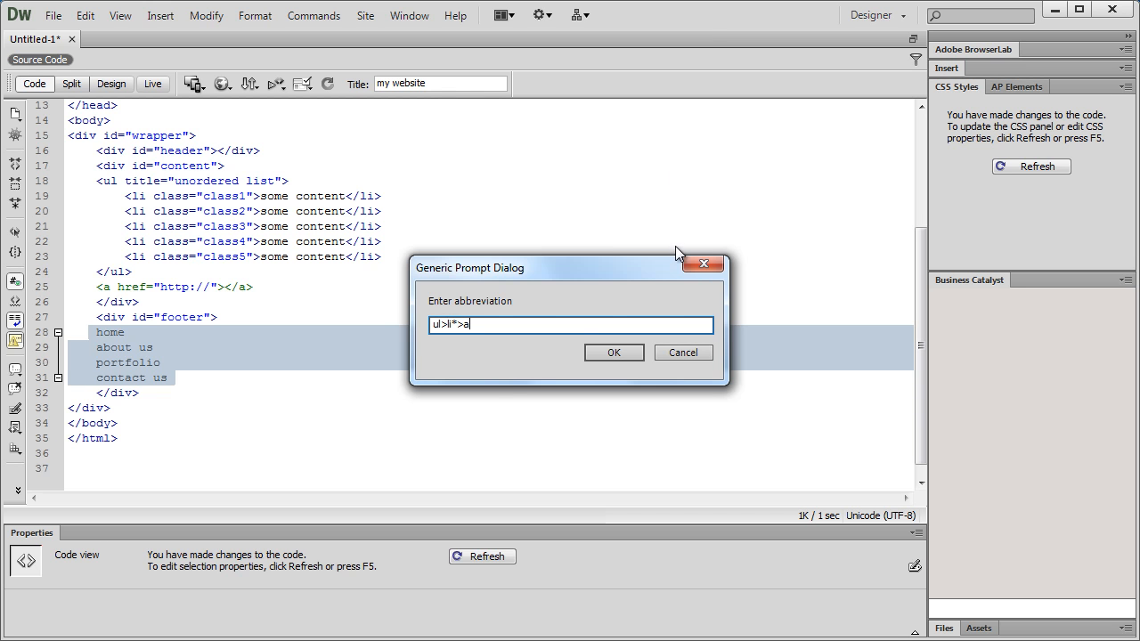
click(614, 352)
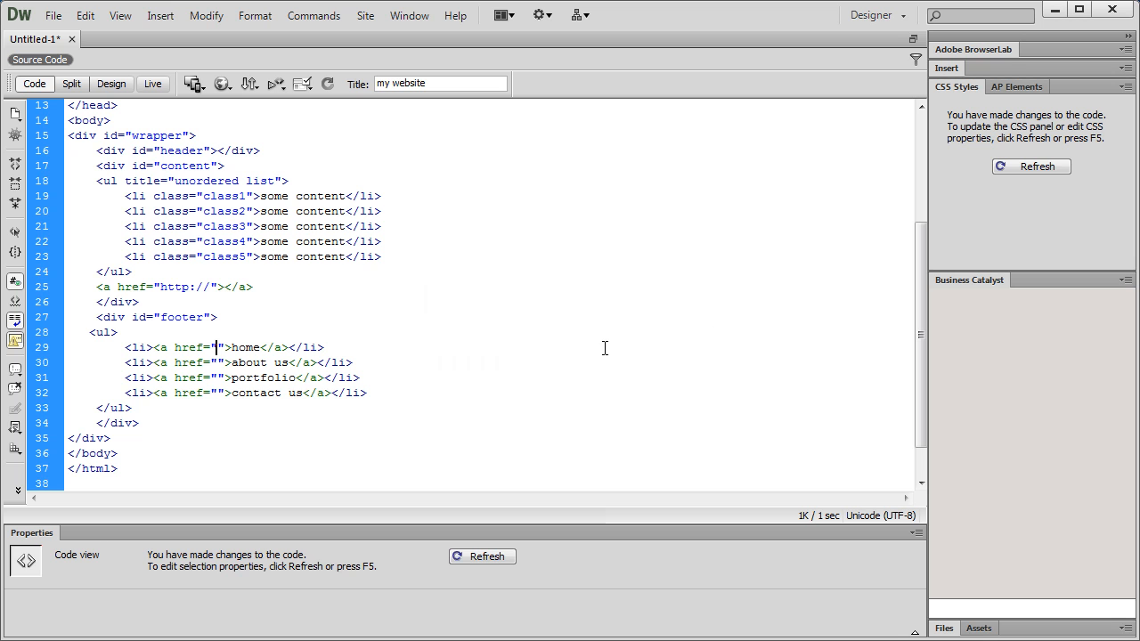
key(Backspace)
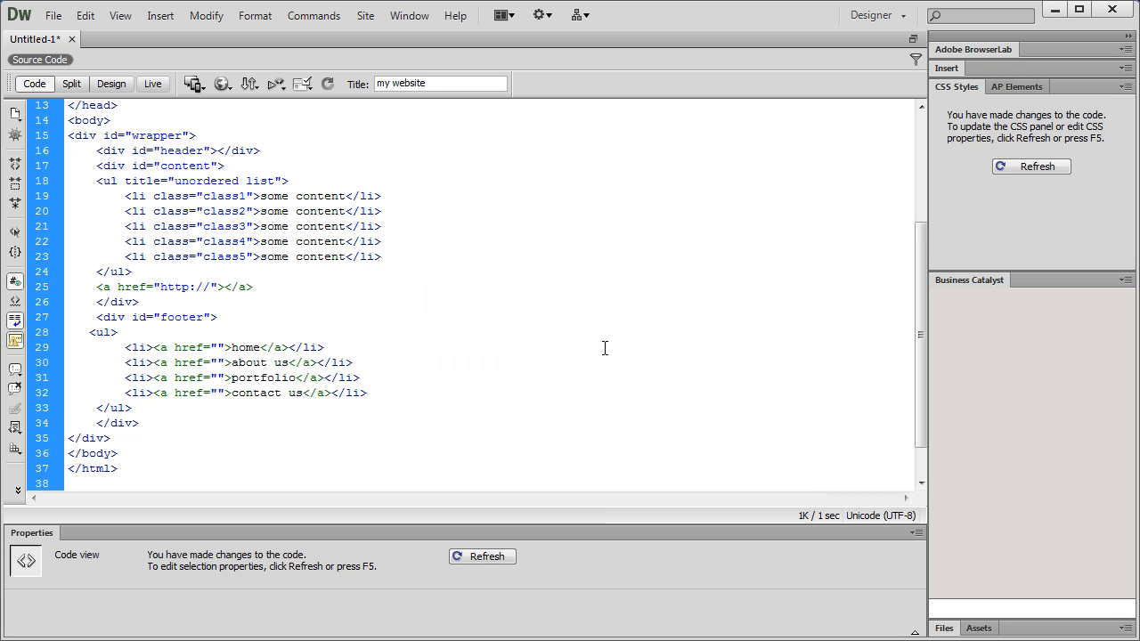
click(216, 348)
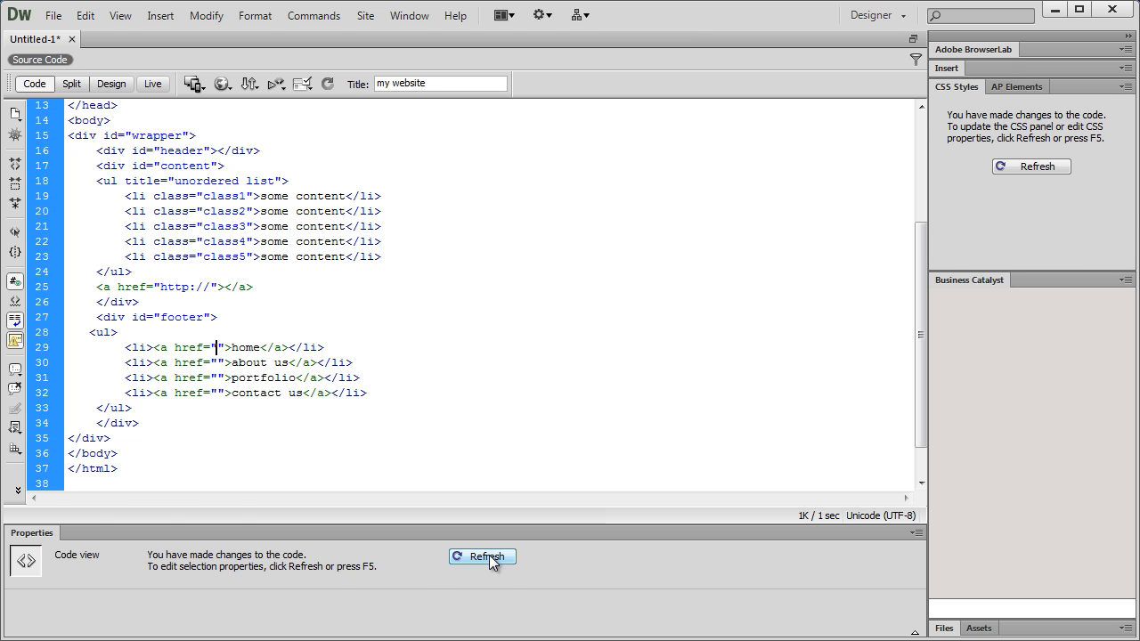
click(486, 556)
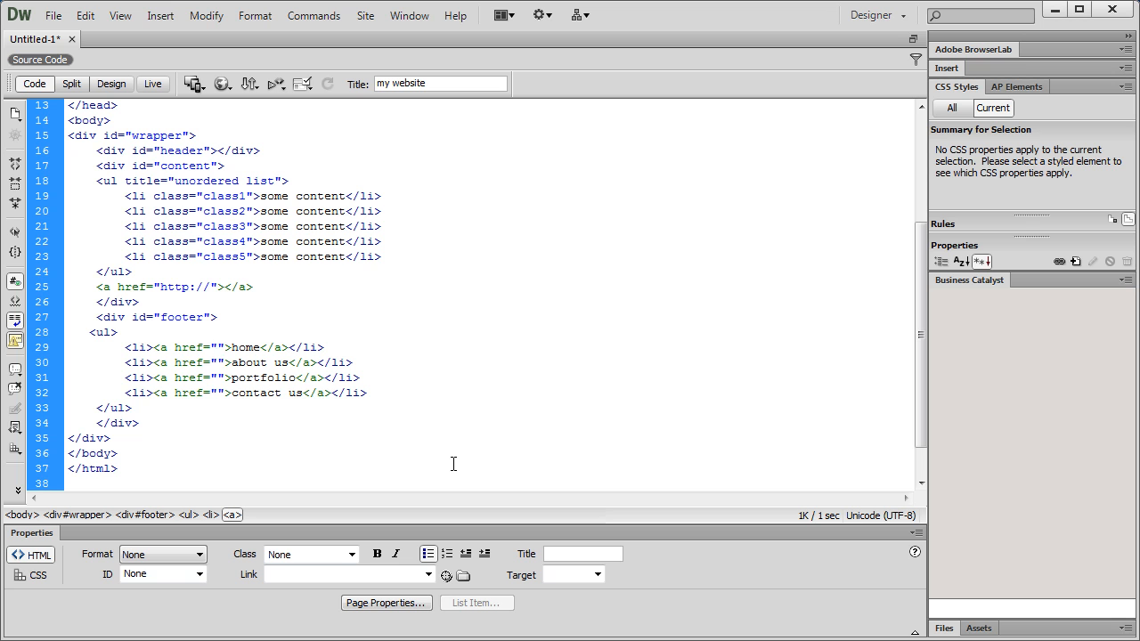
click(219, 347)
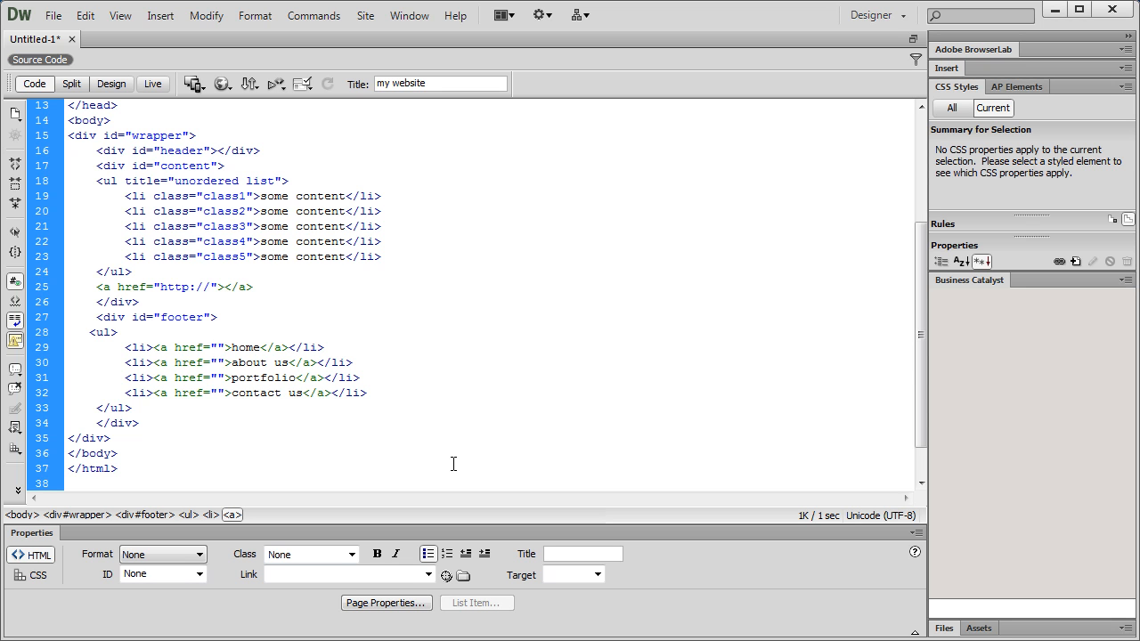
click(218, 347)
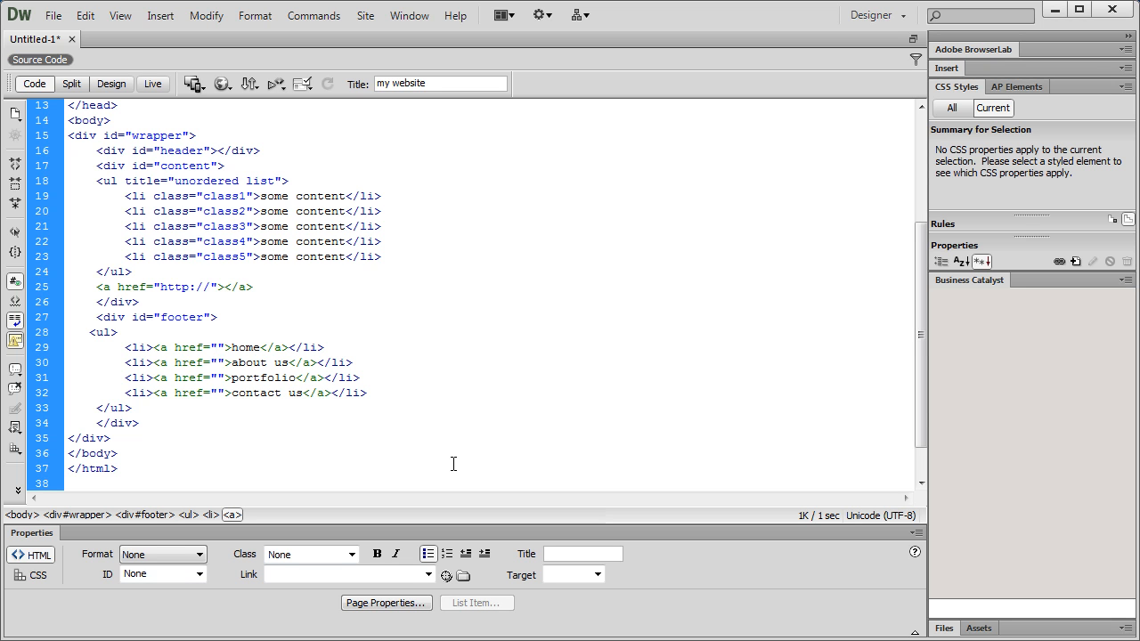
click(217, 347)
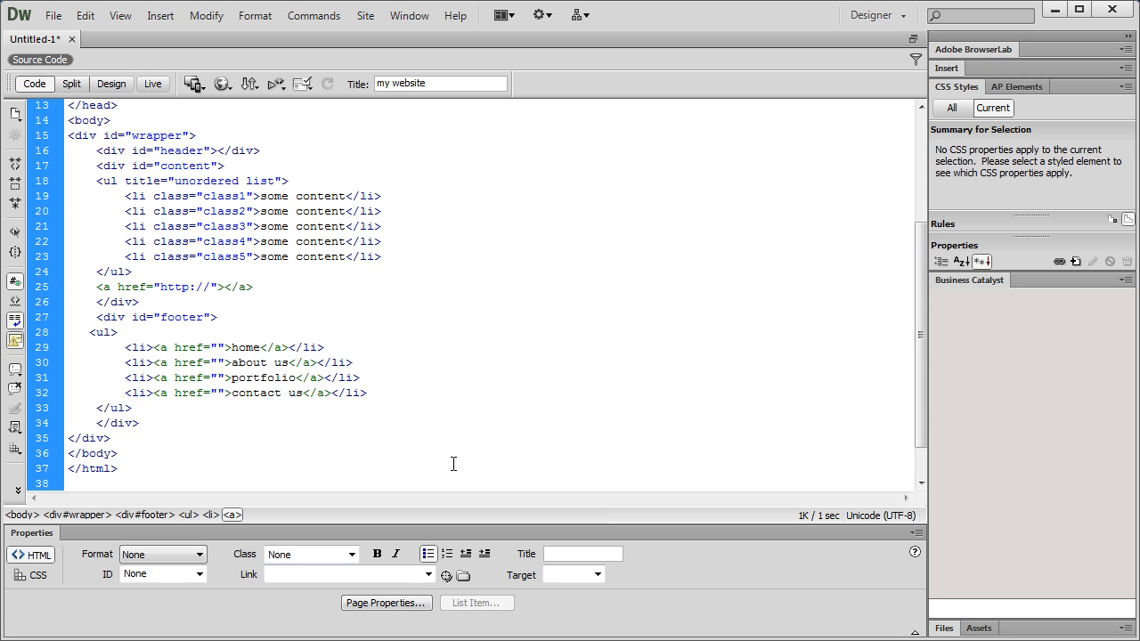
click(217, 348)
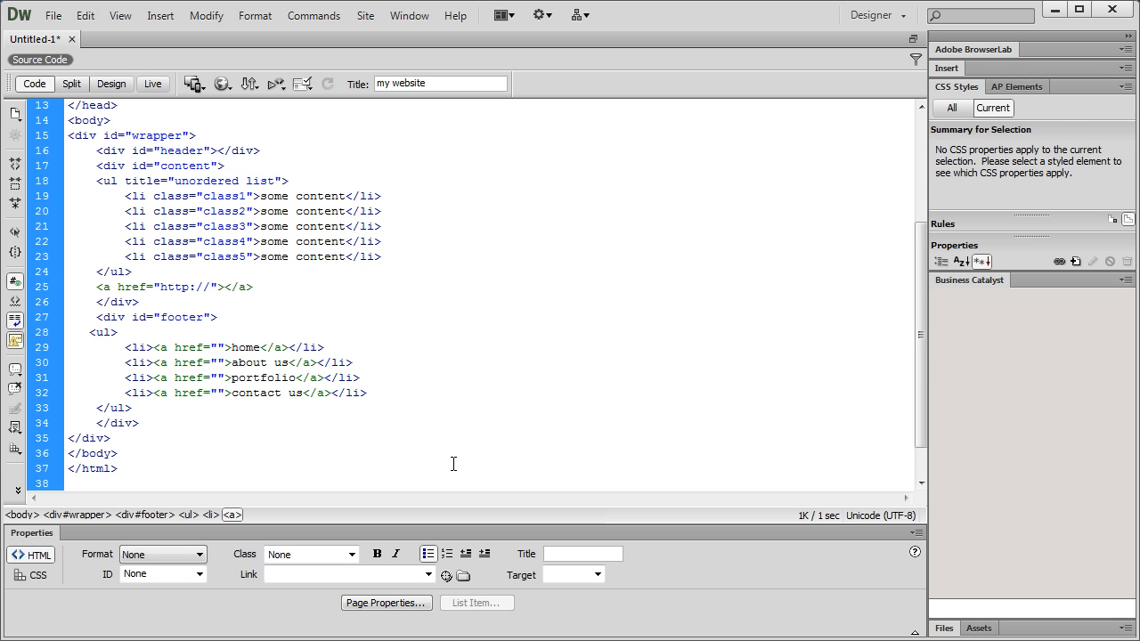
click(221, 347)
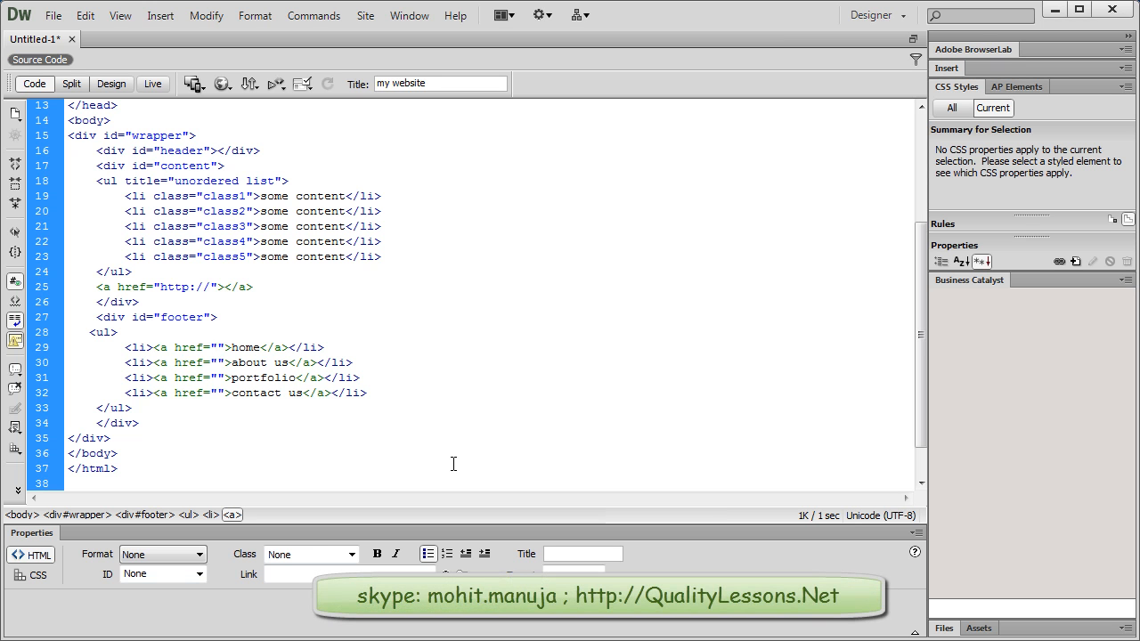
click(217, 348)
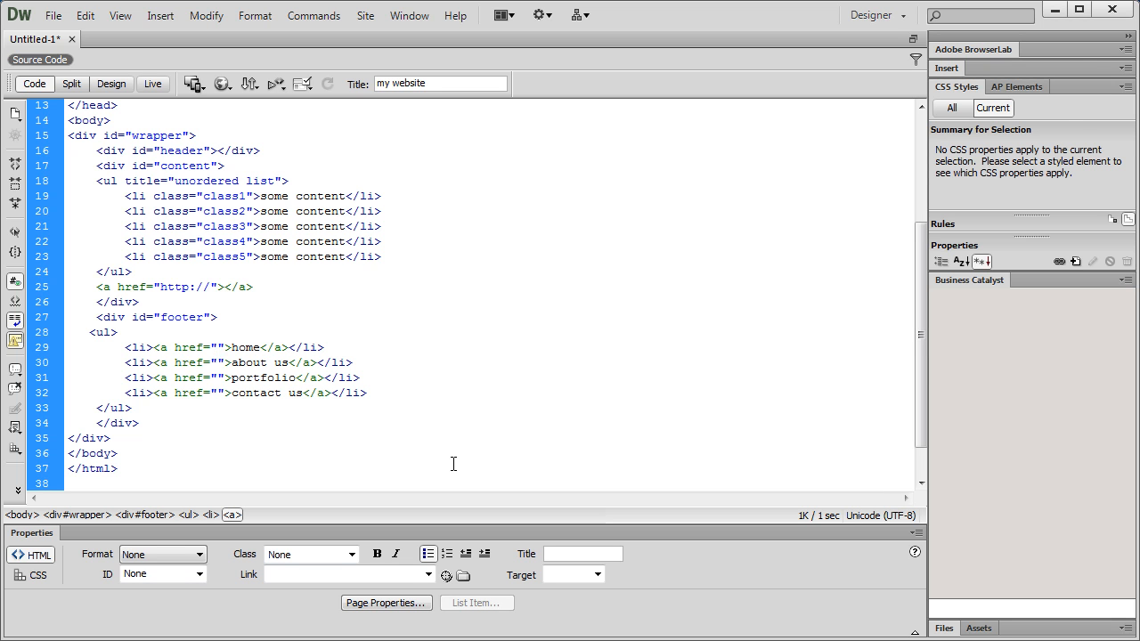
click(219, 348)
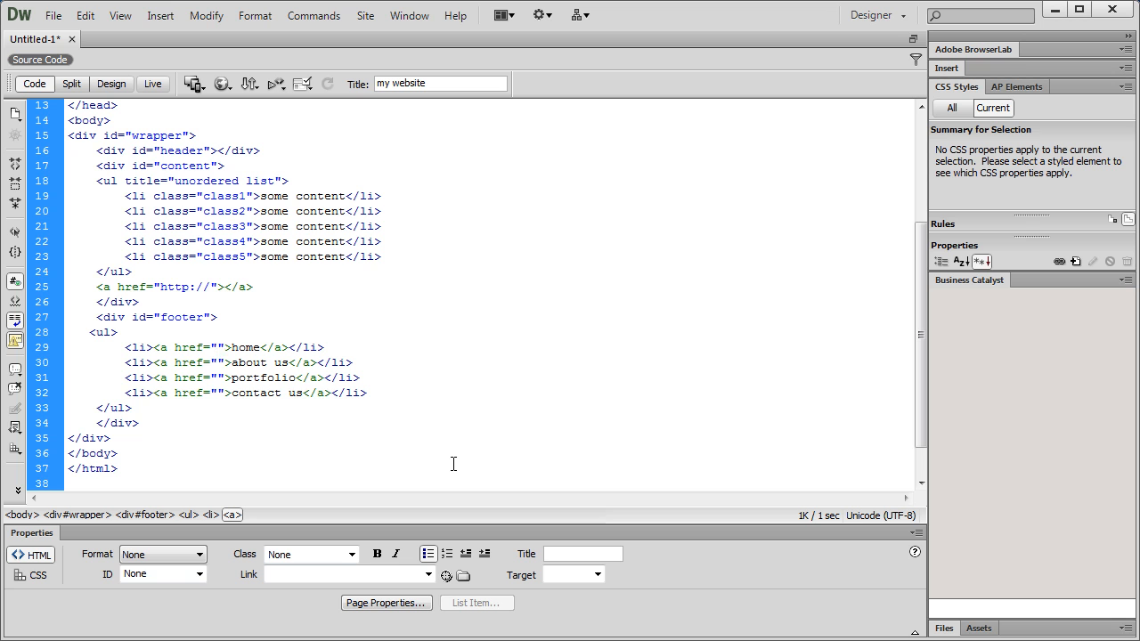
click(219, 348)
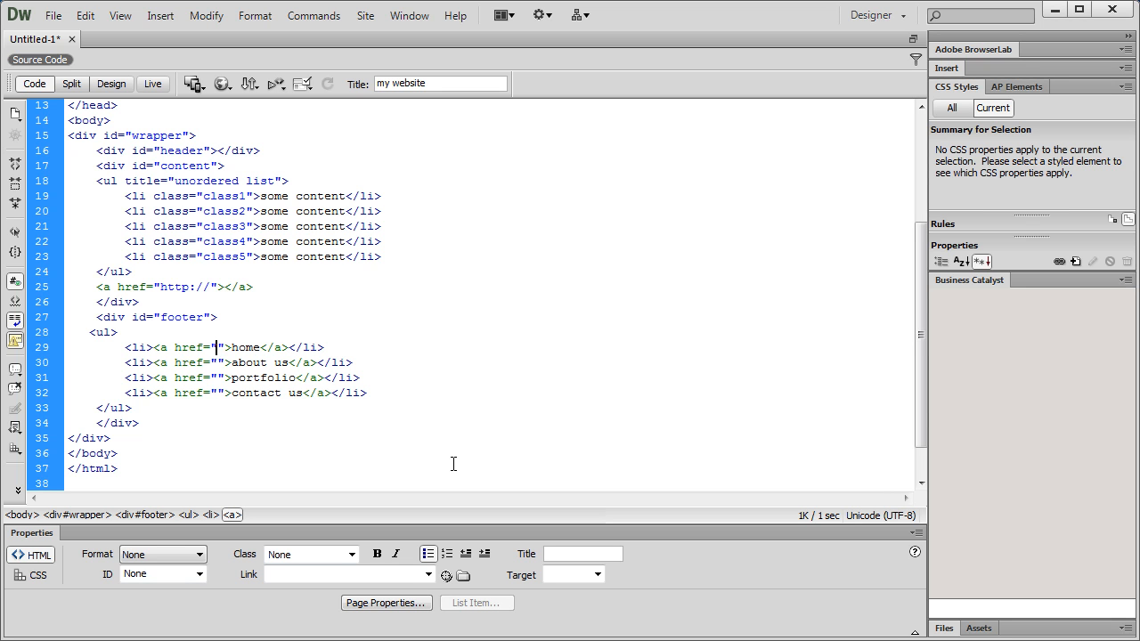